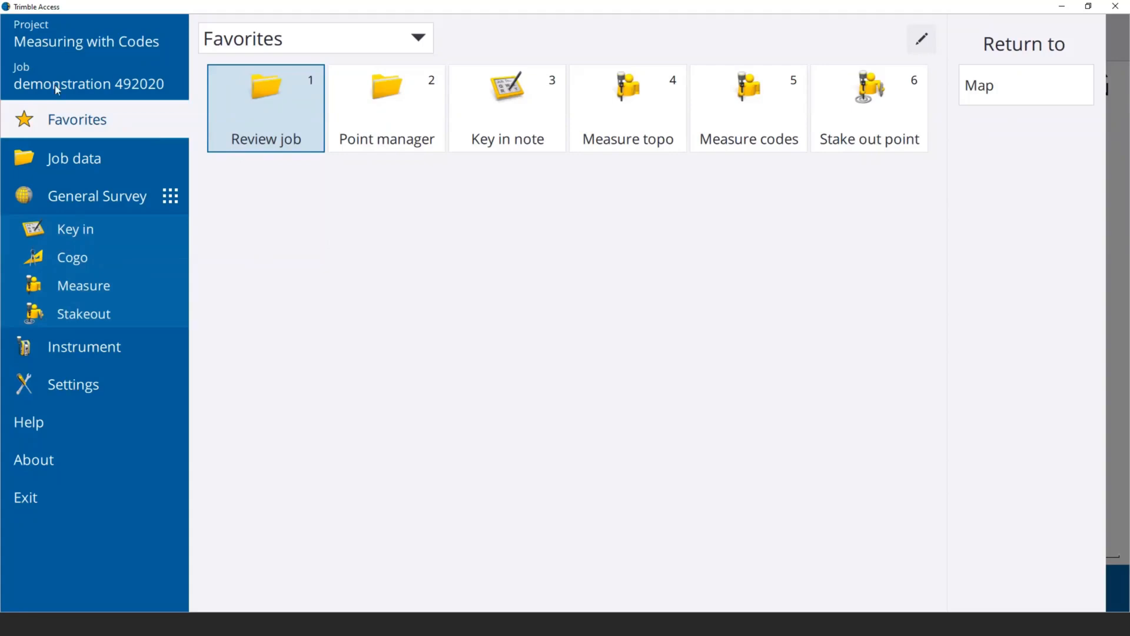
# Return to the map of job demonstration 492020 with its single plotted point
pyautogui.click(1026, 85)
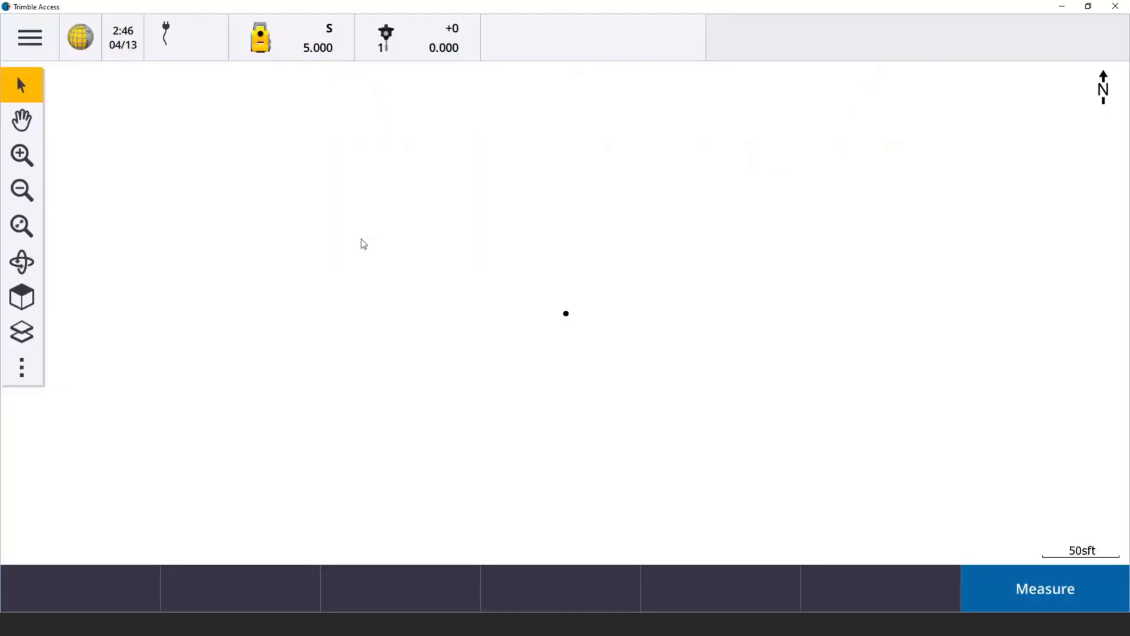
pyautogui.moveTo(325, 248)
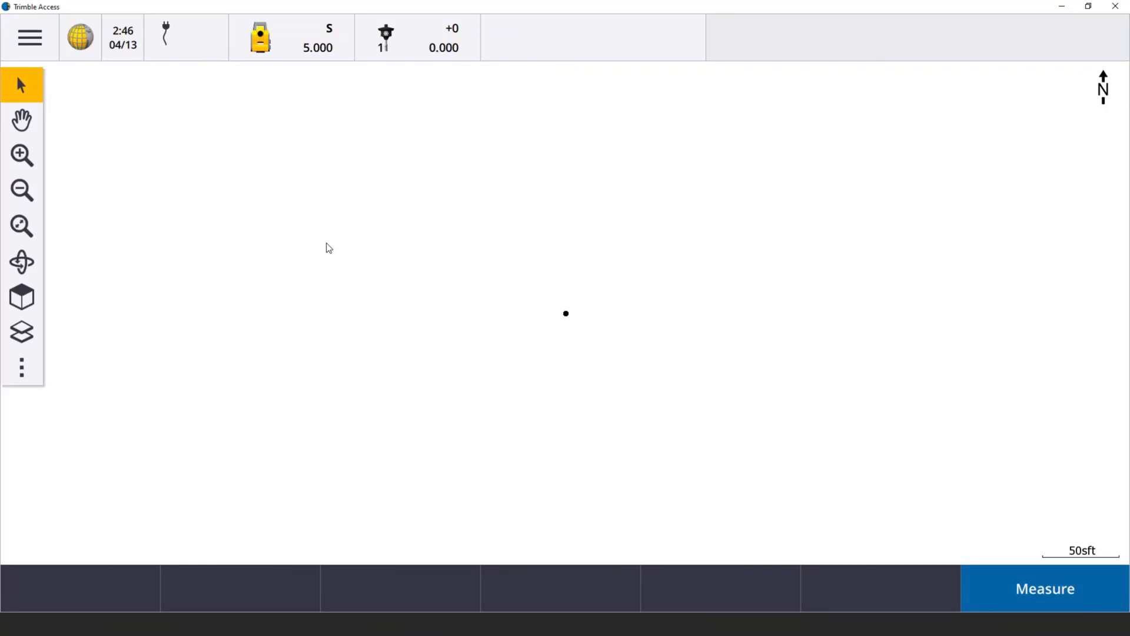
pyautogui.moveTo(461, 281)
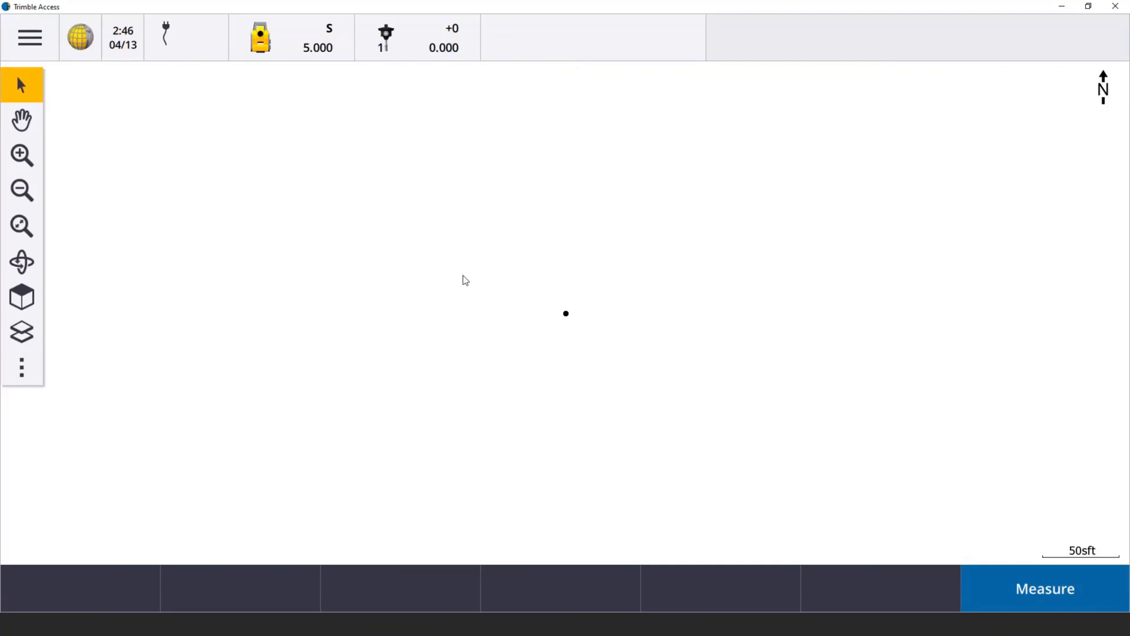
pyautogui.moveTo(44, 44)
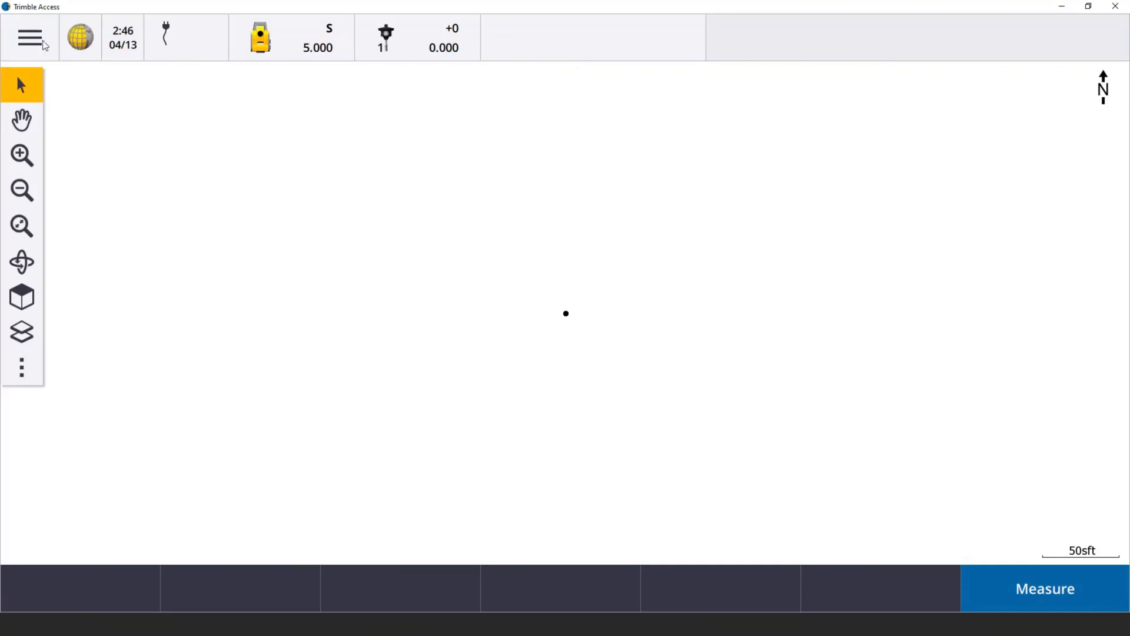
# Reopen the main menu listing the Favorites shortcuts for job demonstration 492020
pyautogui.click(29, 37)
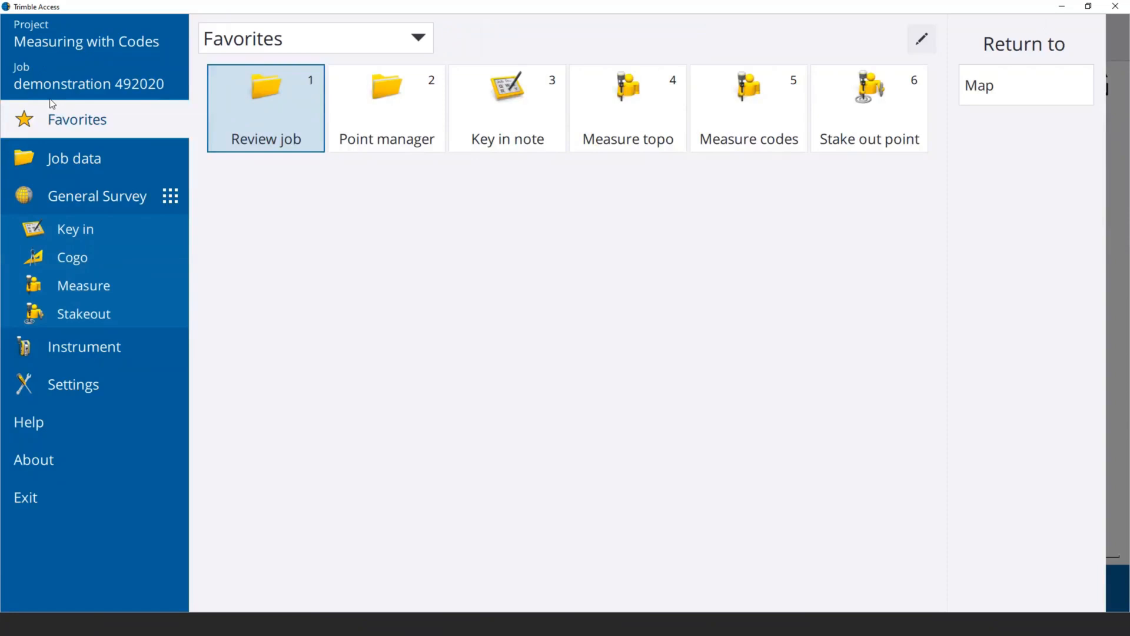
pyautogui.moveTo(642, 239)
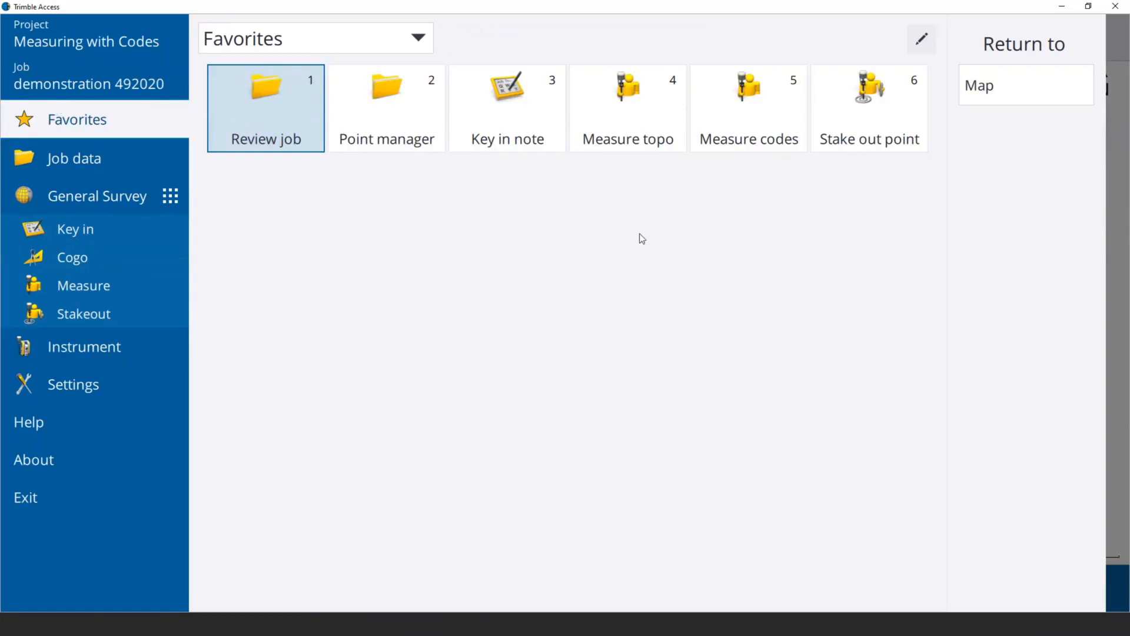
pyautogui.moveTo(660, 95)
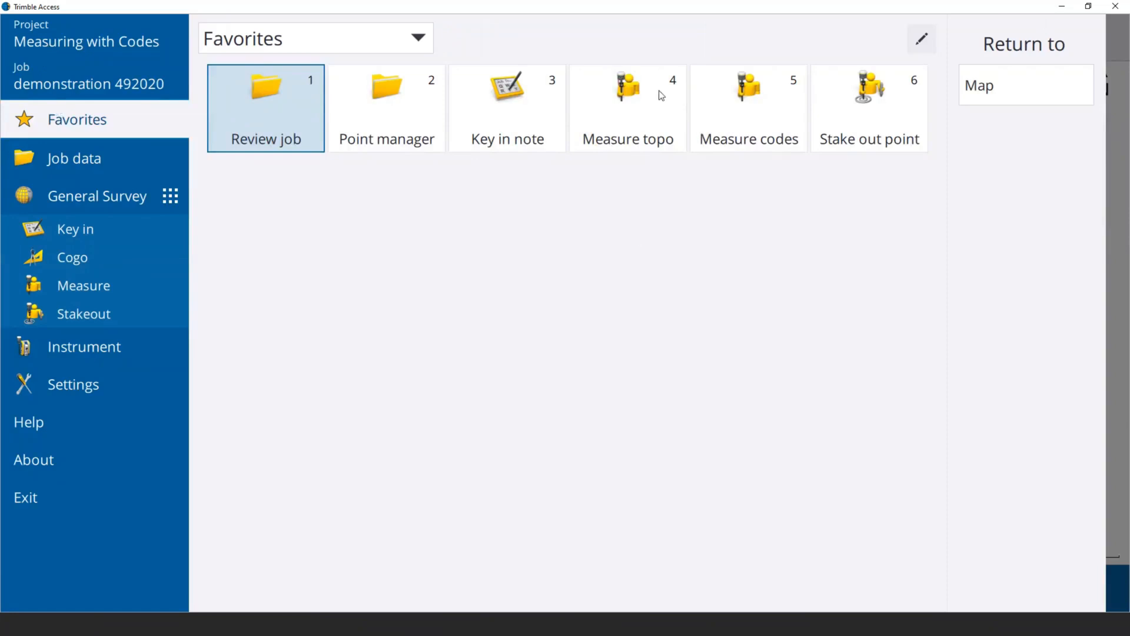
pyautogui.moveTo(602, 205)
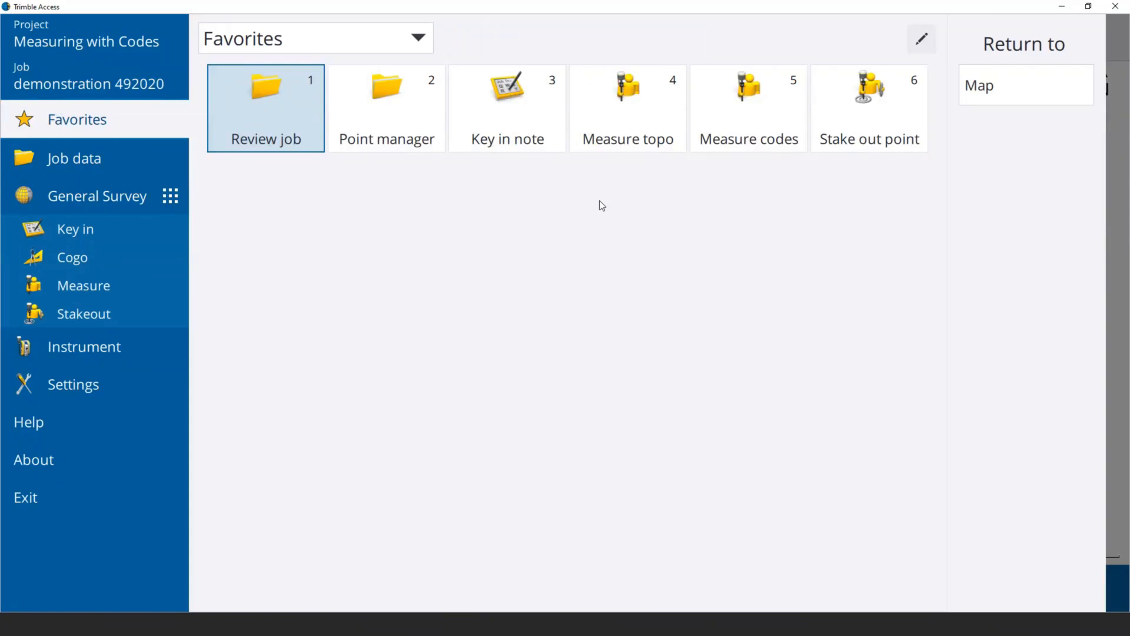
pyautogui.moveTo(748, 184)
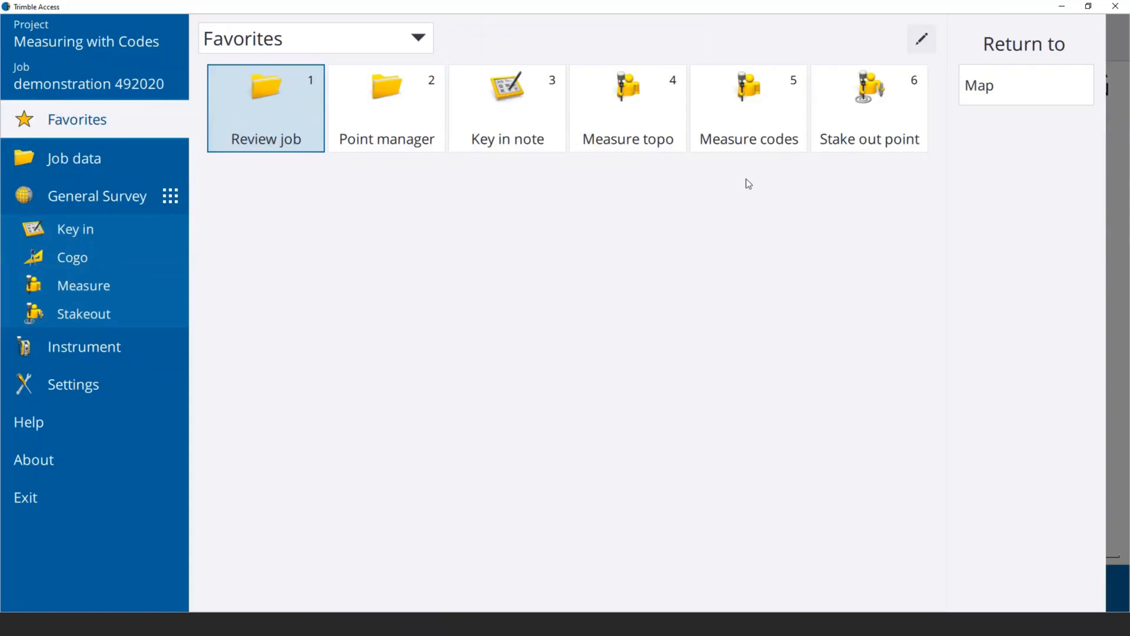
pyautogui.moveTo(769, 177)
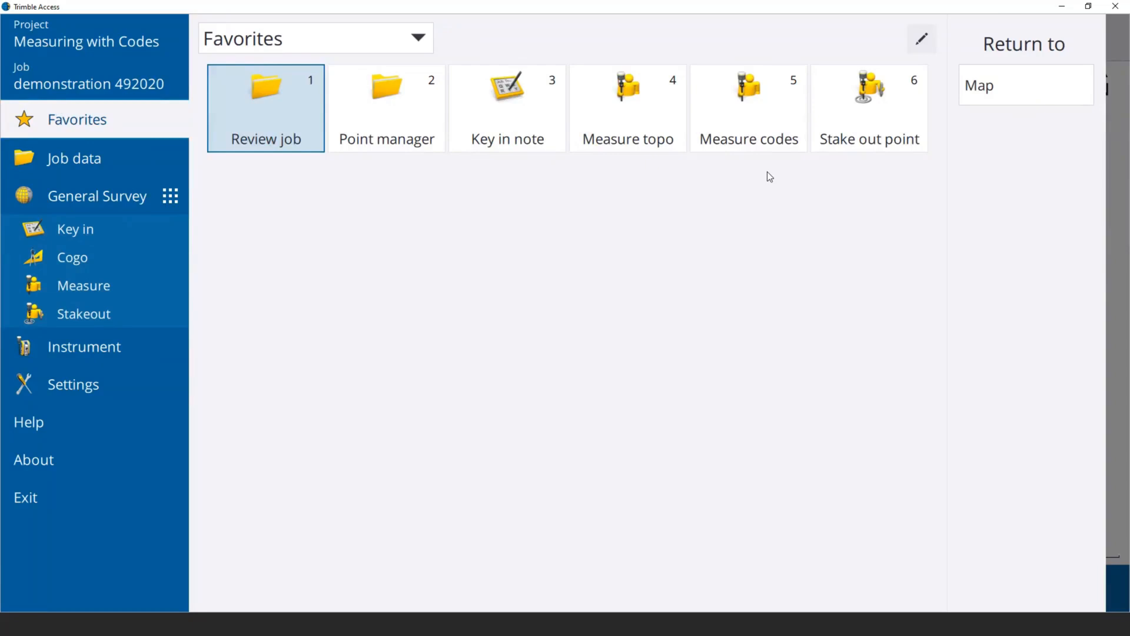
pyautogui.moveTo(763, 177)
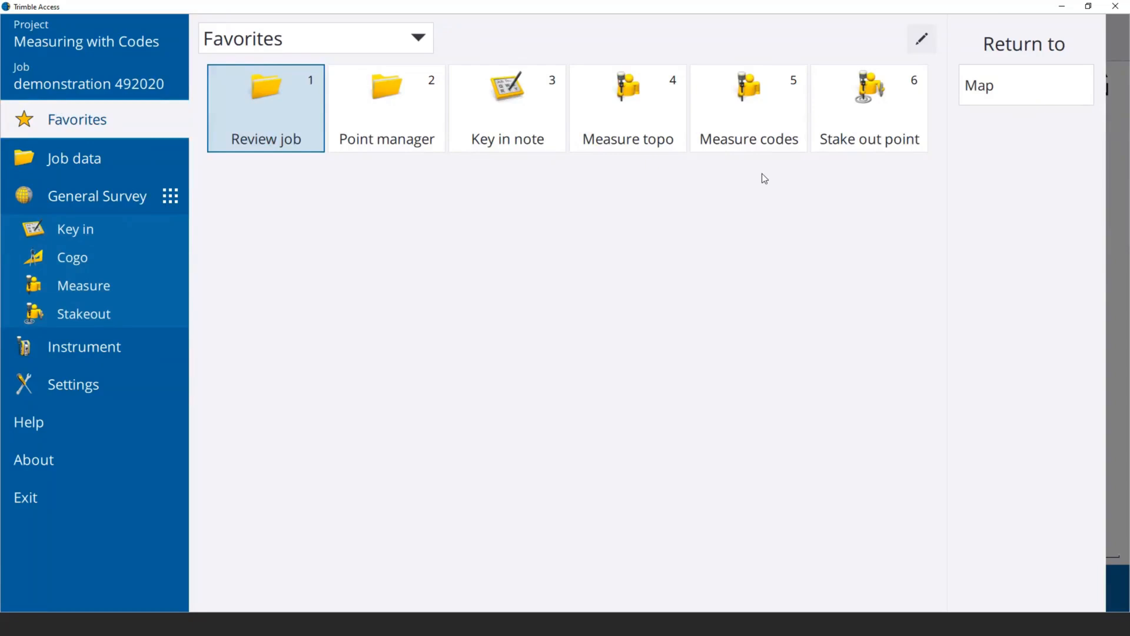
pyautogui.moveTo(757, 183)
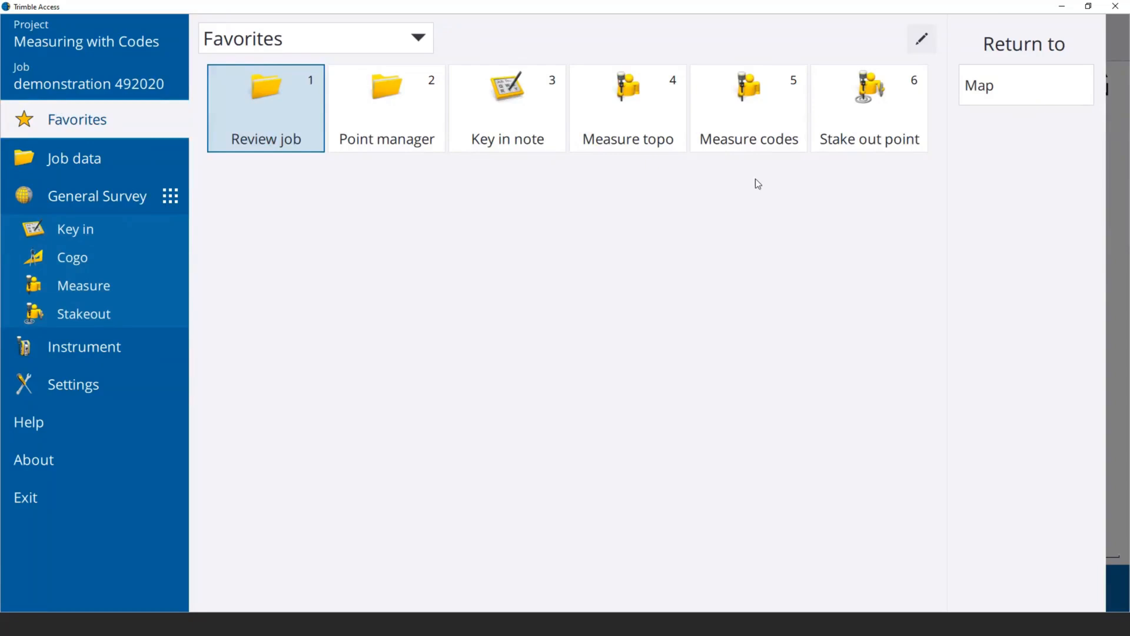
pyautogui.moveTo(748, 189)
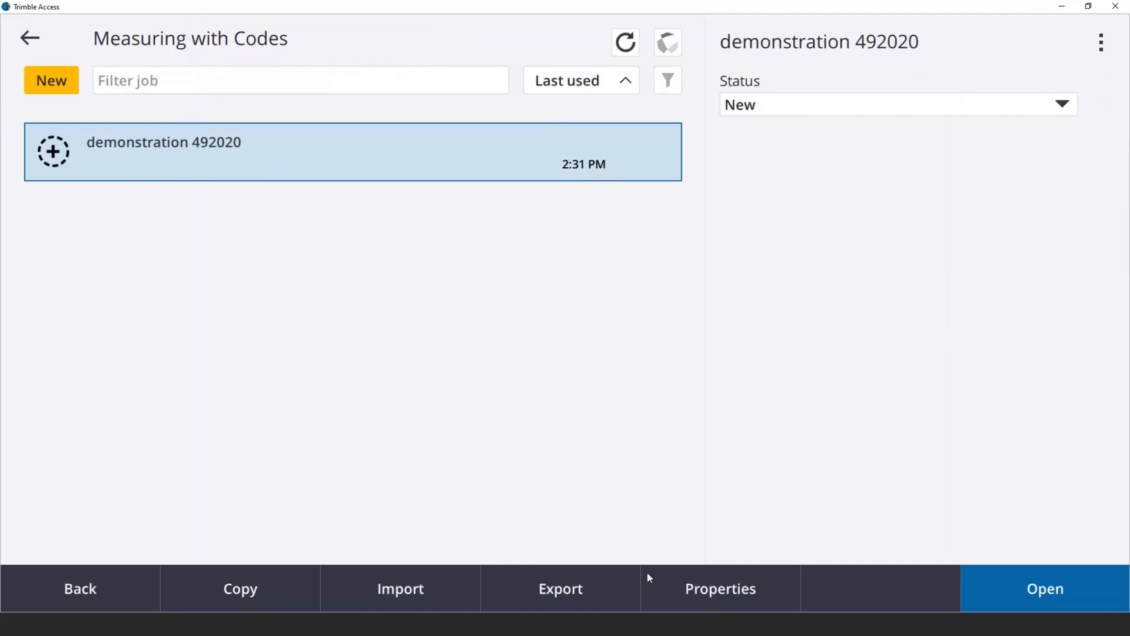
# Review job demonstration 492020's properties (Colorado North, US survey feet) and go back to the main menu
pyautogui.click(719, 589)
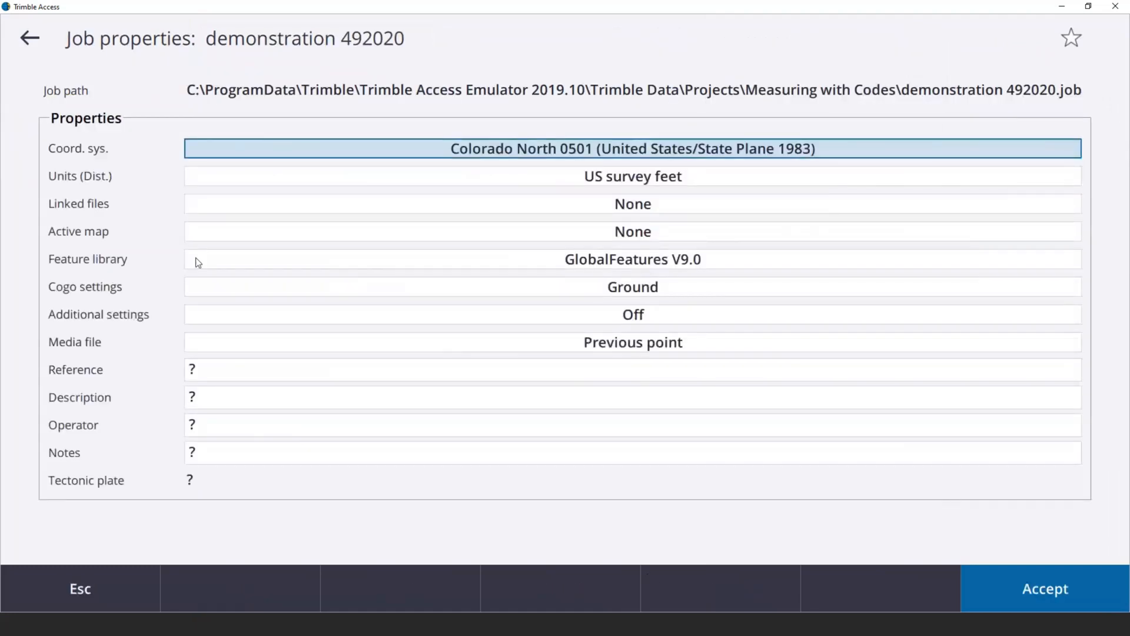
pyautogui.moveTo(696, 262)
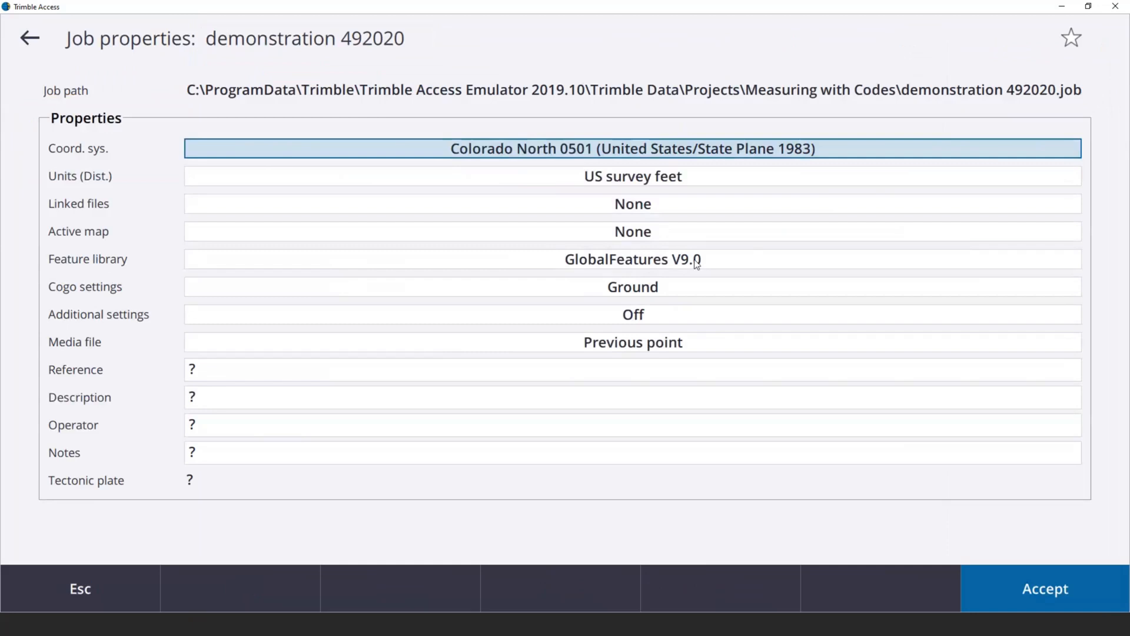
pyautogui.moveTo(551, 246)
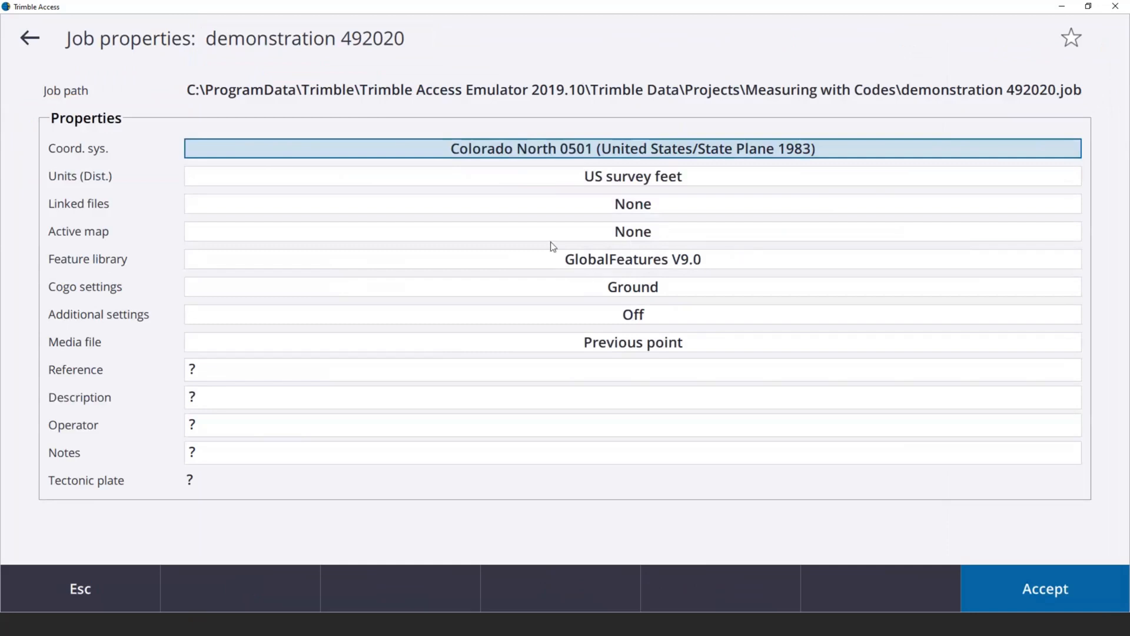
pyautogui.moveTo(663, 243)
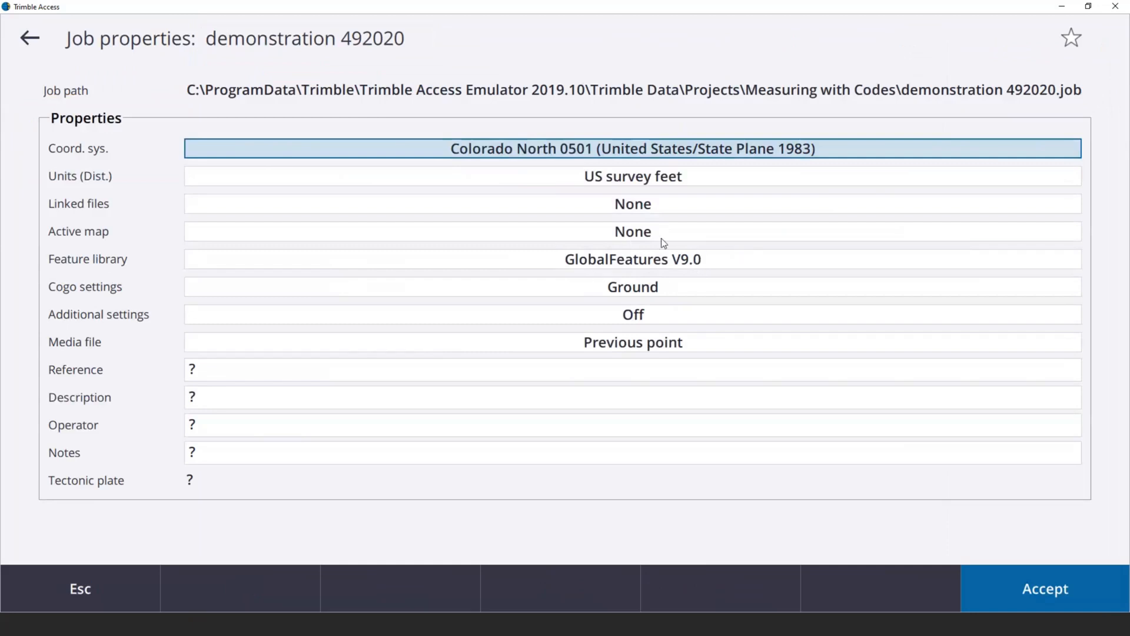
pyautogui.moveTo(11, 64)
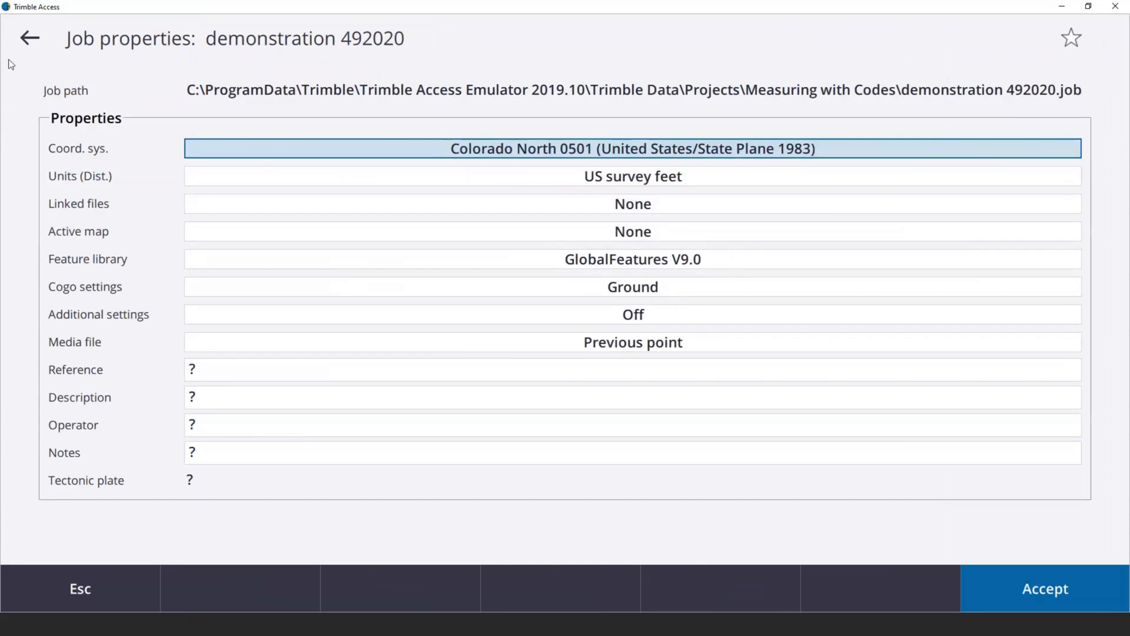
pyautogui.click(28, 38)
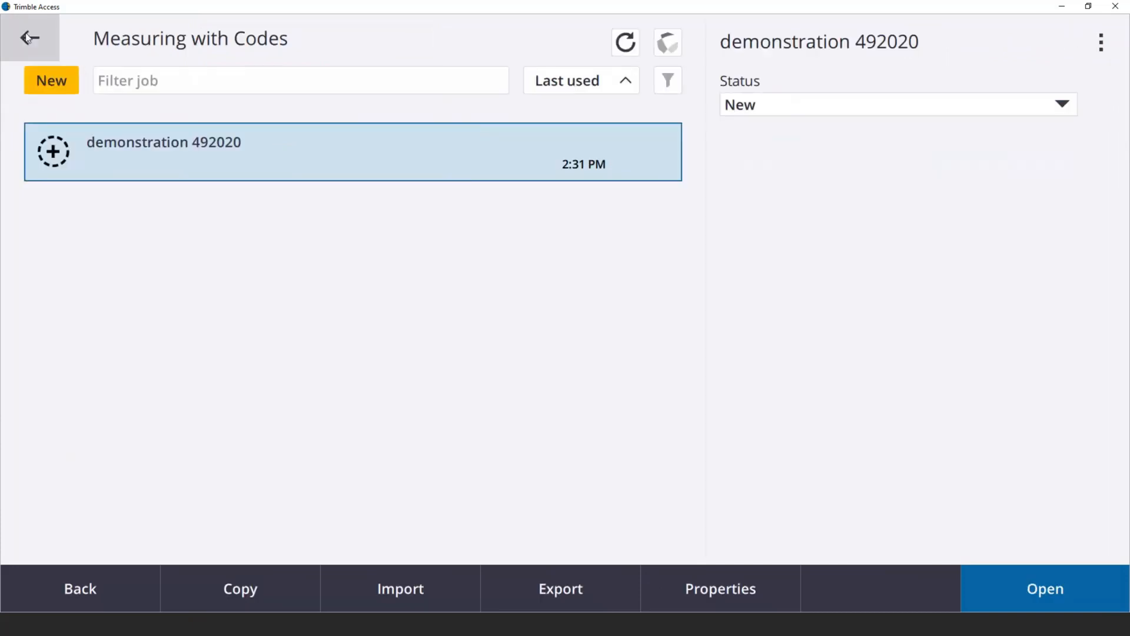
pyautogui.click(1044, 589)
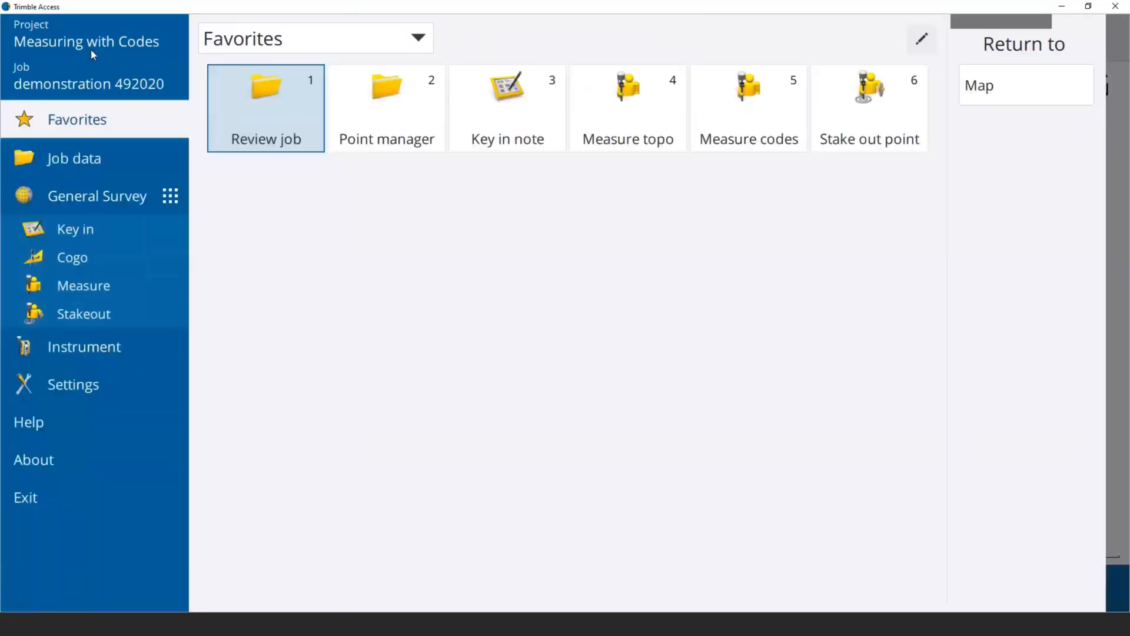
# Show the Measure codes panel beside the map with the utilities group and ELC
pyautogui.click(748, 109)
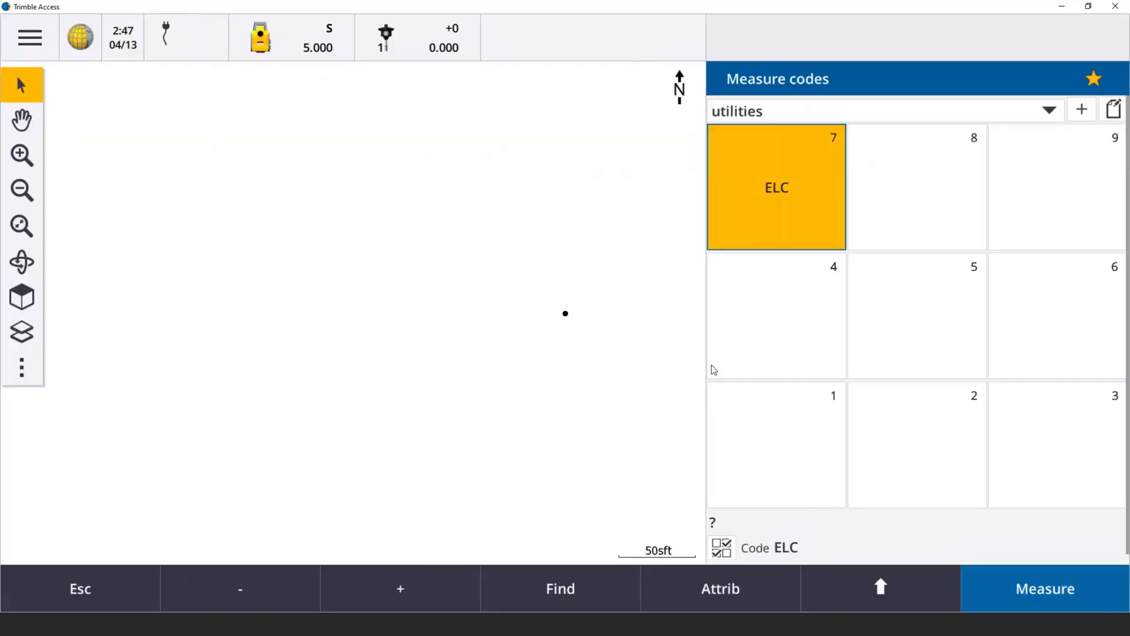
pyautogui.moveTo(904, 166)
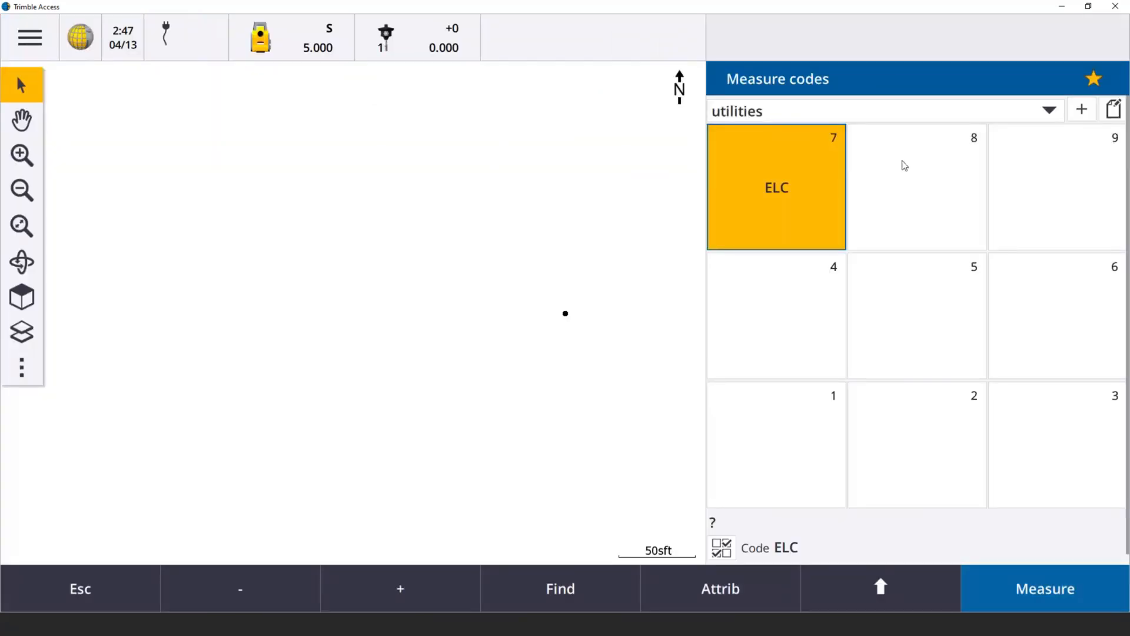
pyautogui.moveTo(949, 314)
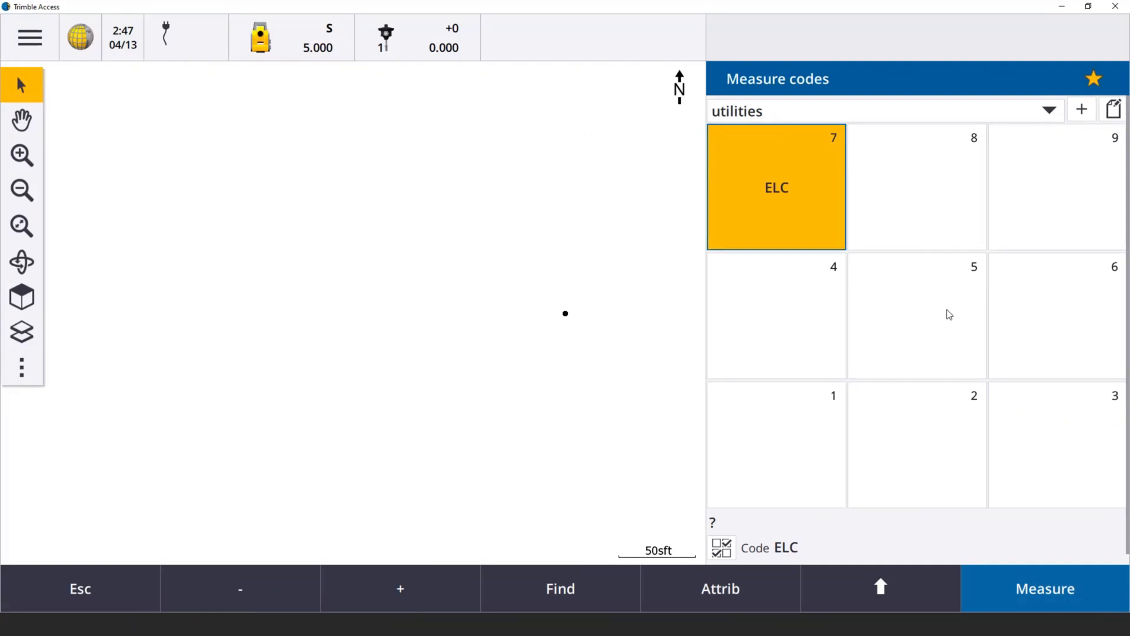
pyautogui.moveTo(340, 293)
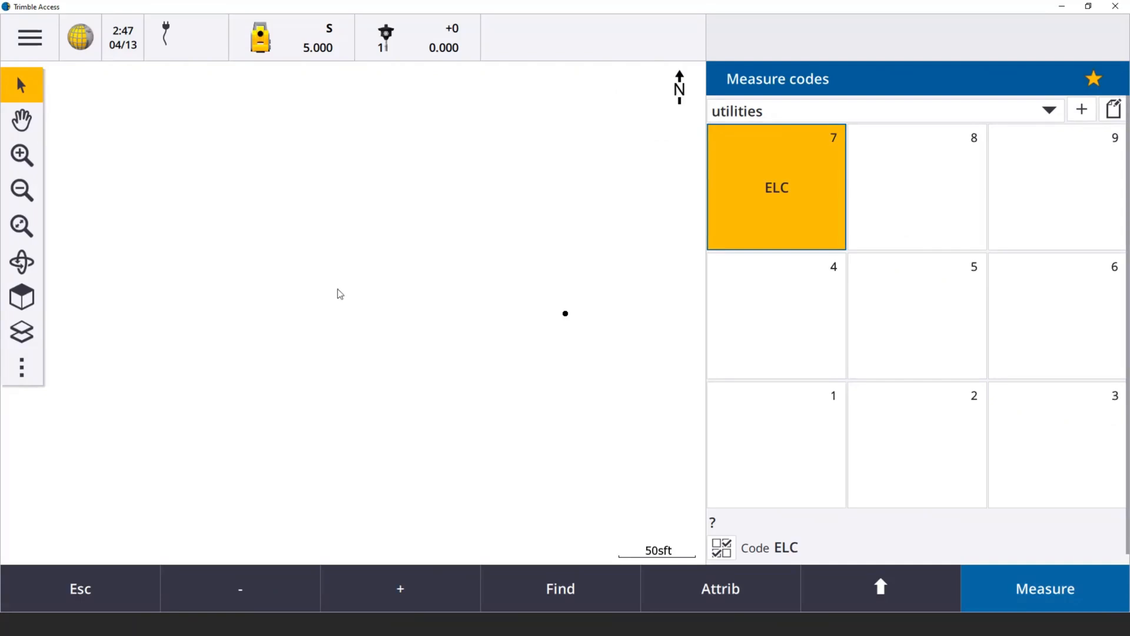
pyautogui.moveTo(866, 316)
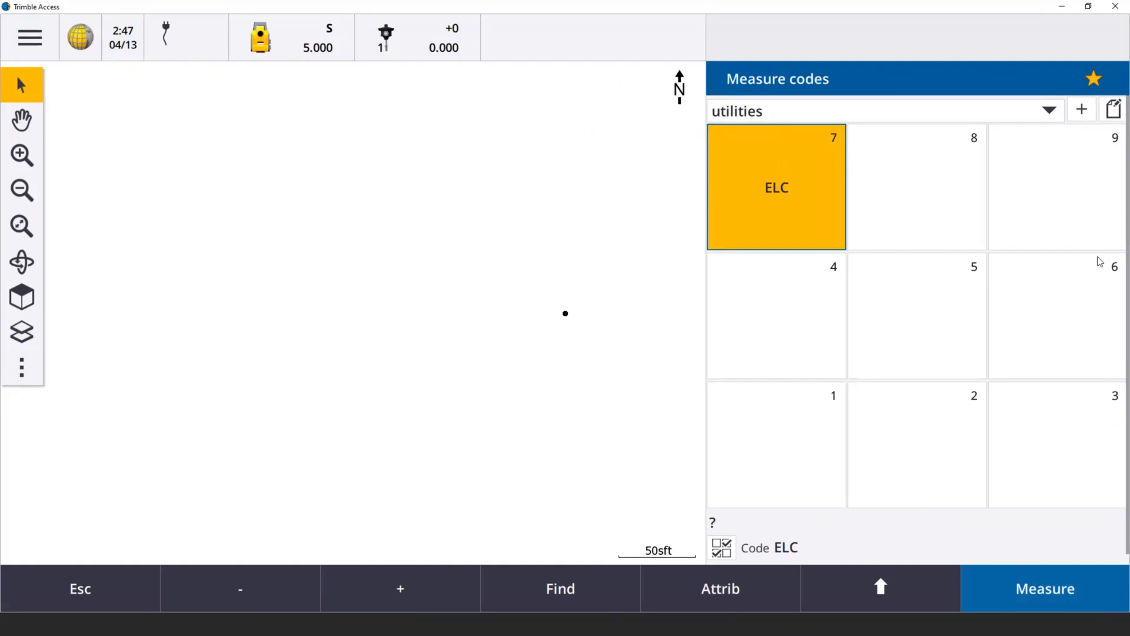
pyautogui.moveTo(882, 172)
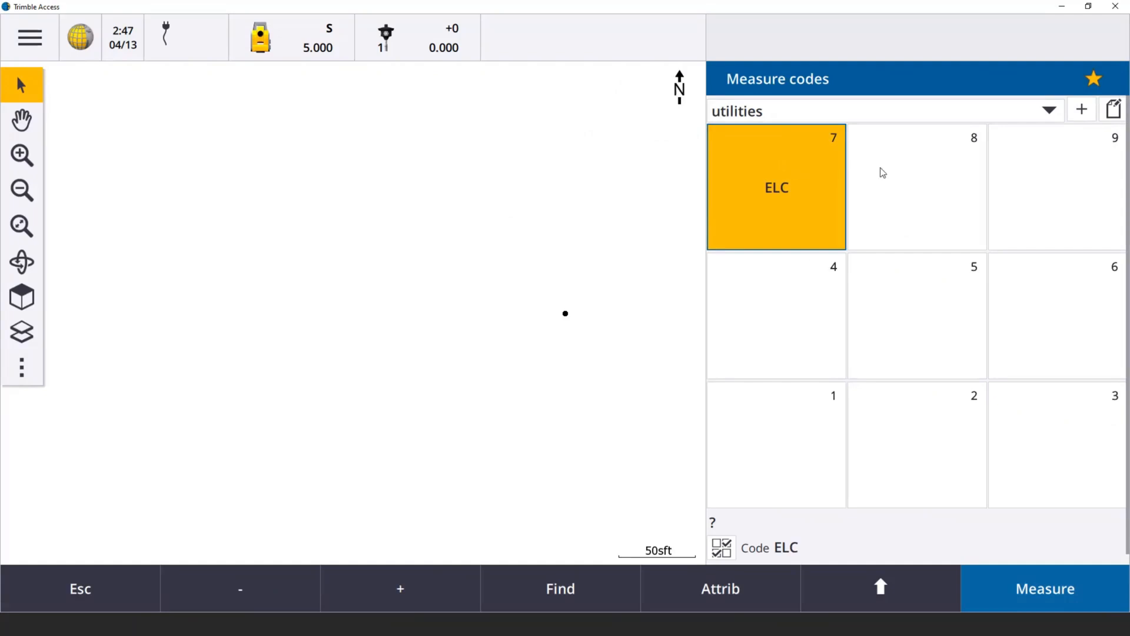
pyautogui.moveTo(1014, 433)
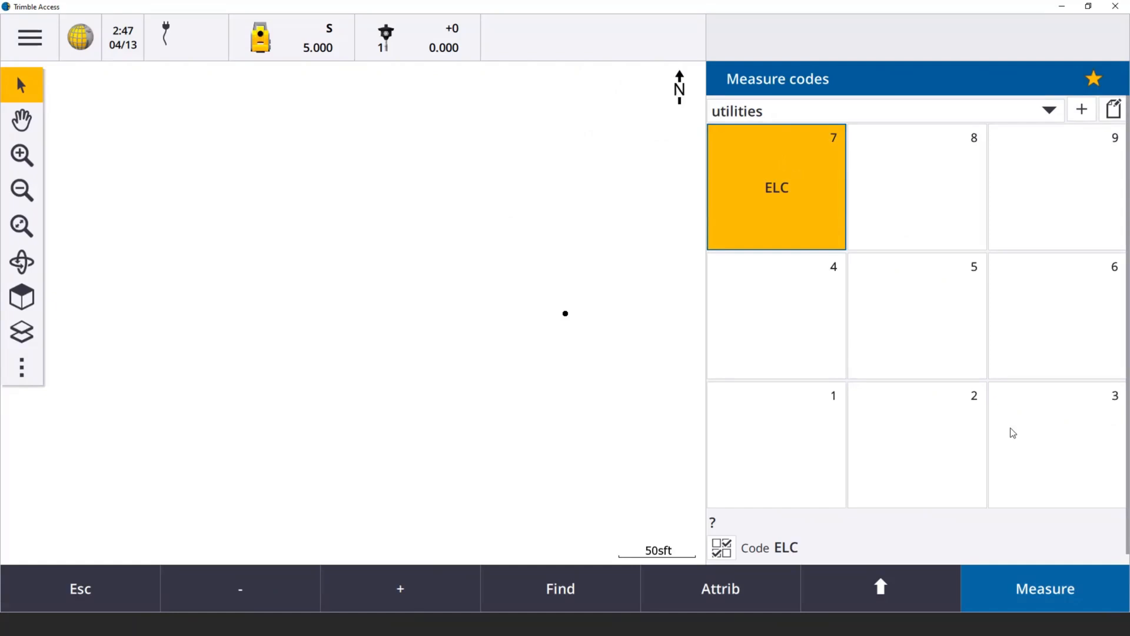
pyautogui.moveTo(1015, 422)
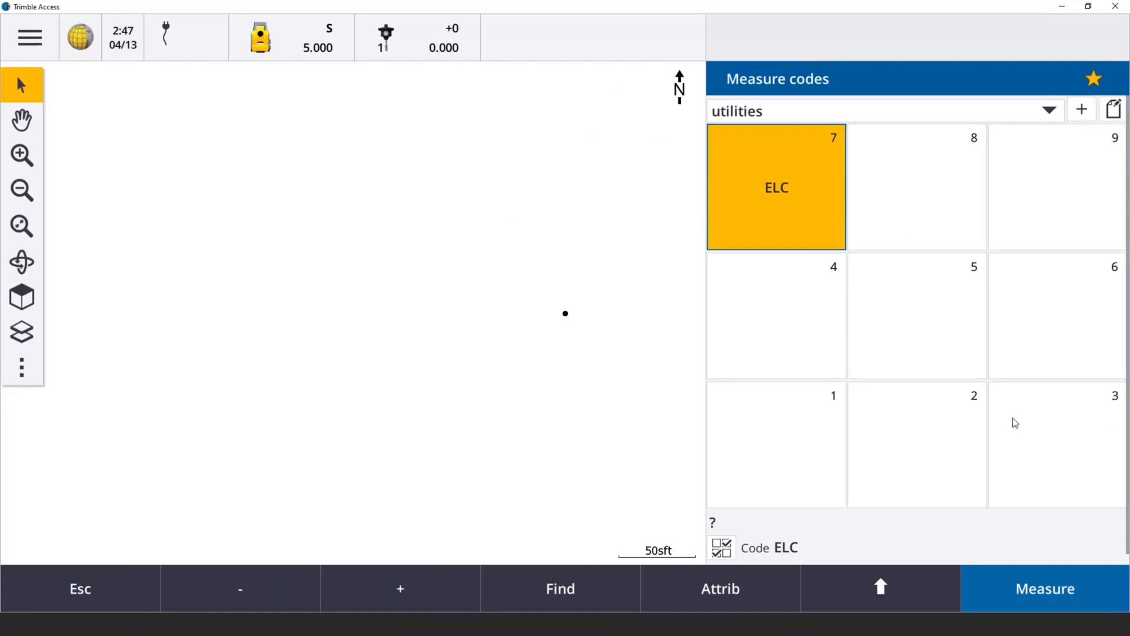
pyautogui.moveTo(914, 584)
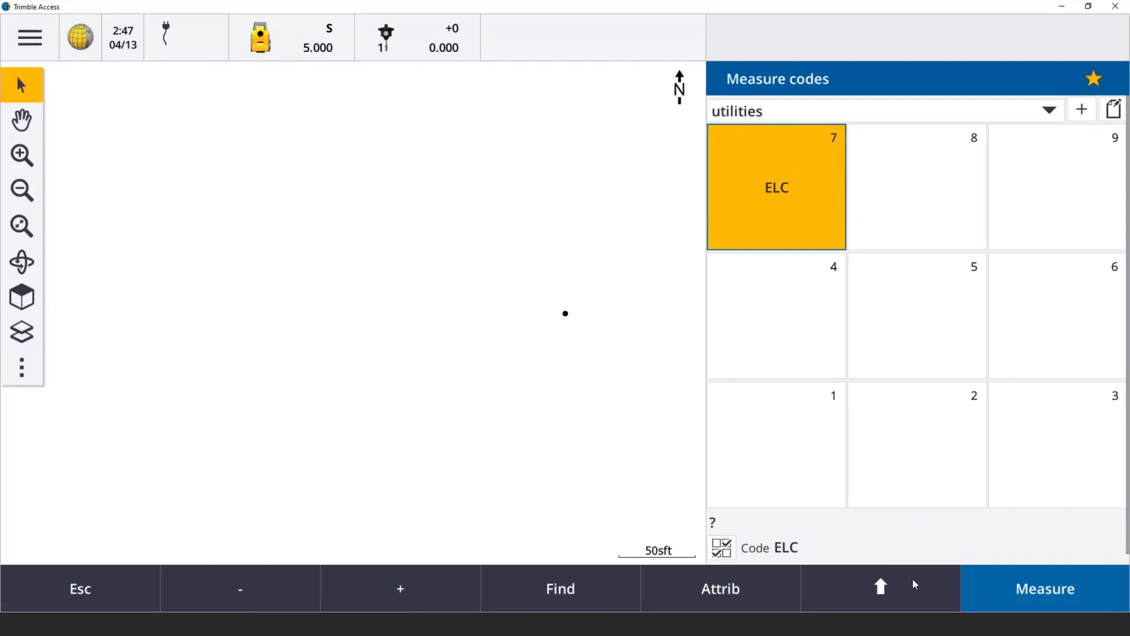
# Set the code button layout to 5x5 in the measure code options and accept
pyautogui.click(879, 588)
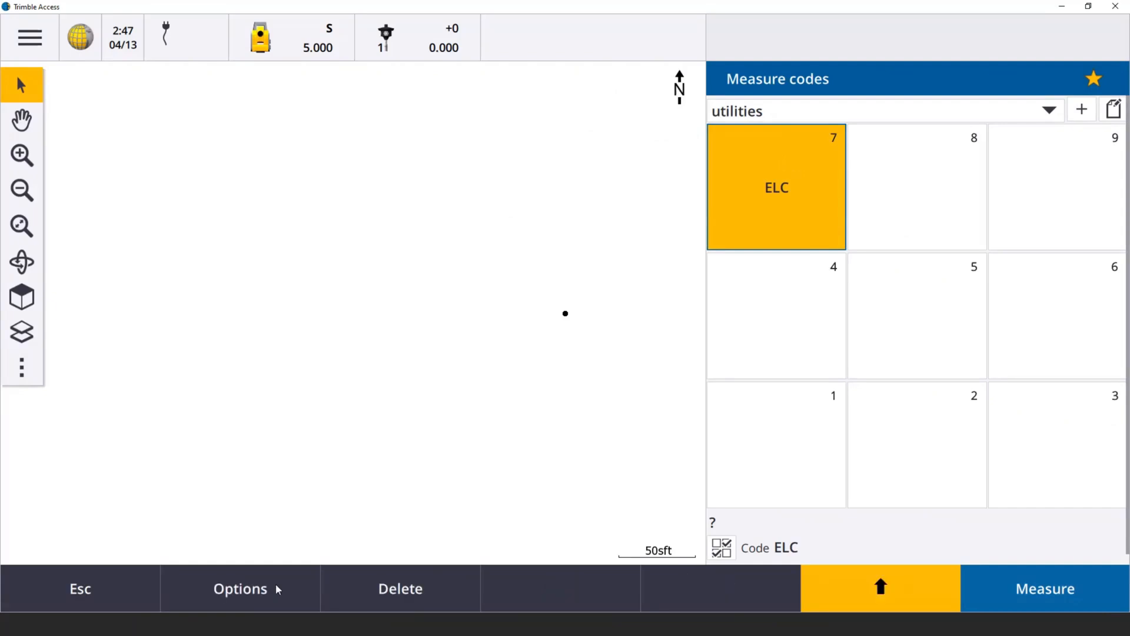
pyautogui.click(240, 589)
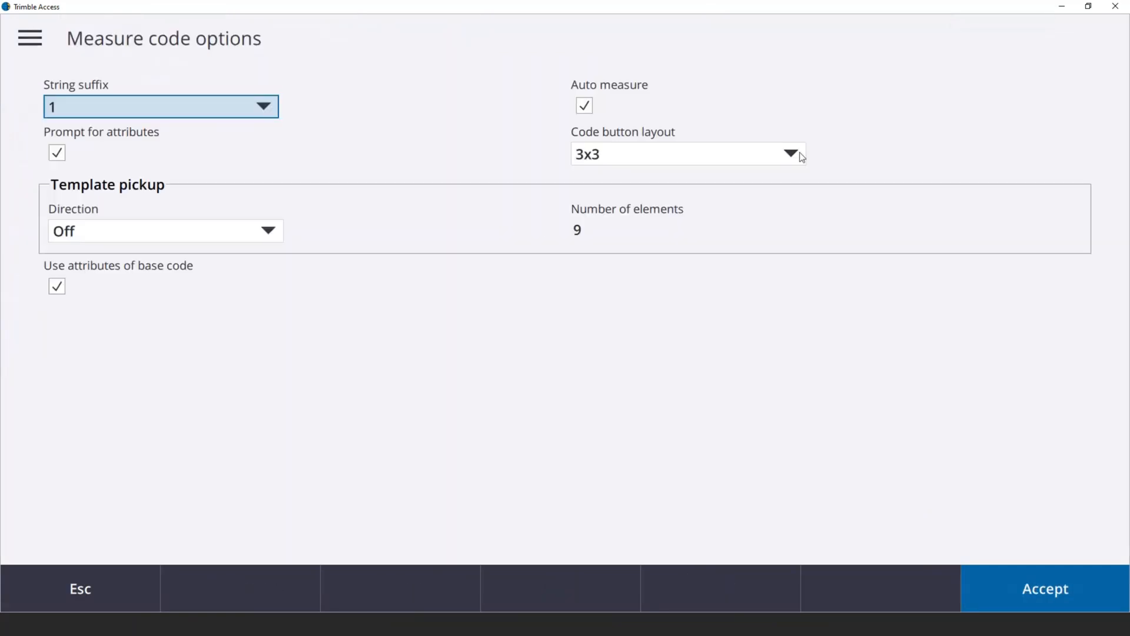
pyautogui.click(789, 153)
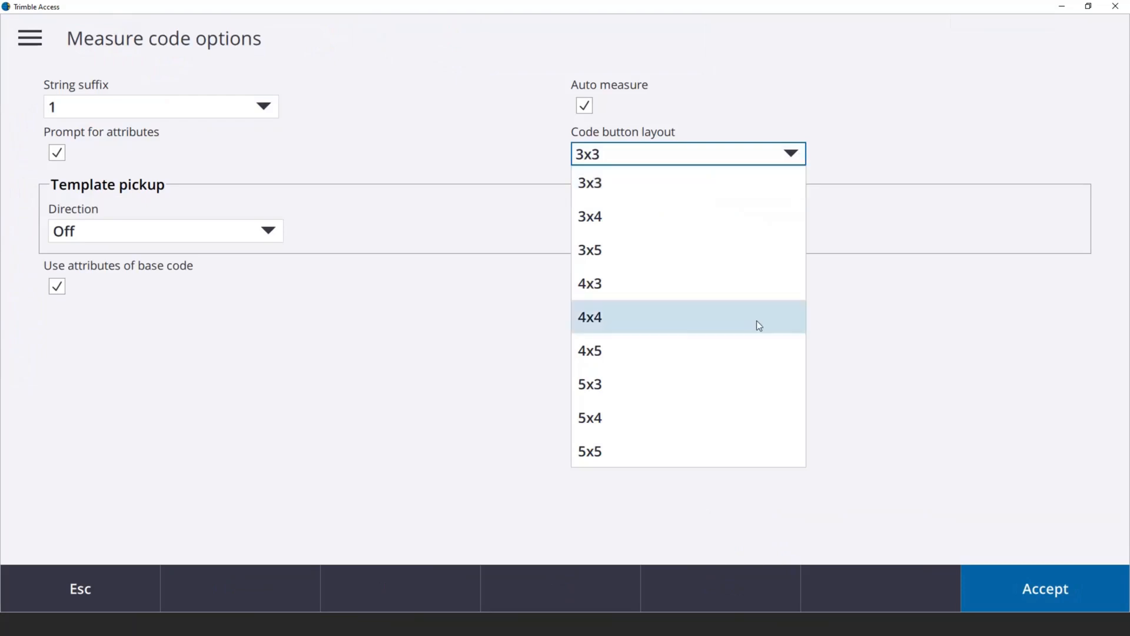
pyautogui.click(589, 451)
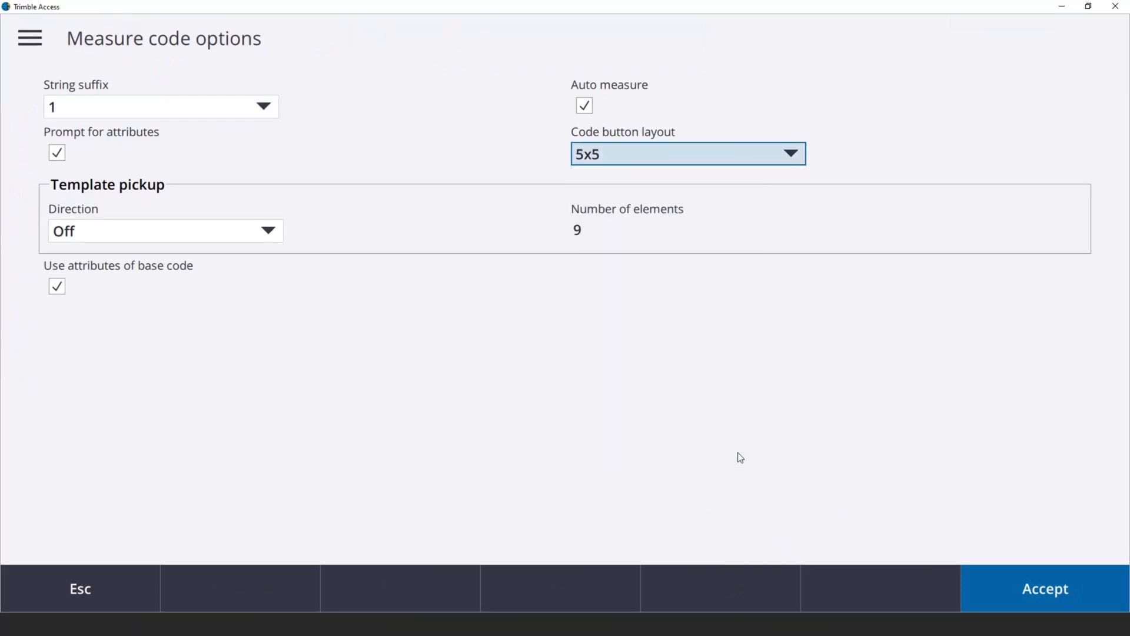
pyautogui.click(1043, 588)
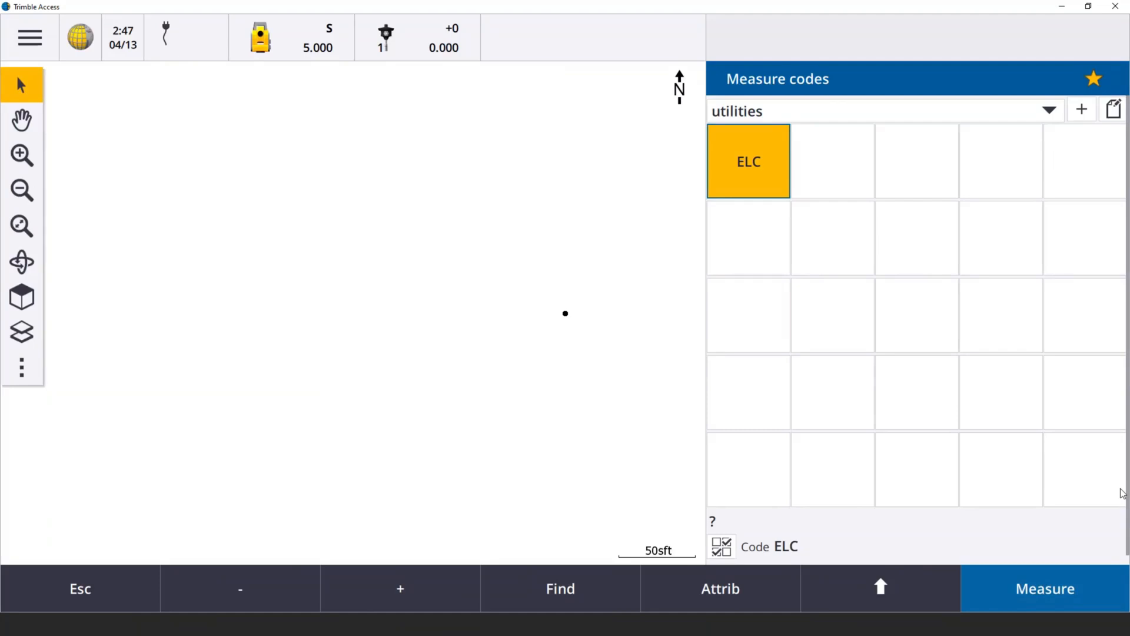
pyautogui.moveTo(1044, 109)
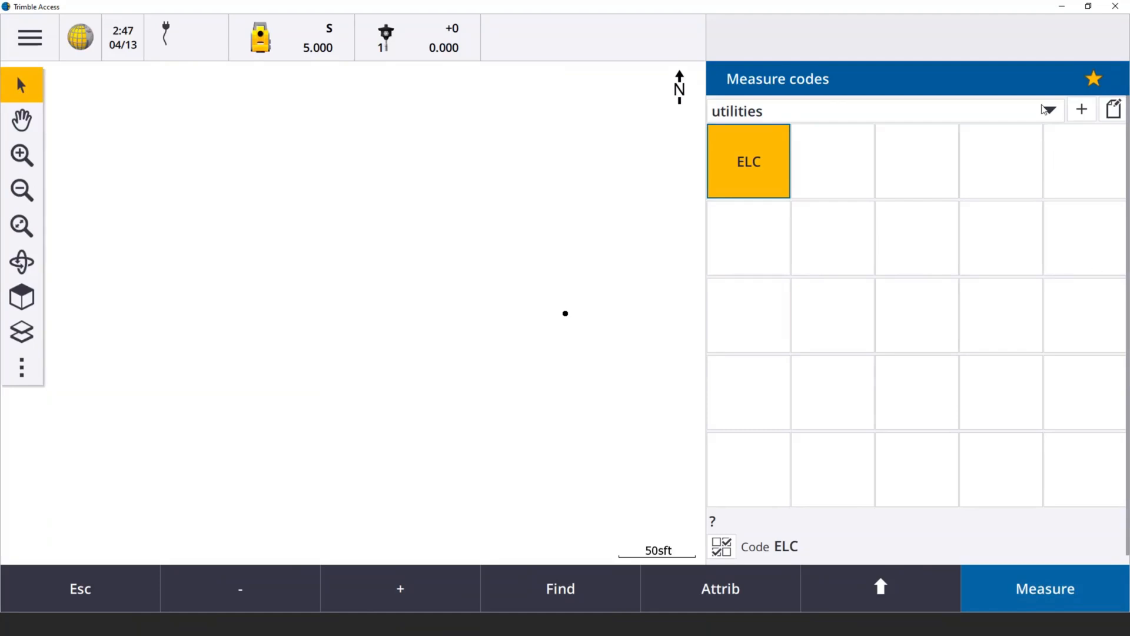
# Drop down the code group list showing ControlCodes, Pavement, utilities and Vegetation
pyautogui.click(1049, 111)
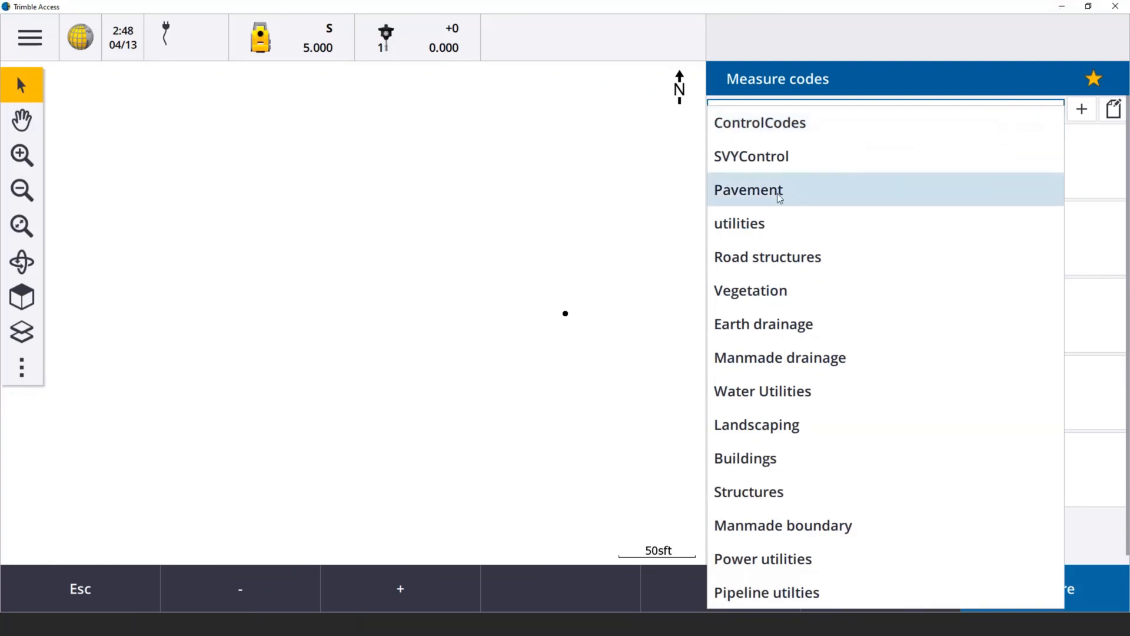
# Switch to the Pavement group and observe an EPMT point manually at horizontal angle 0, slope distance 100
pyautogui.click(749, 189)
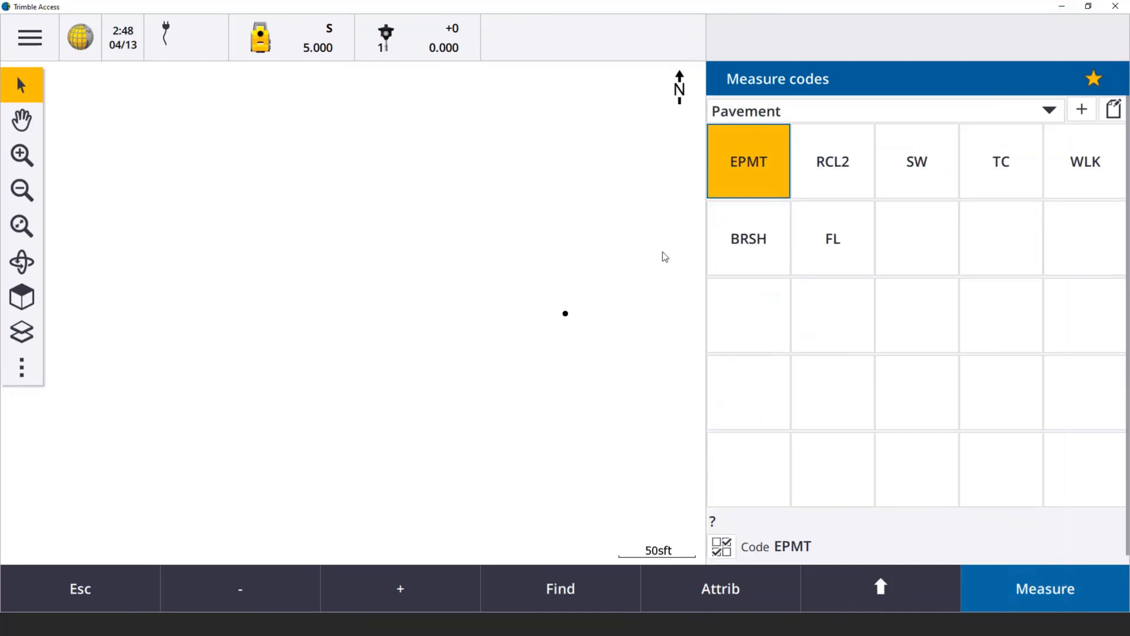
pyautogui.moveTo(625, 381)
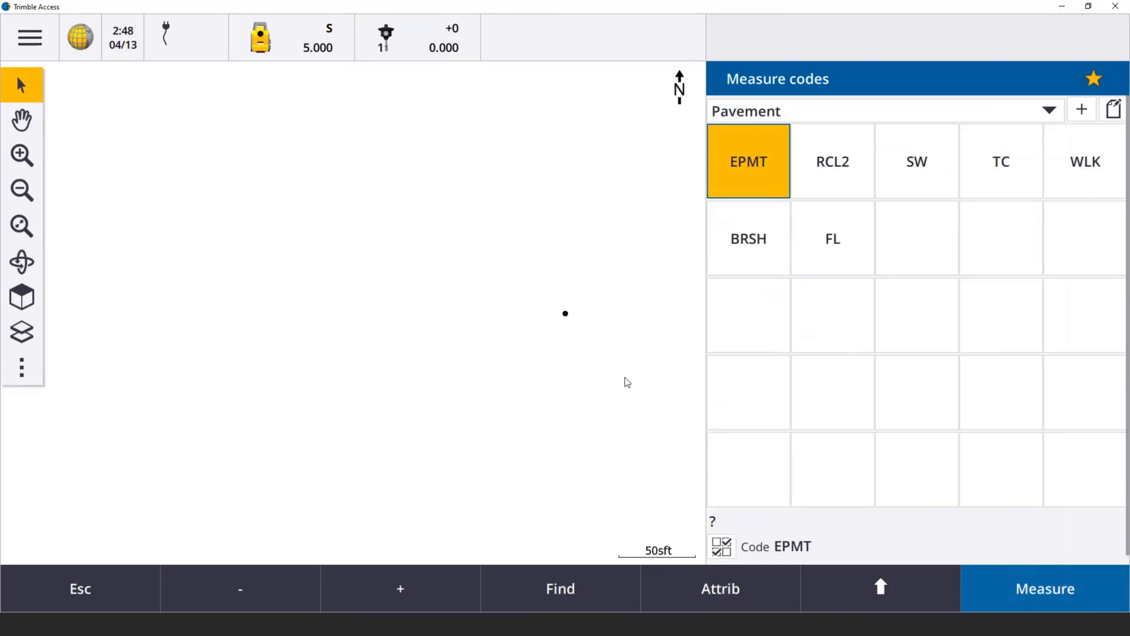
pyautogui.moveTo(759, 180)
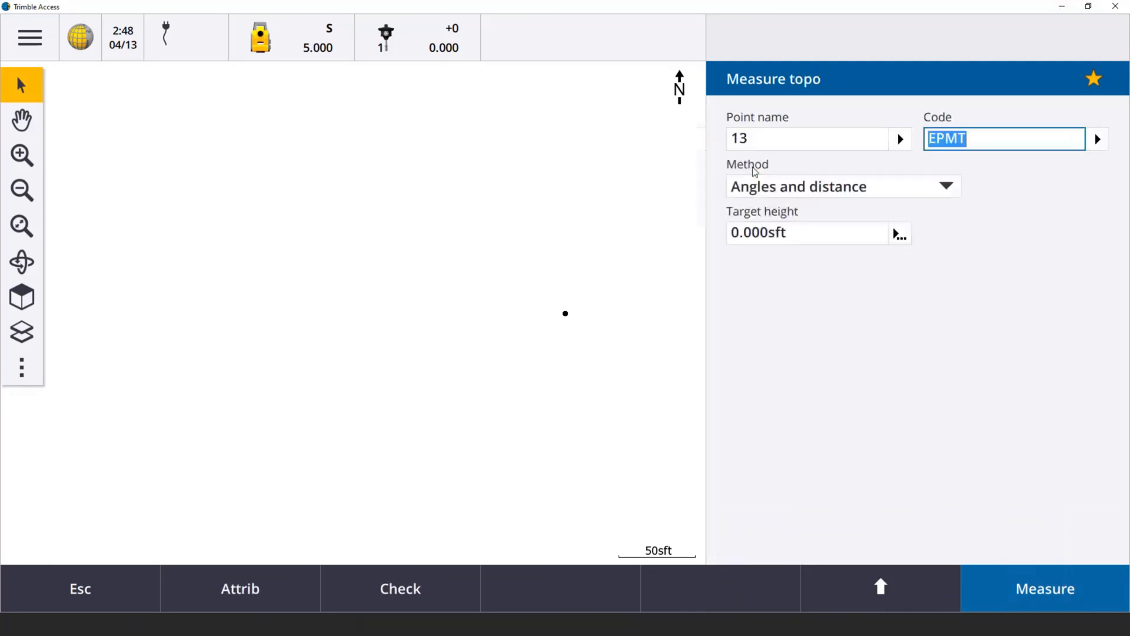
pyautogui.click(1044, 589)
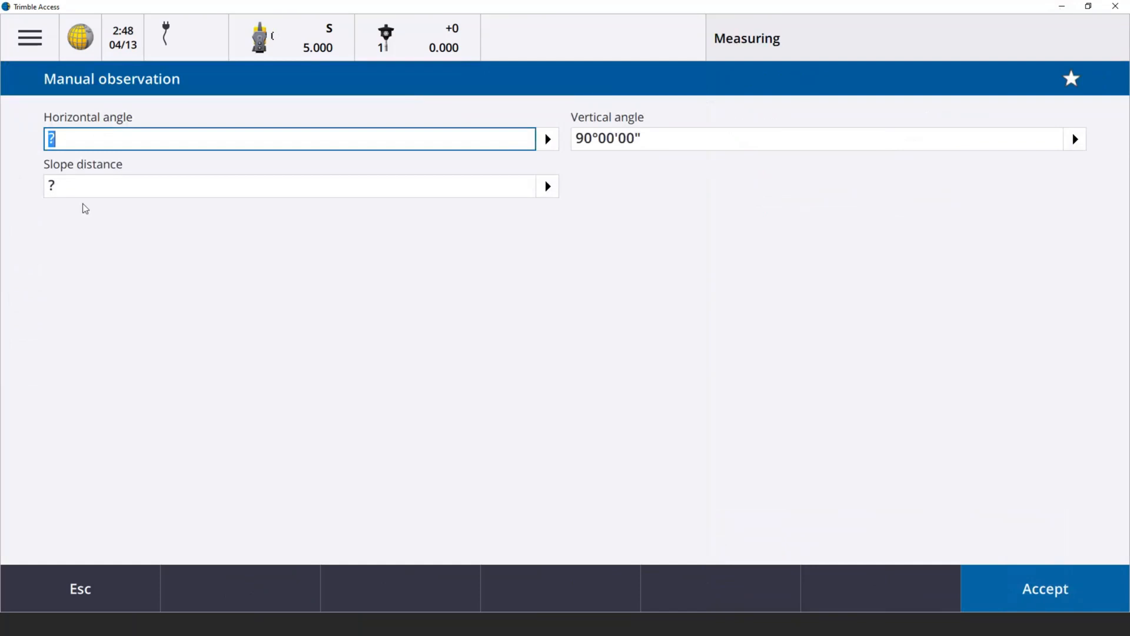
pyautogui.write('0')
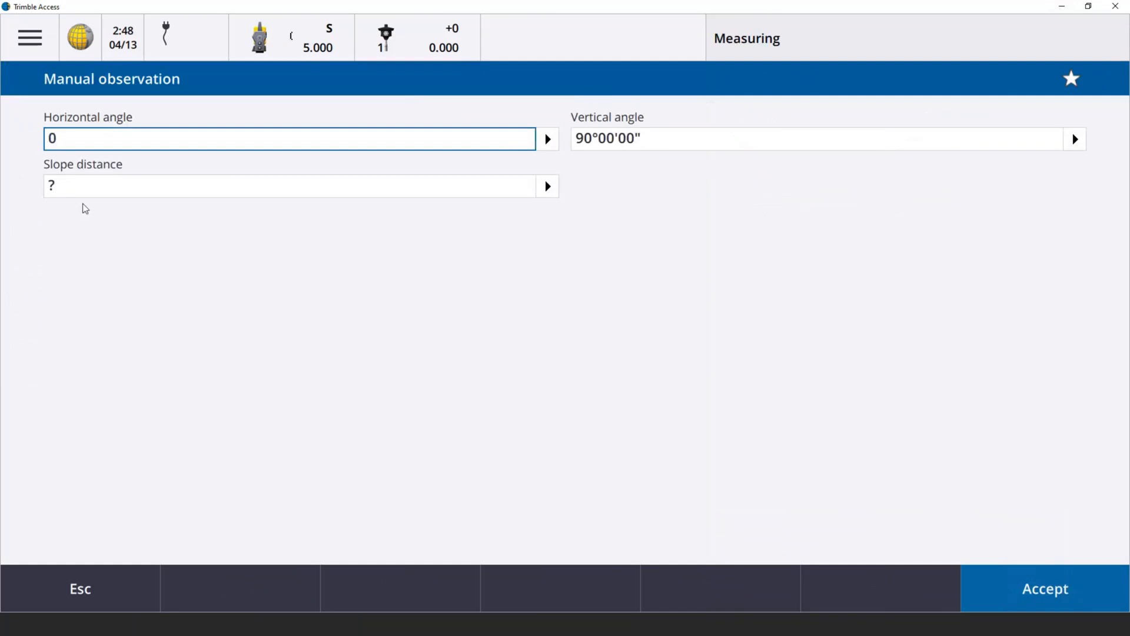
pyautogui.click(288, 186)
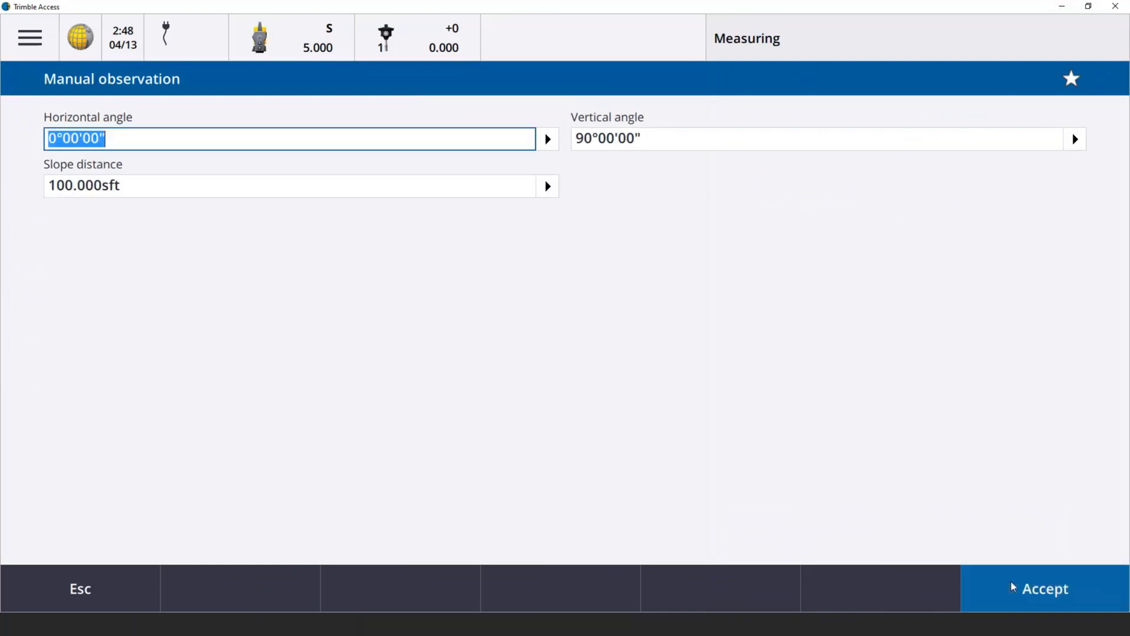
pyautogui.click(1044, 589)
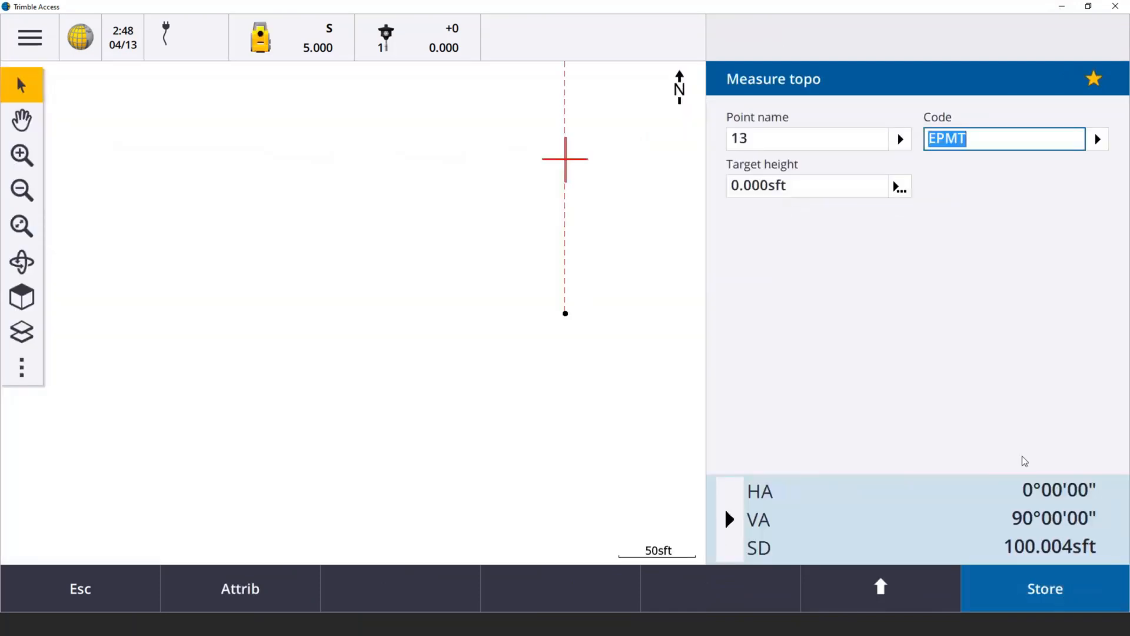
pyautogui.moveTo(1055, 118)
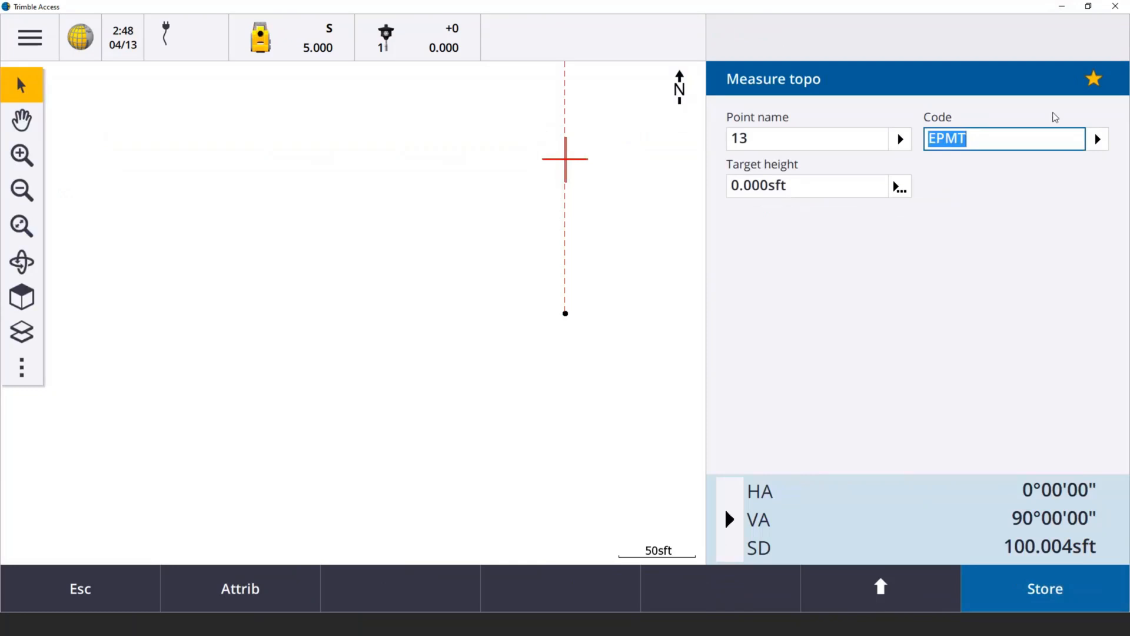
pyautogui.moveTo(933, 371)
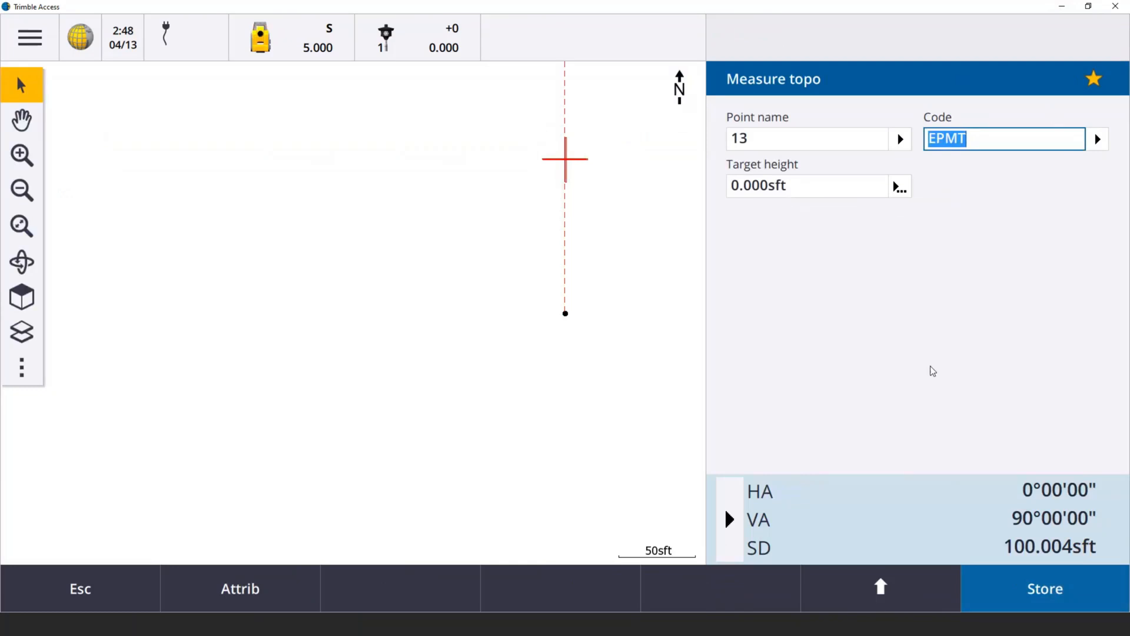
pyautogui.moveTo(791, 80)
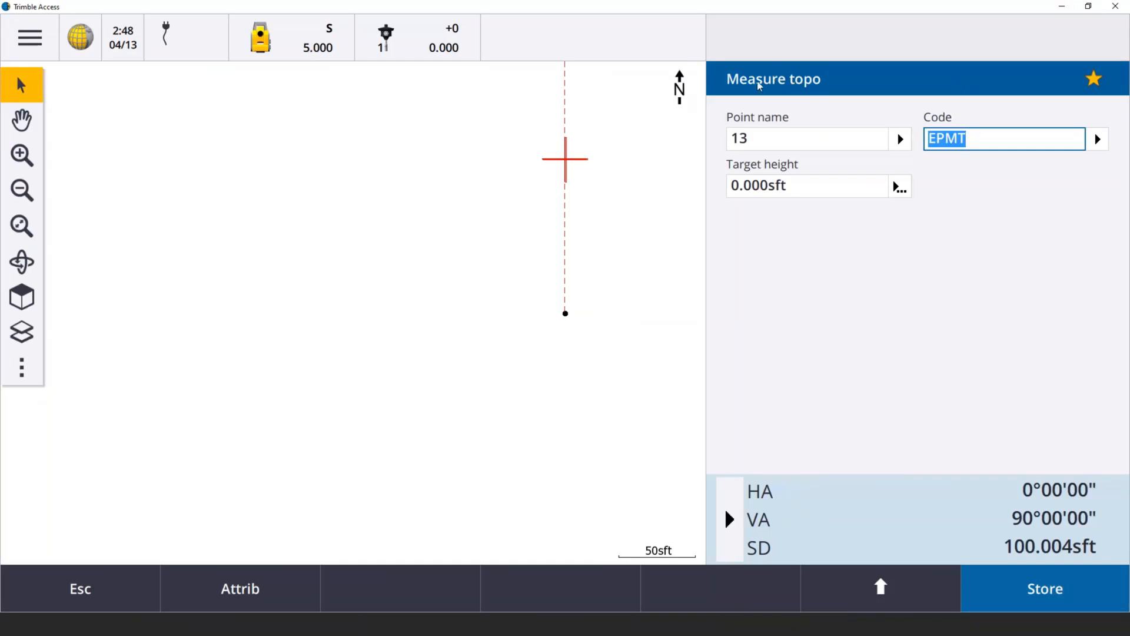
pyautogui.moveTo(864, 265)
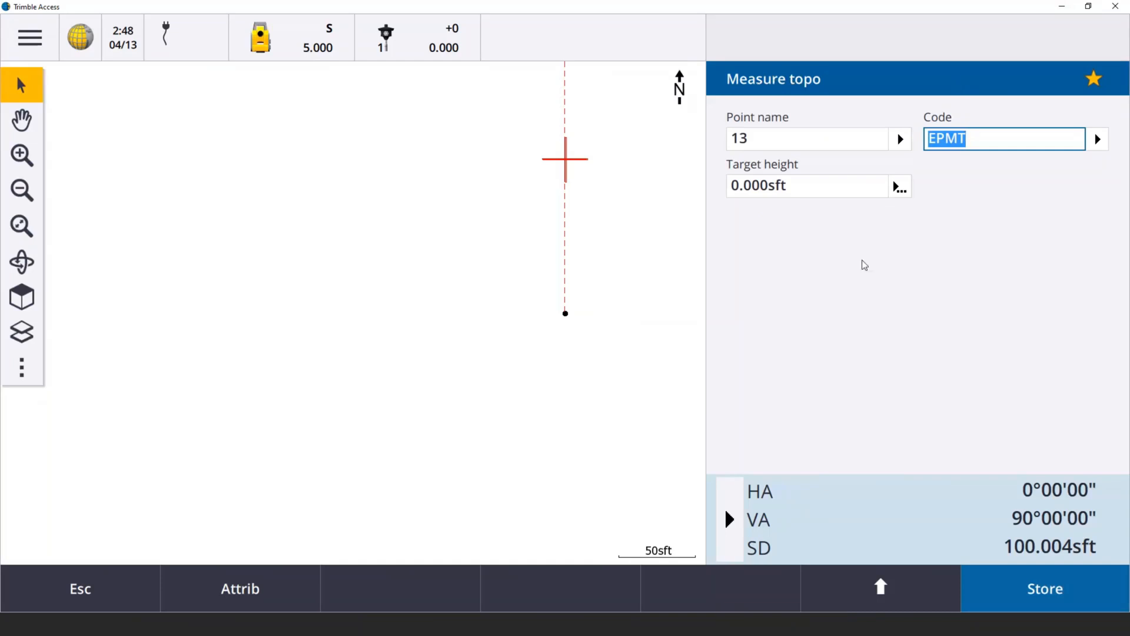
# Store point 13 as EPMT, bringing up its attribute form with SurfaceType blank
pyautogui.click(1044, 588)
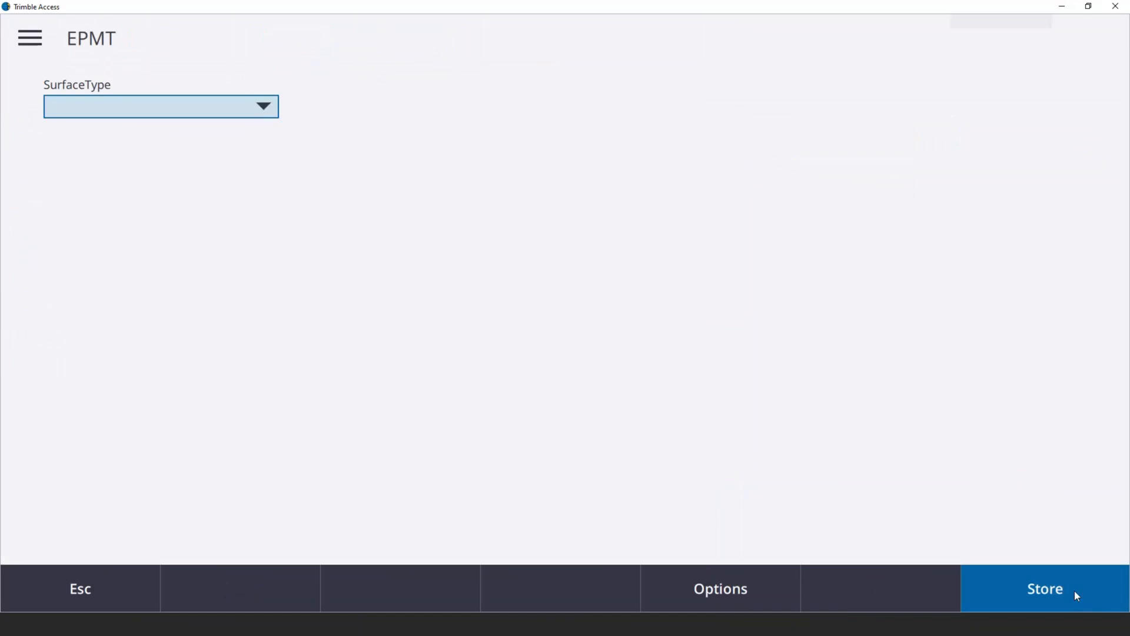
pyautogui.moveTo(295, 96)
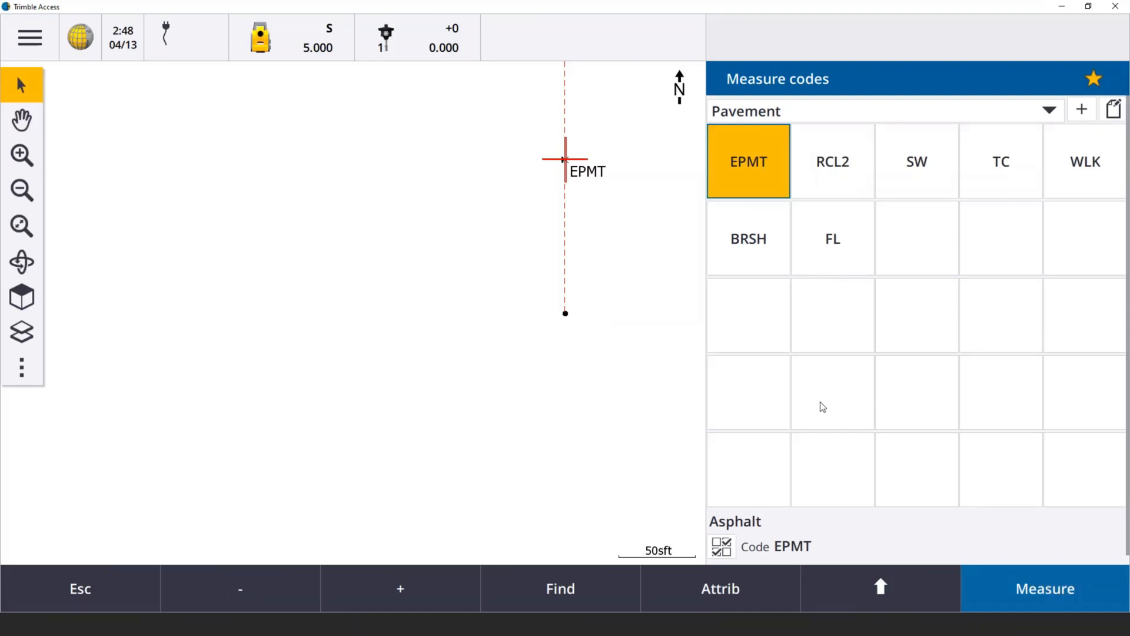
pyautogui.moveTo(768, 330)
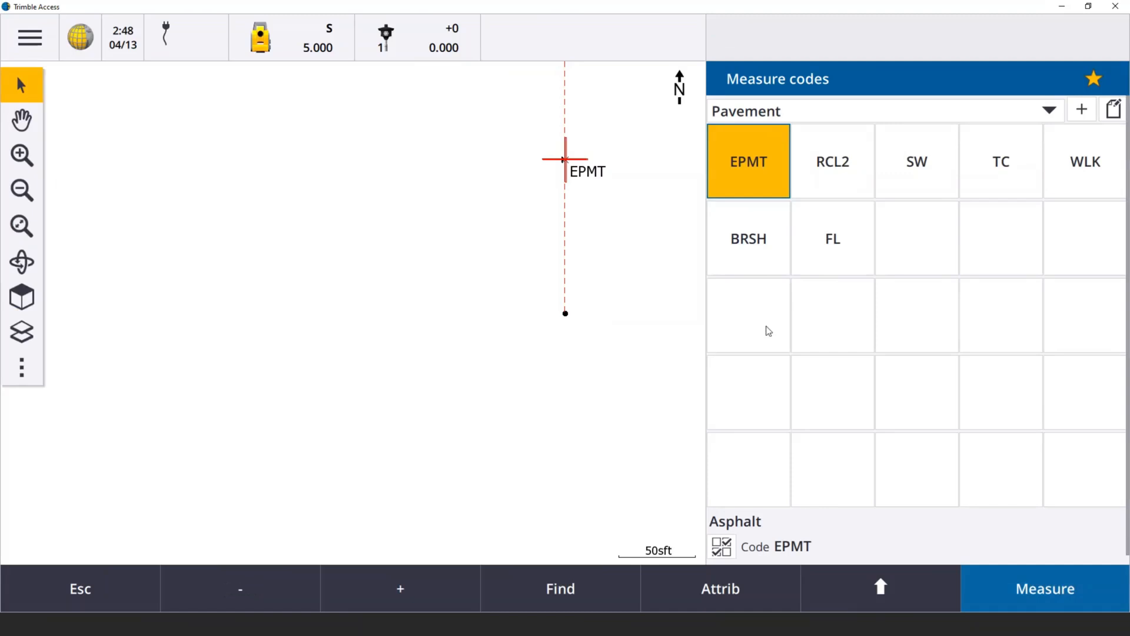
pyautogui.moveTo(796, 333)
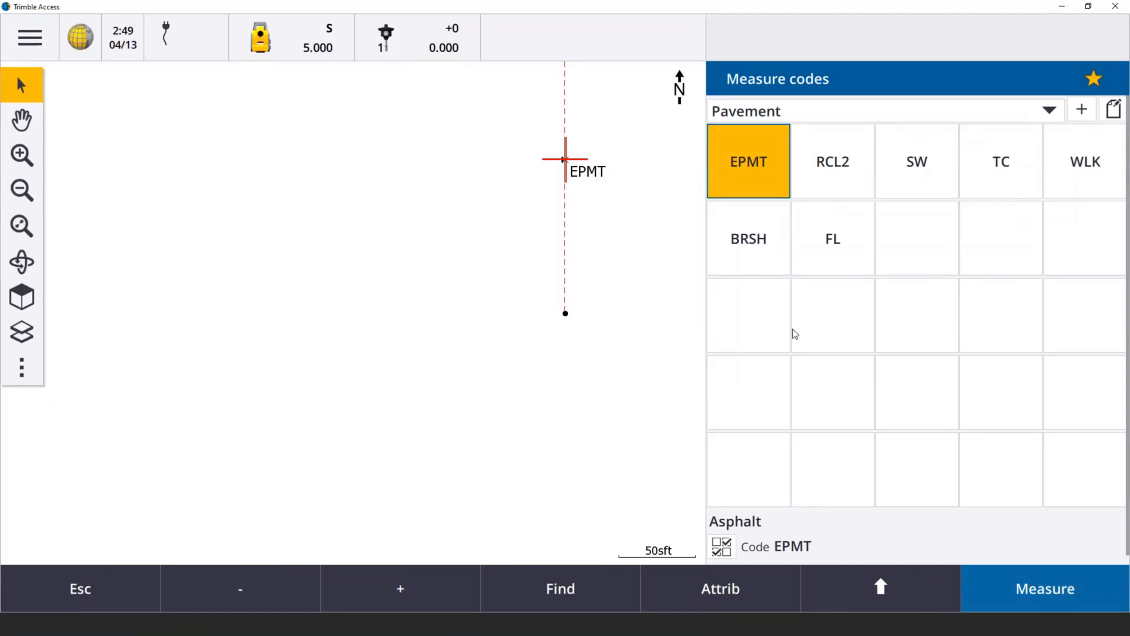
pyautogui.moveTo(917, 173)
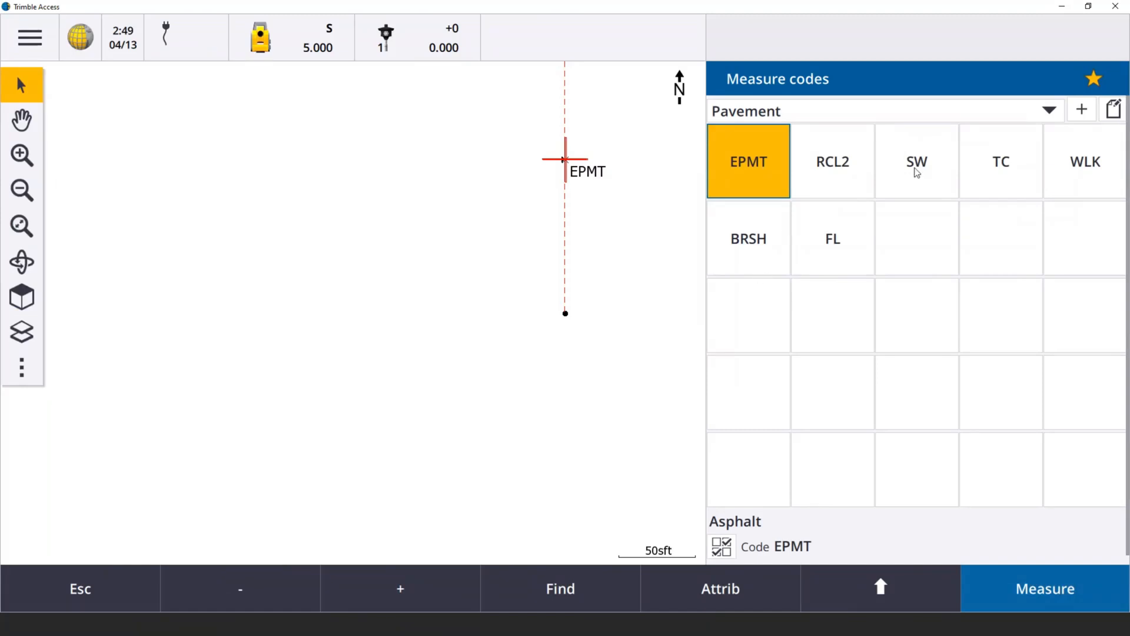
# Observe an SW point manually at 100 ft and store it with SurfaceType Concrete
pyautogui.click(1044, 589)
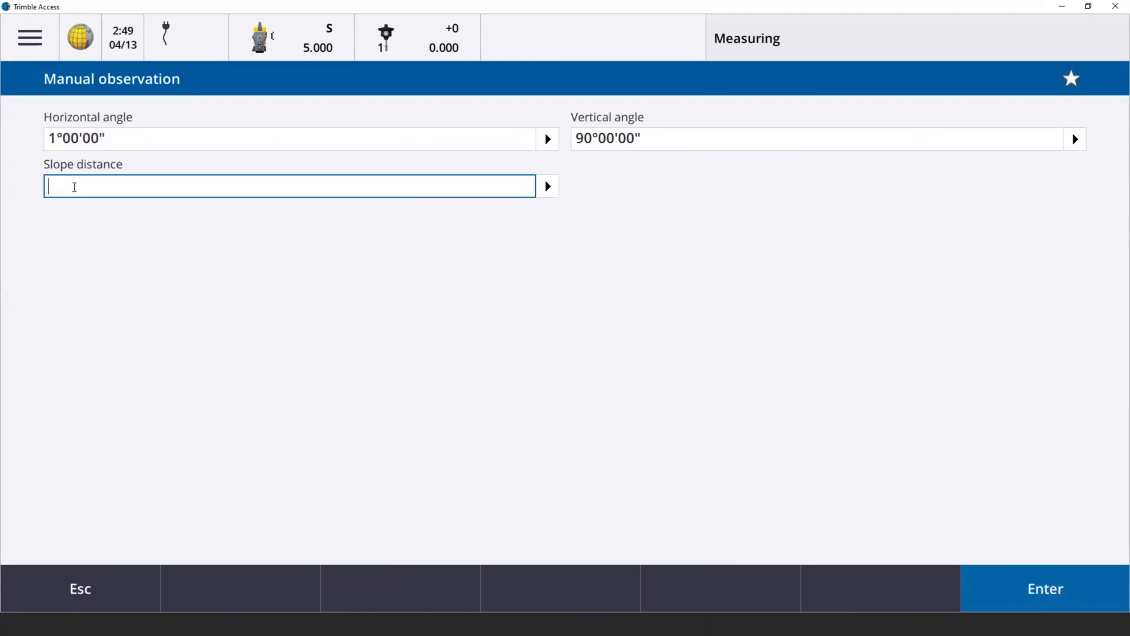
pyautogui.write('100')
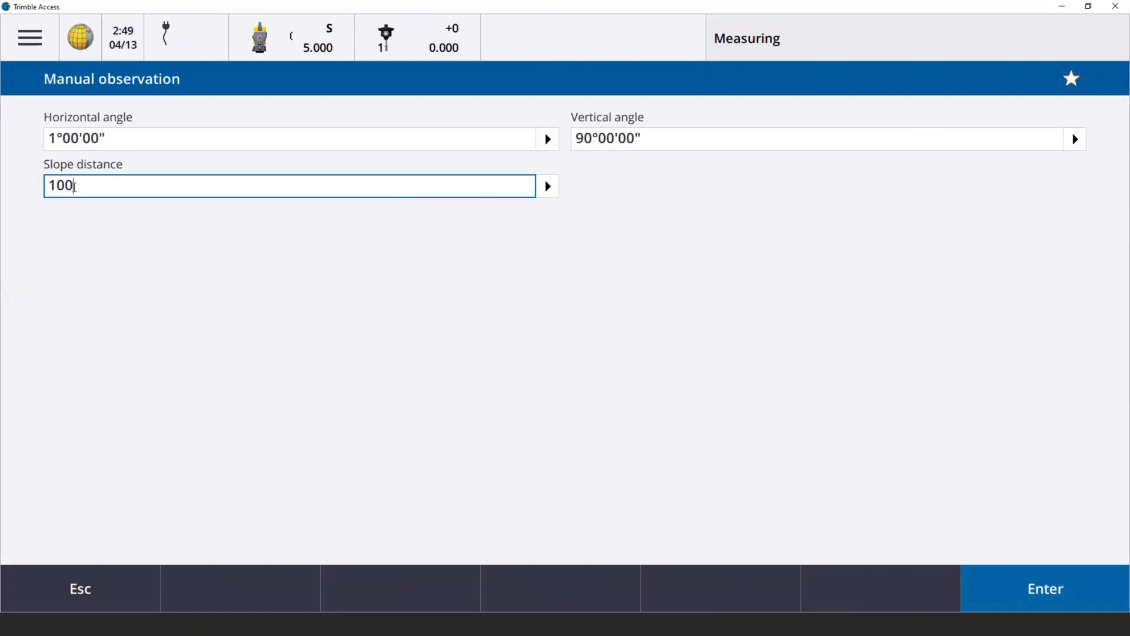
pyautogui.moveTo(445, 251)
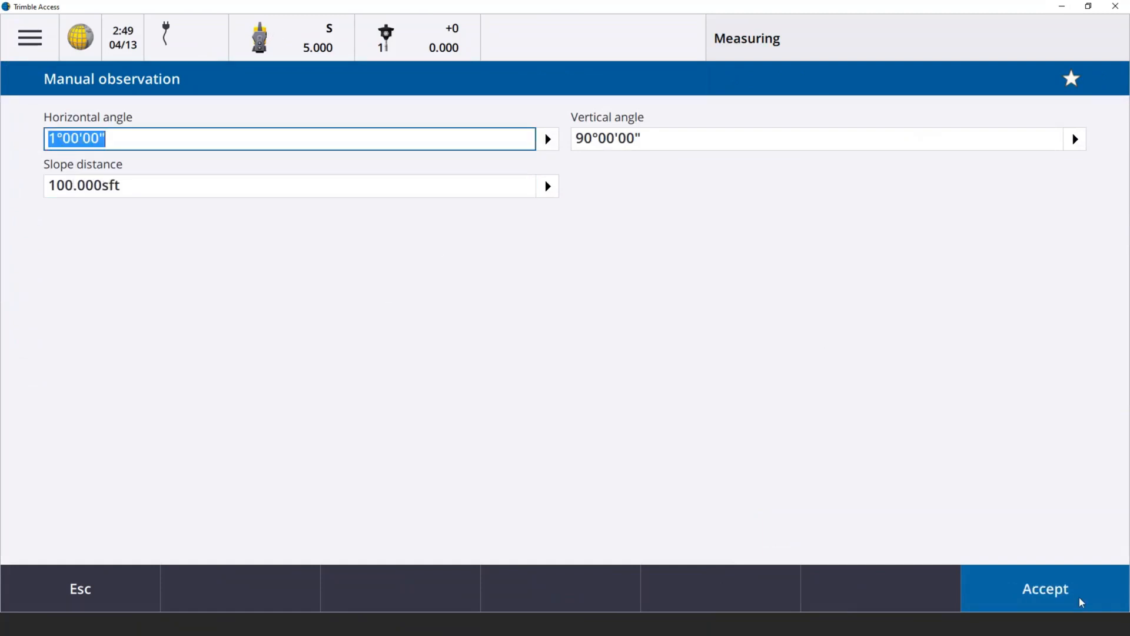
pyautogui.click(1043, 589)
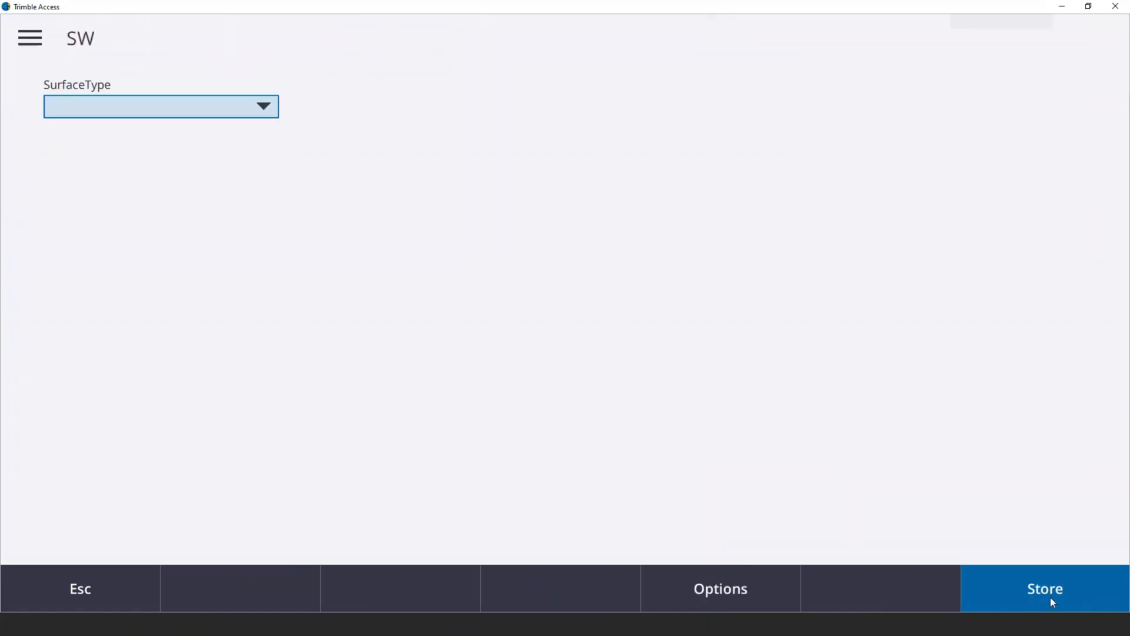
pyautogui.click(161, 106)
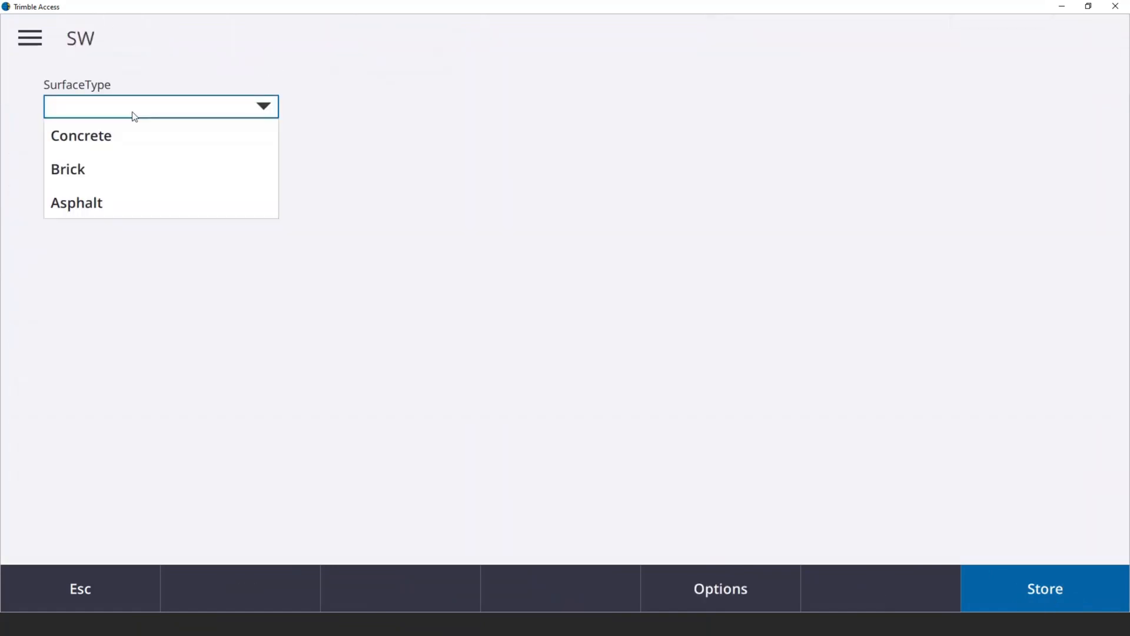
pyautogui.click(81, 135)
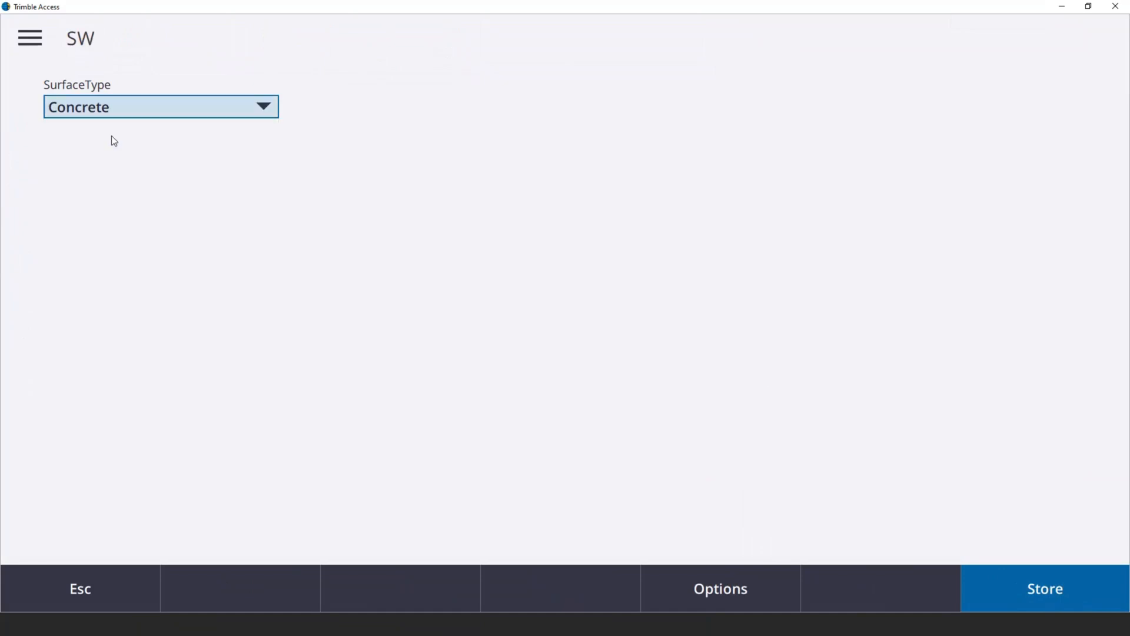
pyautogui.click(1044, 588)
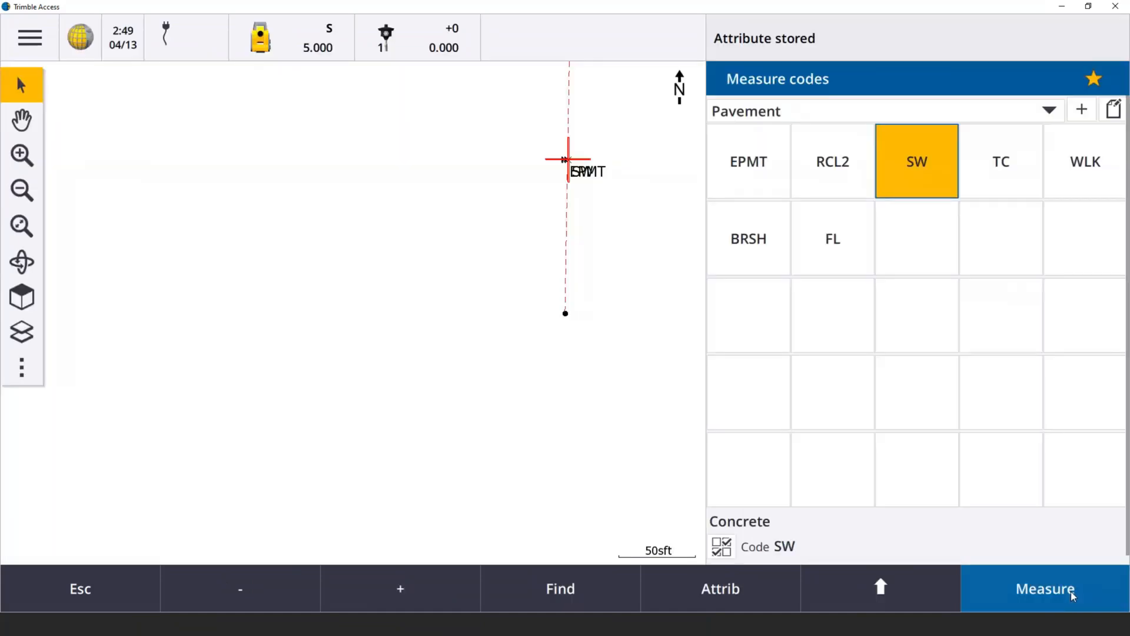
# Zoom in on the map until the EPMT and SW labels read separately
pyautogui.click(1044, 589)
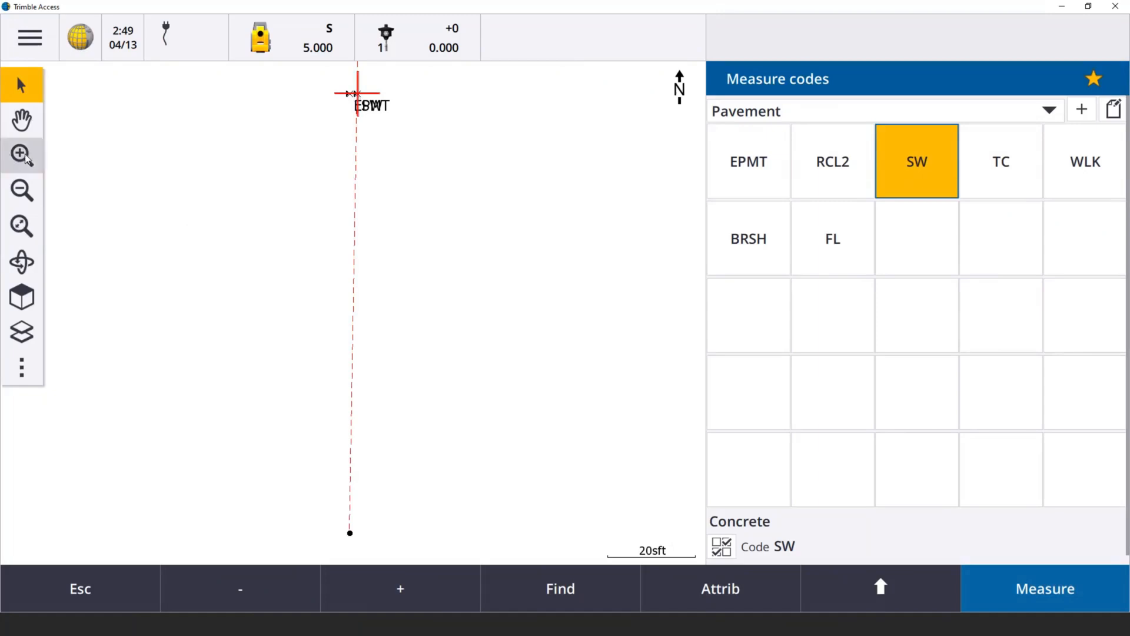
pyautogui.click(21, 153)
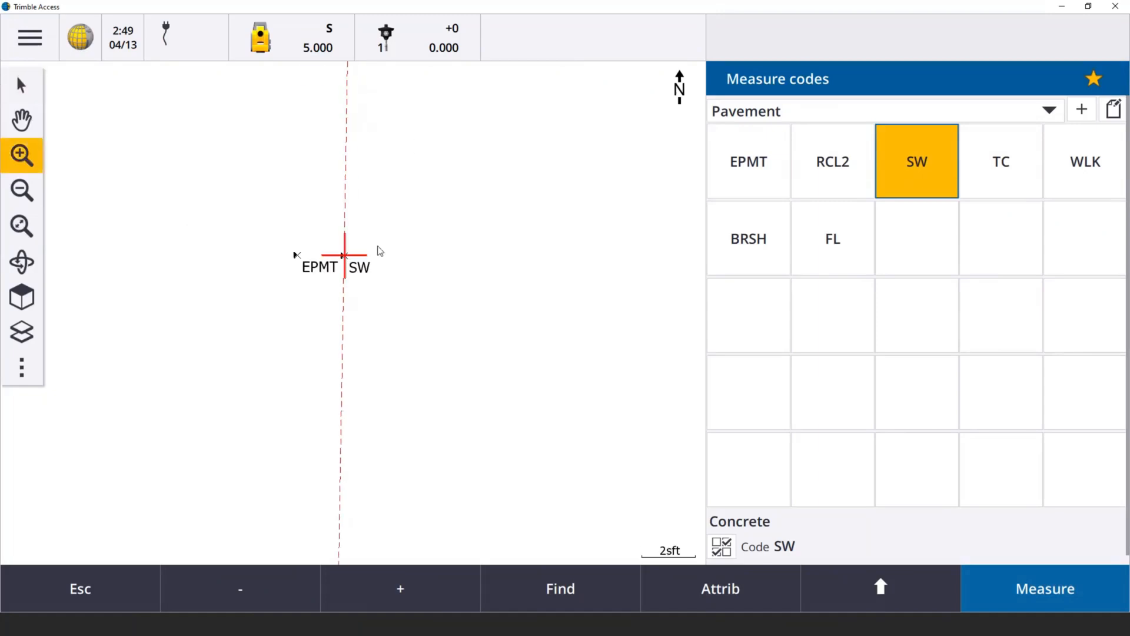
pyautogui.moveTo(309, 294)
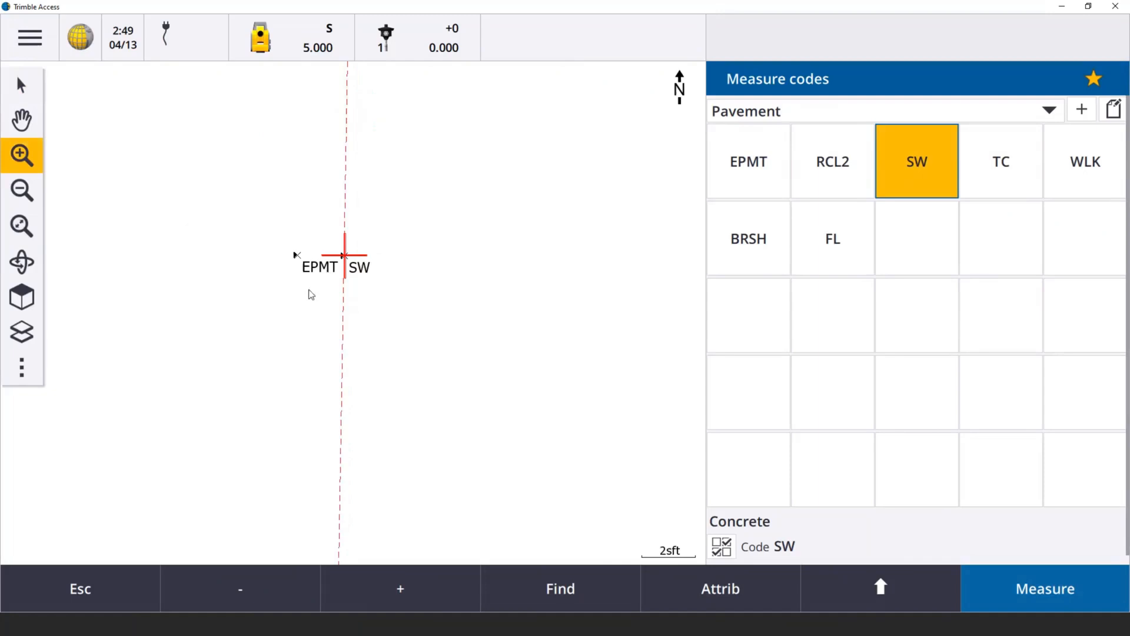
pyautogui.moveTo(261, 265)
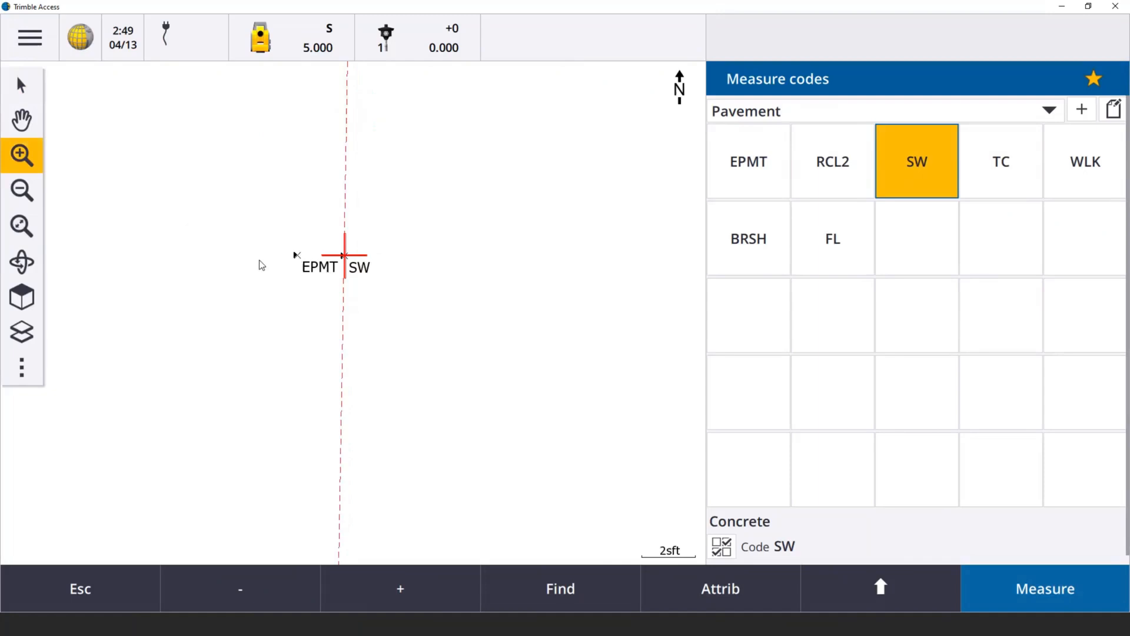
pyautogui.moveTo(249, 332)
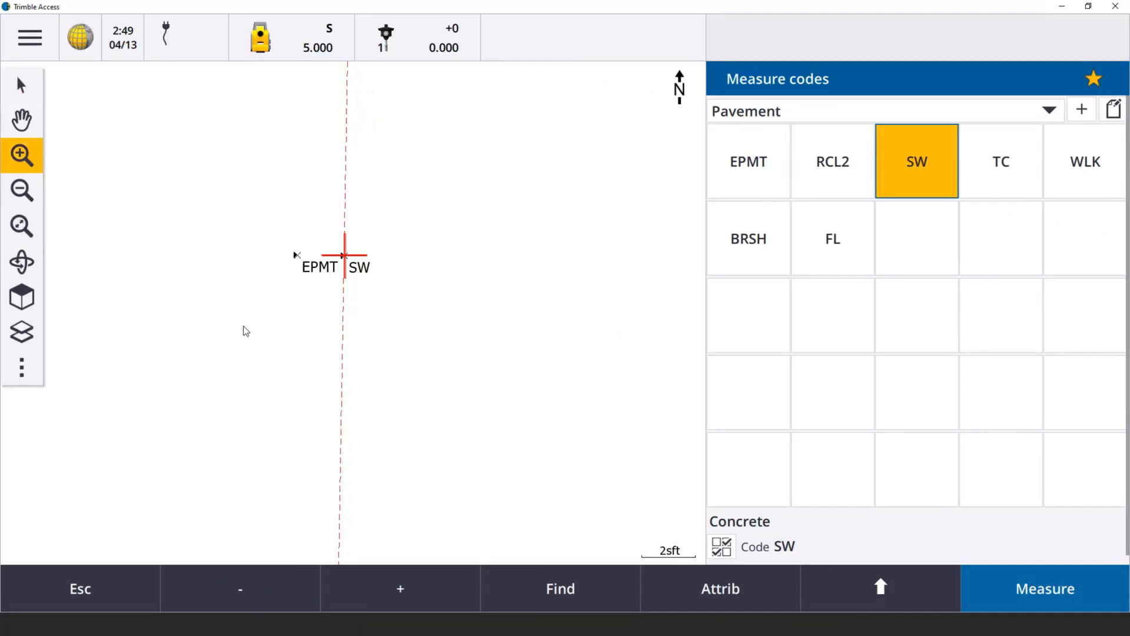
pyautogui.moveTo(268, 333)
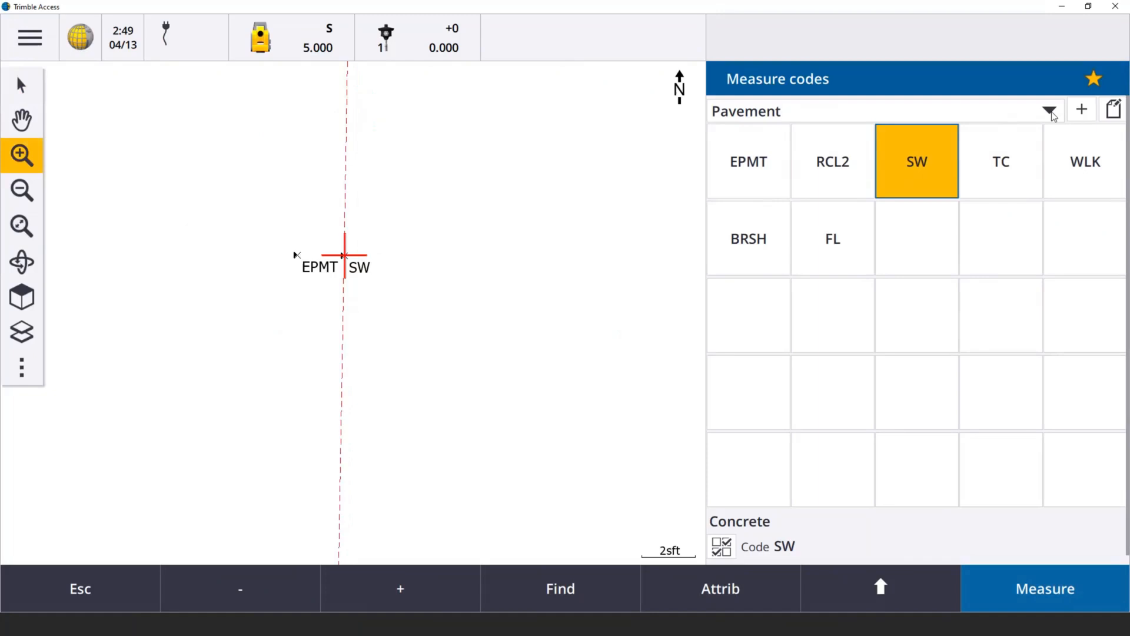
# Switch to the Vegetation group and measure point 15 coded BT from a 101 ft manual observation
pyautogui.click(1049, 110)
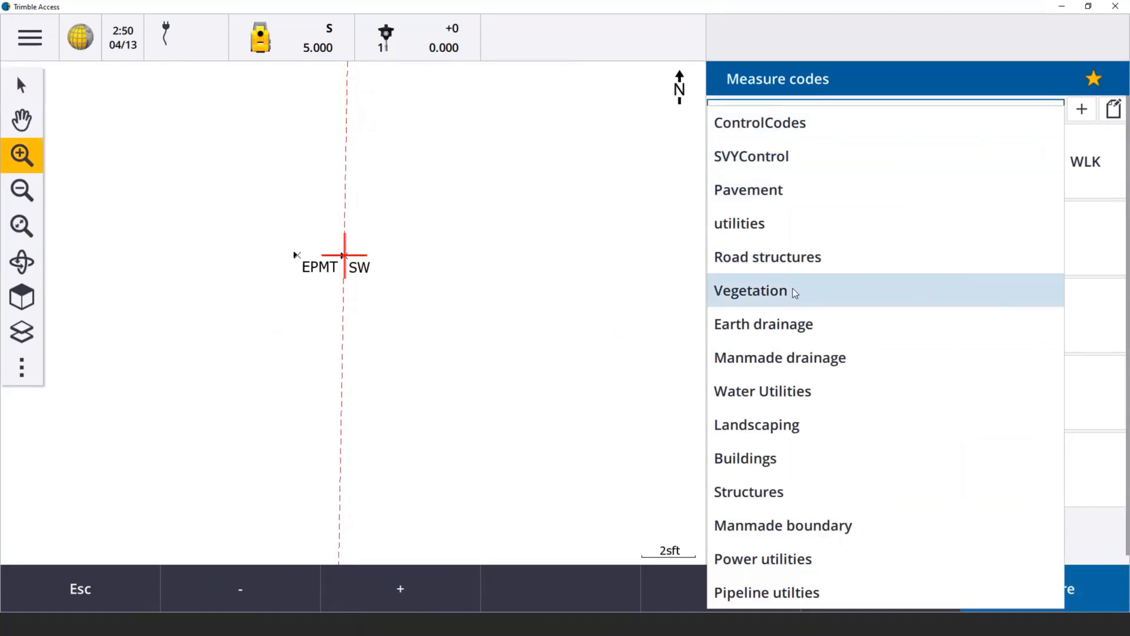
pyautogui.click(750, 291)
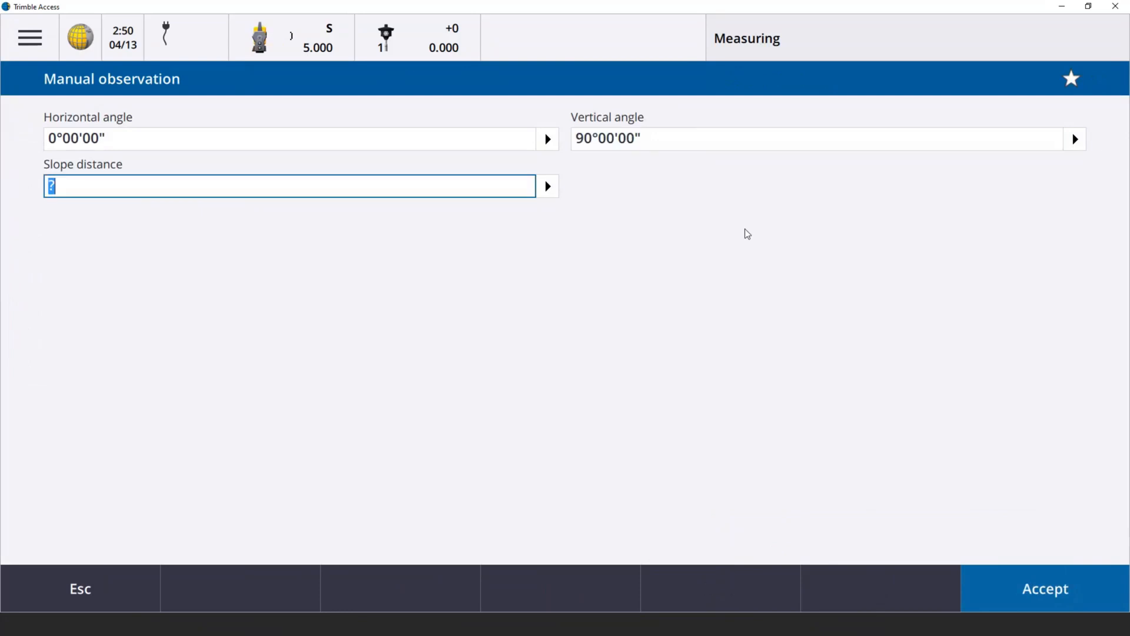
pyautogui.write('101')
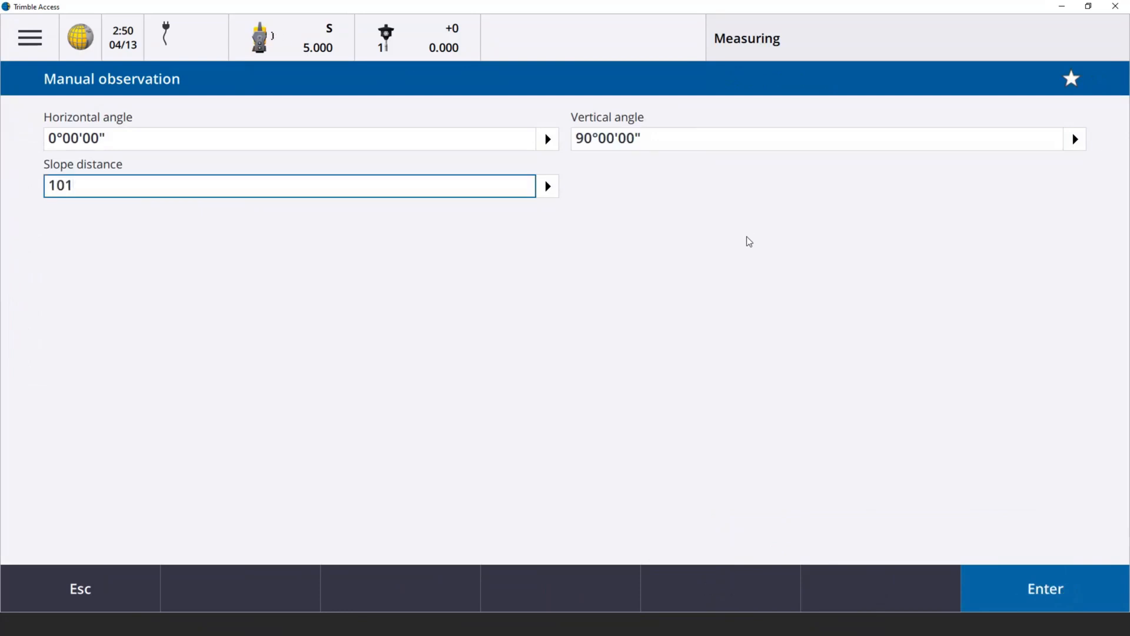
pyautogui.click(1045, 589)
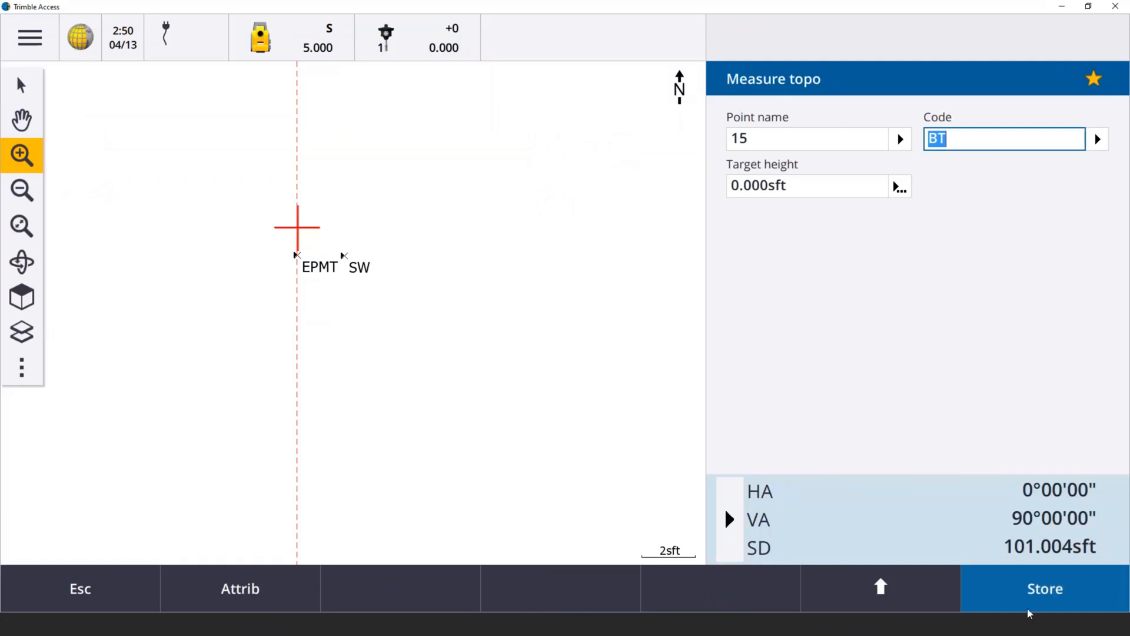
pyautogui.click(239, 589)
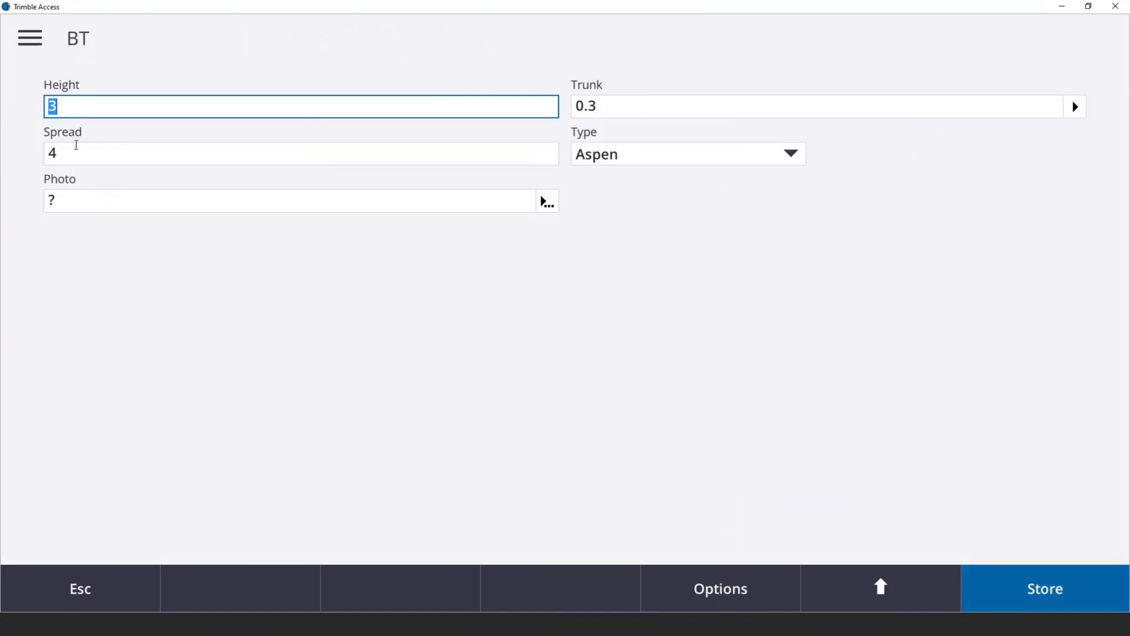
# Store the BT point's tree attributes: height 30, trunk 0.3, spread 50, type Oak
pyautogui.write('0')
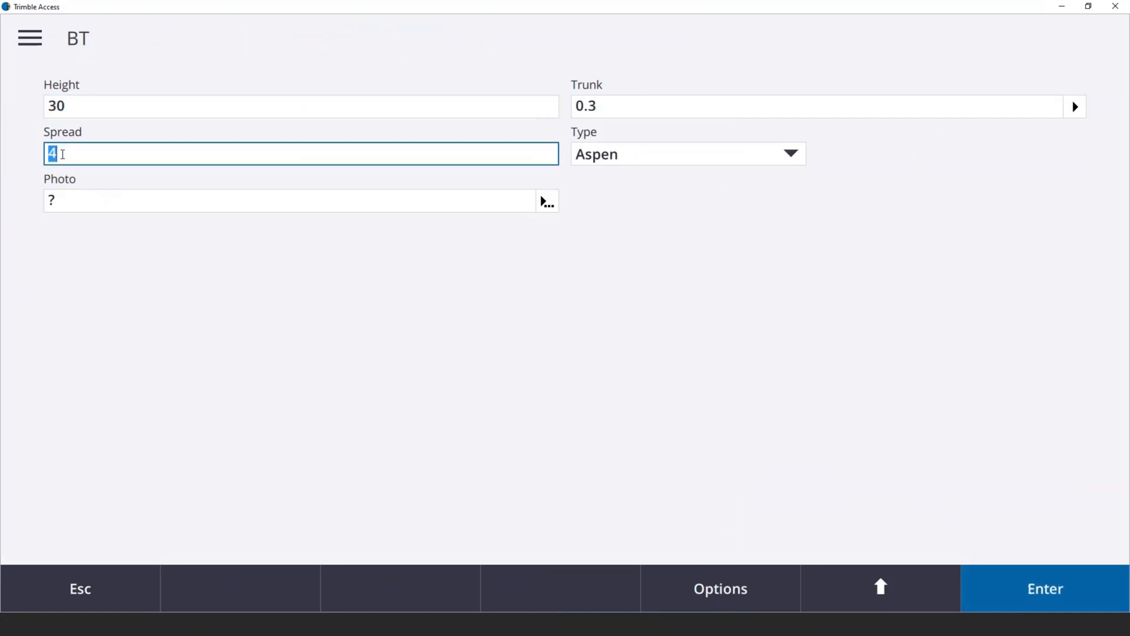
pyautogui.write('50')
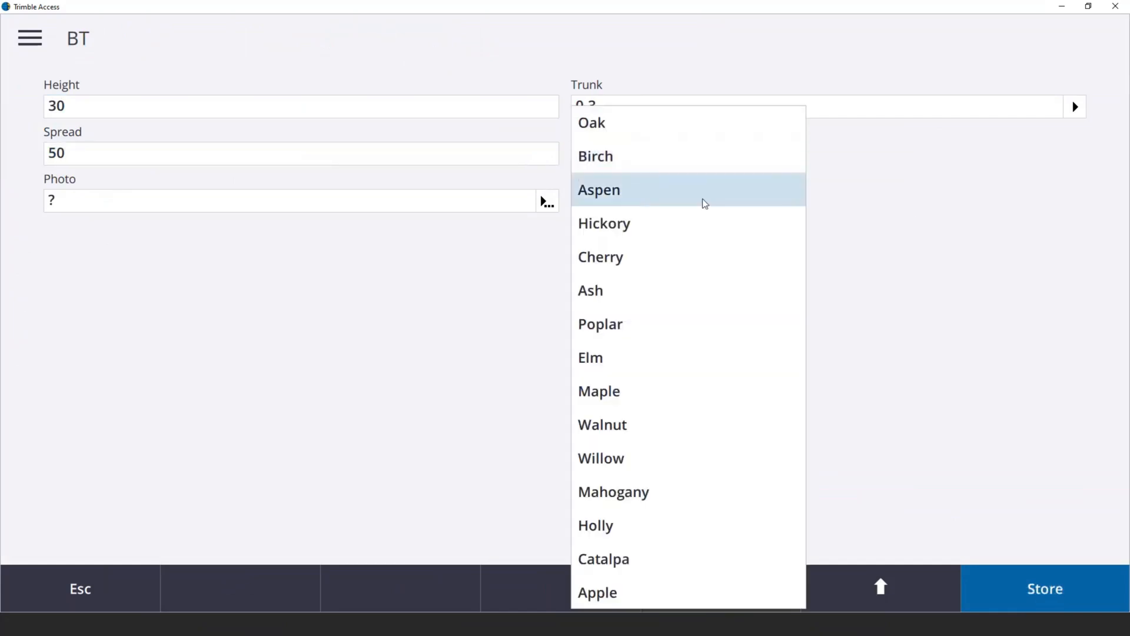
pyautogui.moveTo(649, 492)
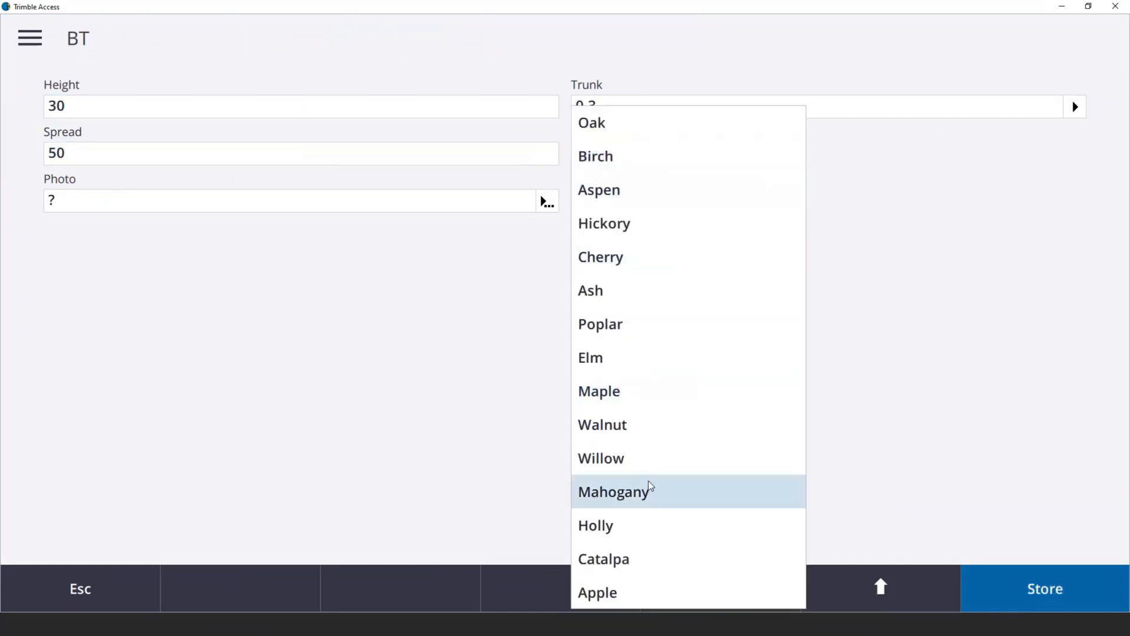
pyautogui.click(591, 122)
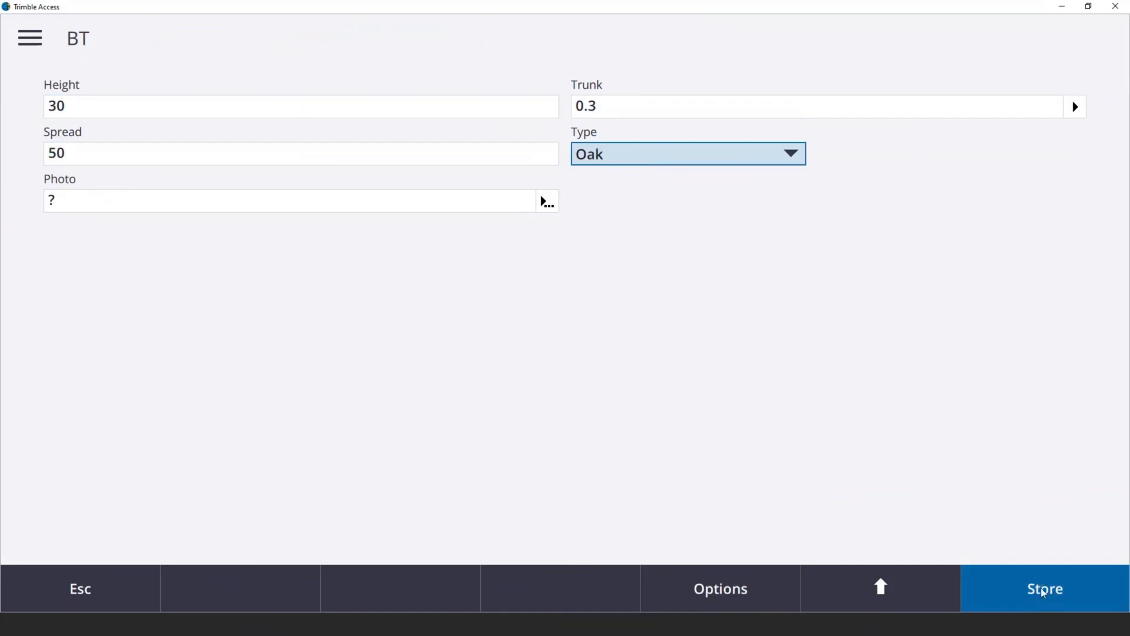
pyautogui.click(1044, 589)
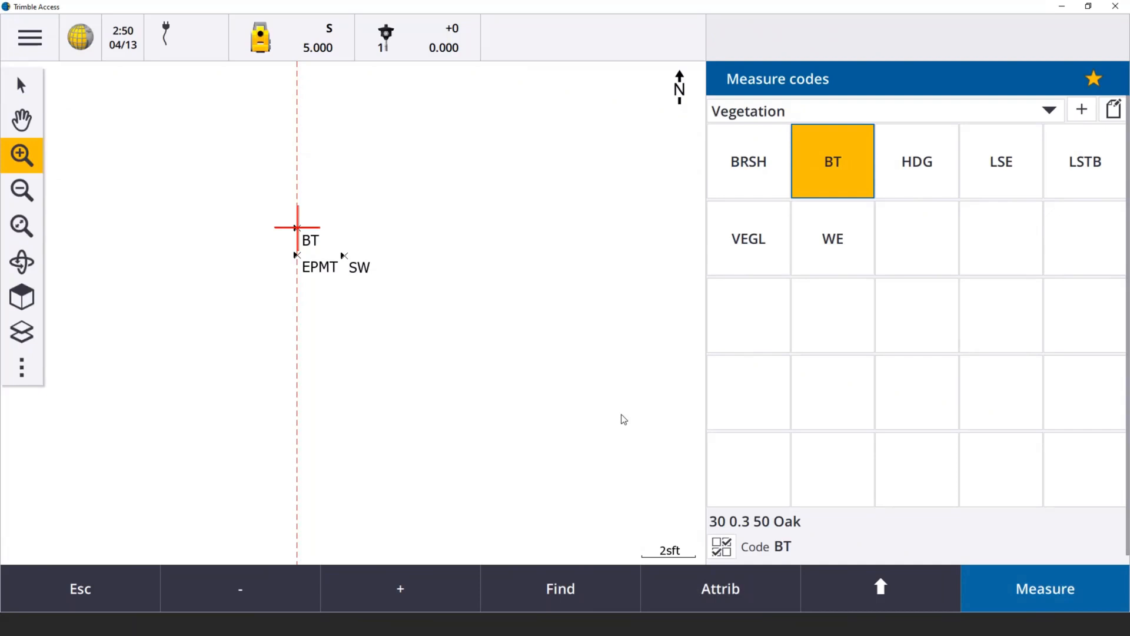
pyautogui.moveTo(484, 397)
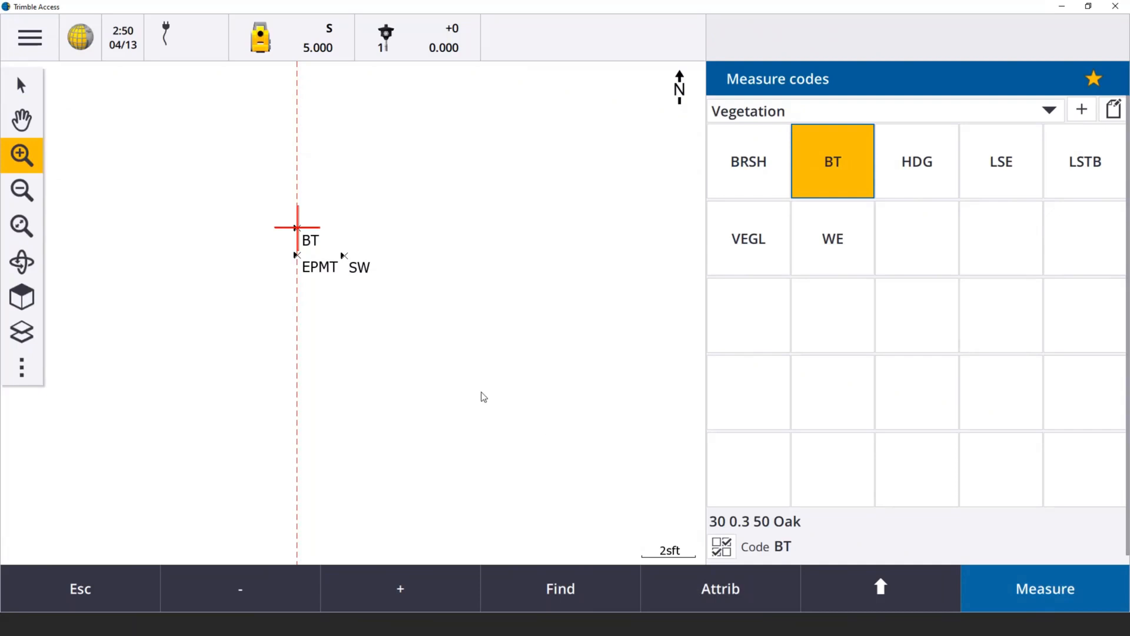
pyautogui.moveTo(1070, 126)
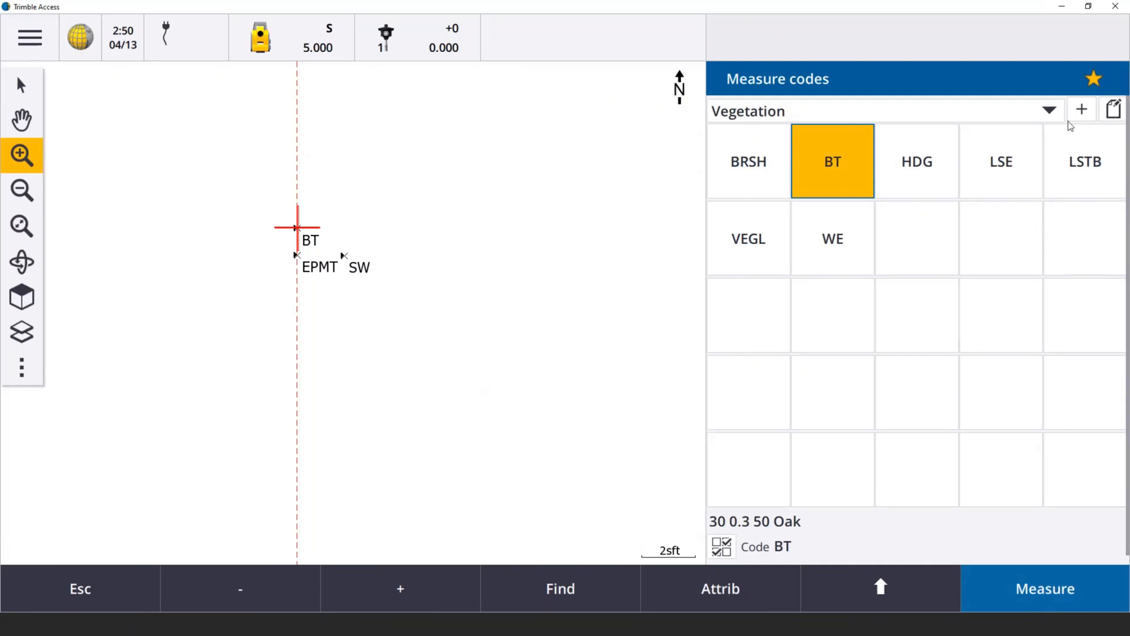
# Switch to SVYControl and store point 16 coded DISK from a 102 ft manual observation
pyautogui.click(1048, 111)
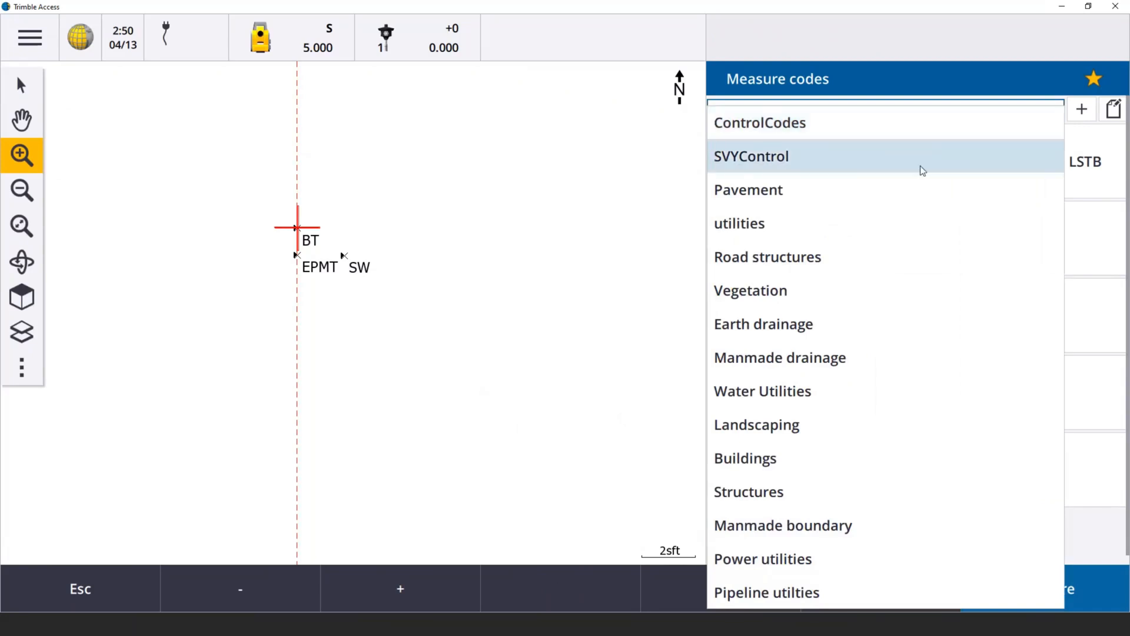
pyautogui.click(751, 155)
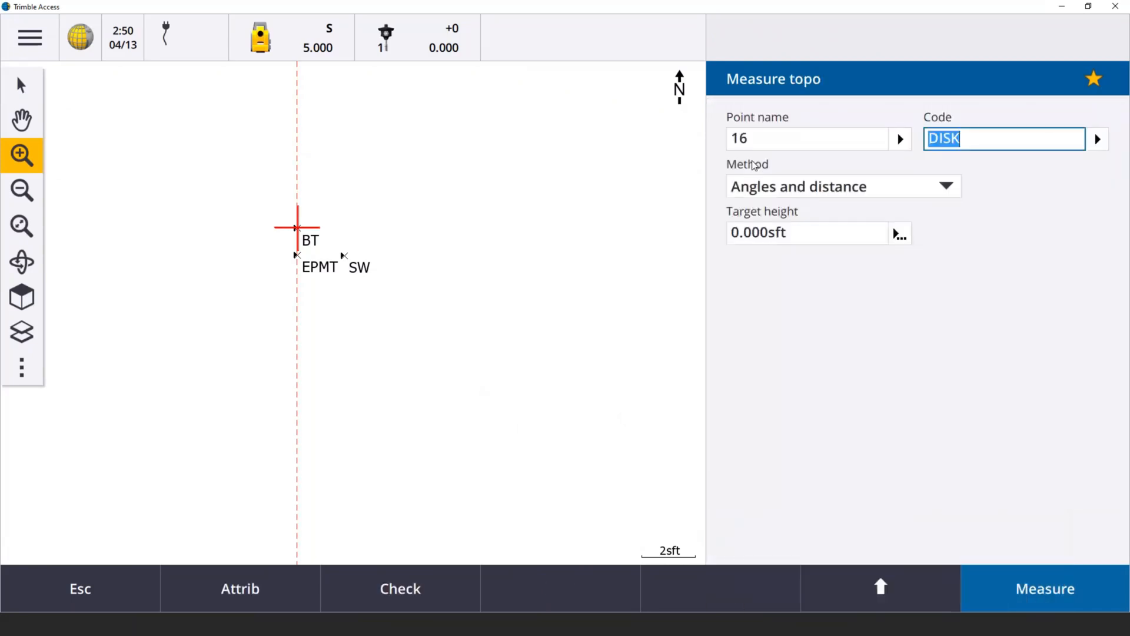
pyautogui.click(1043, 588)
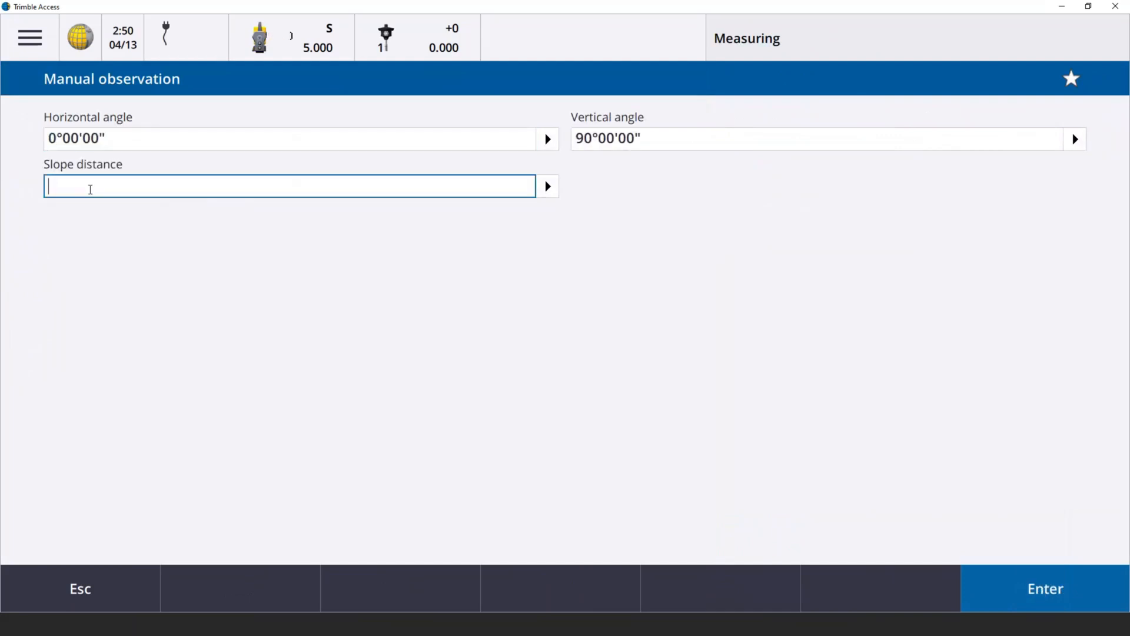
pyautogui.write('102')
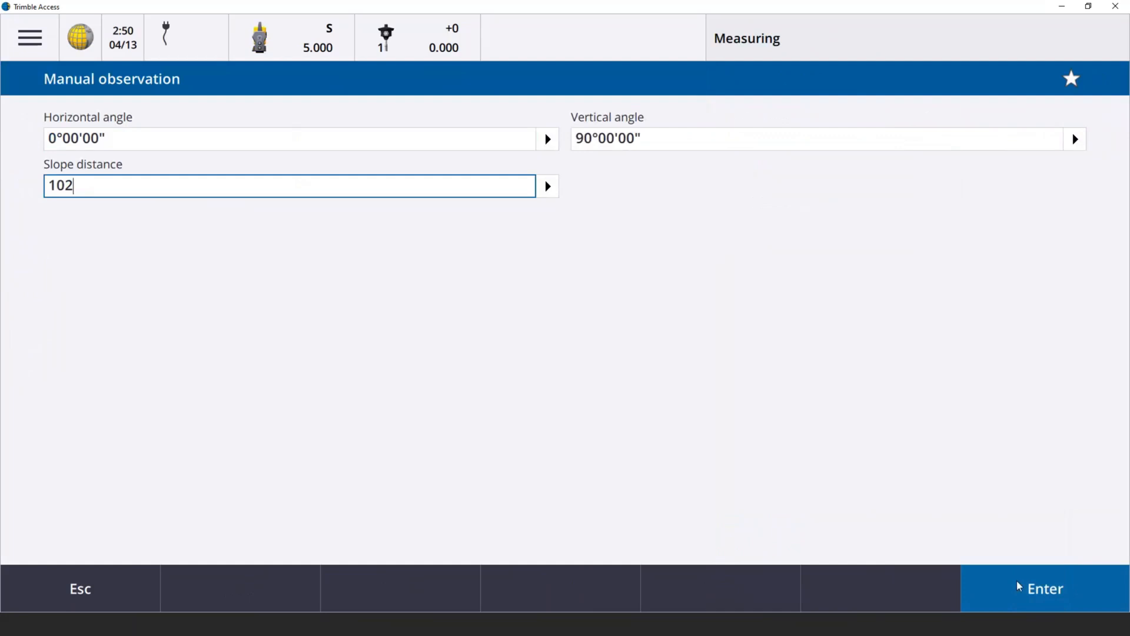
pyautogui.click(1042, 588)
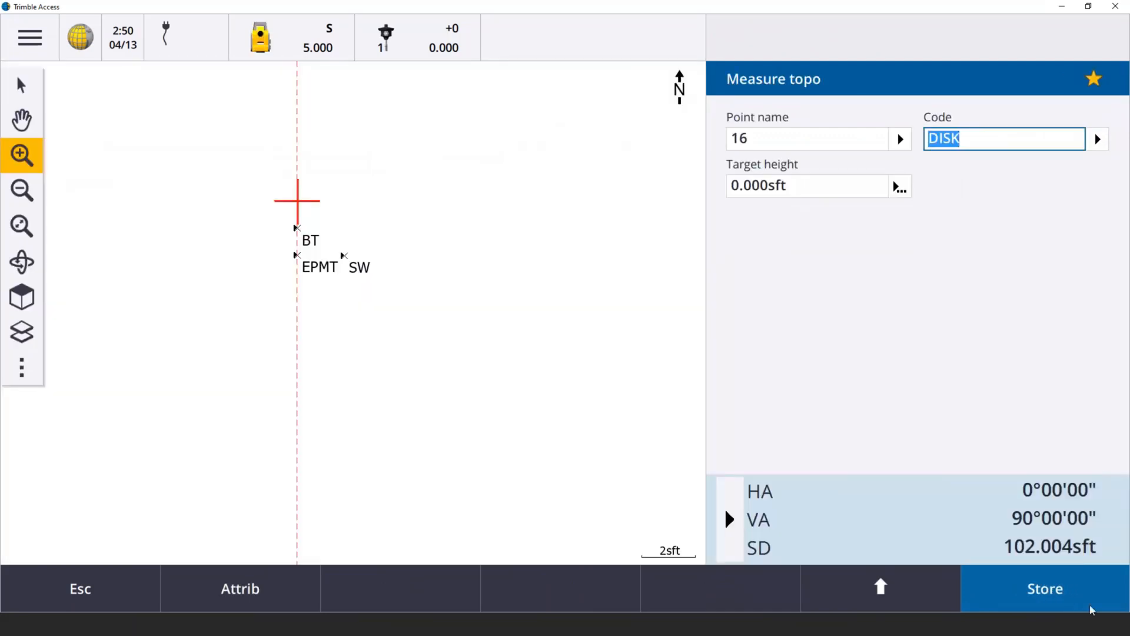
pyautogui.click(239, 589)
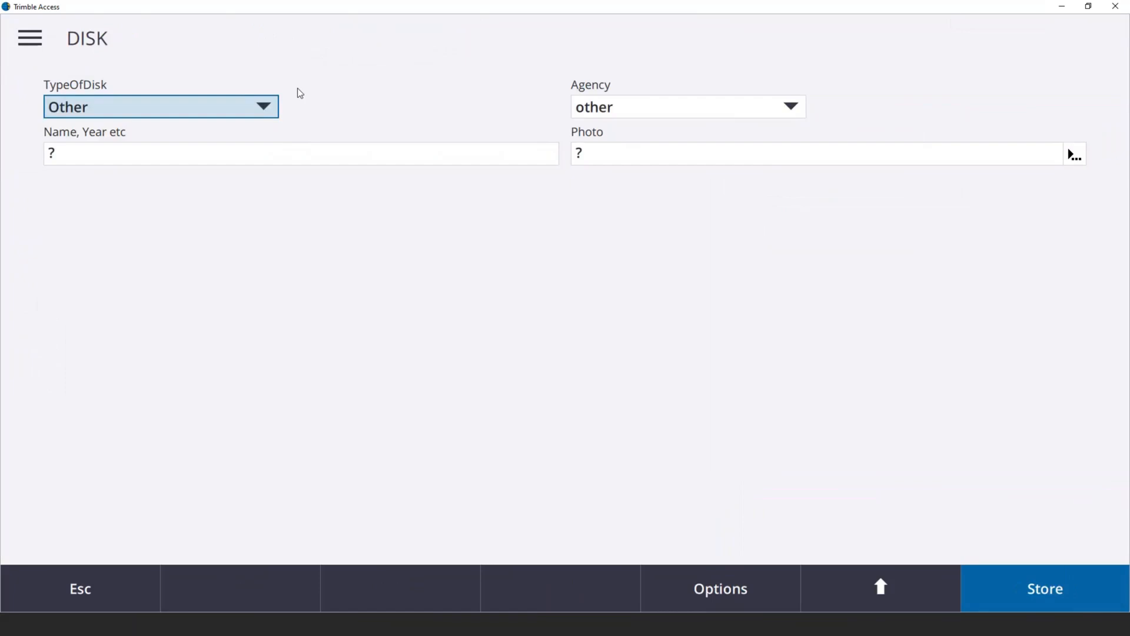
# Store the DISK attributes as a Benchmark by NGS with name/year 1966
pyautogui.click(160, 107)
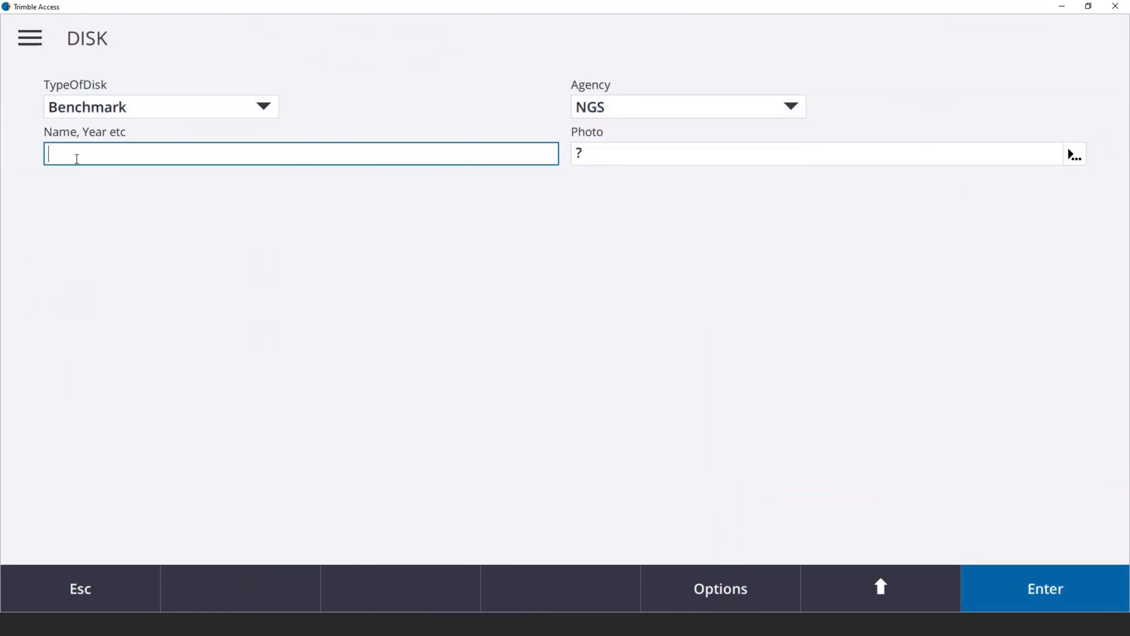
pyautogui.write('16')
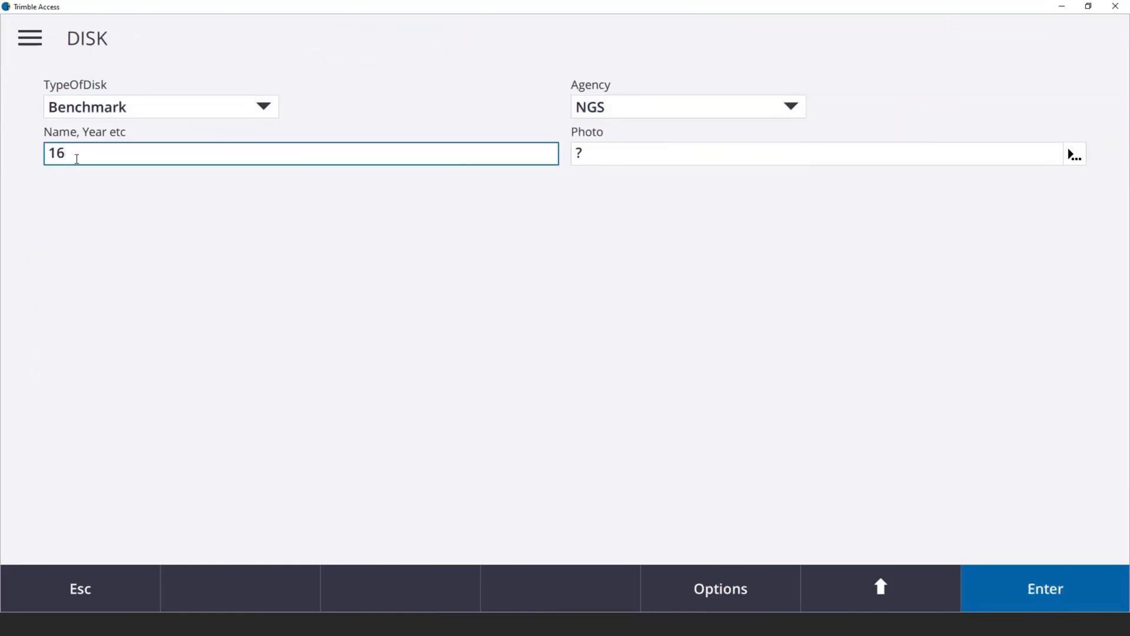
pyautogui.press('Backspace')
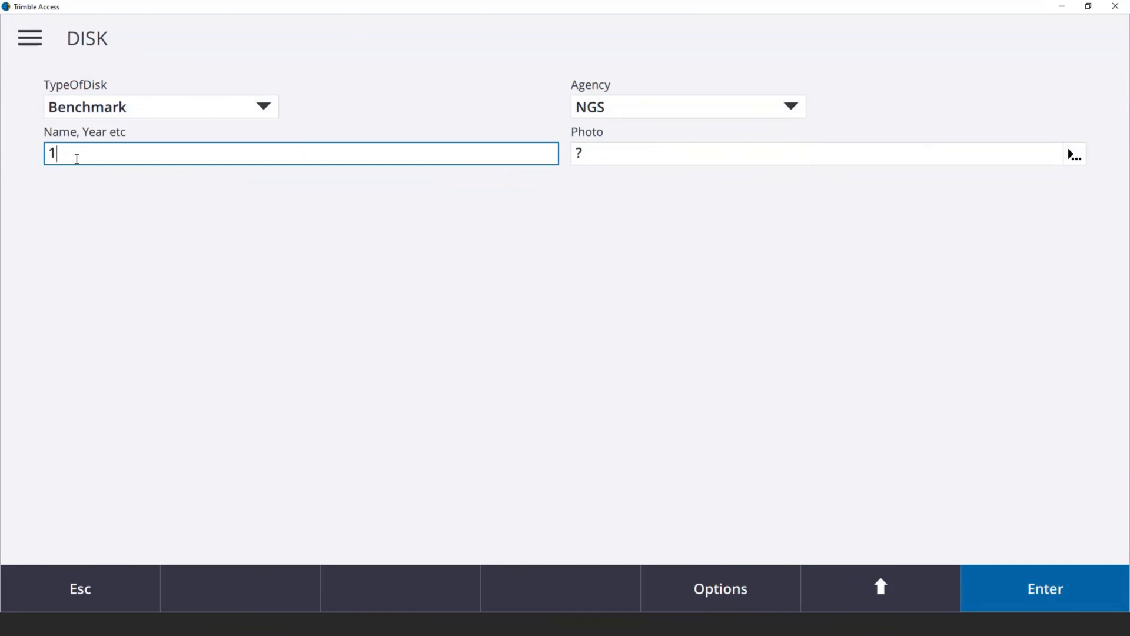
pyautogui.write('1966')
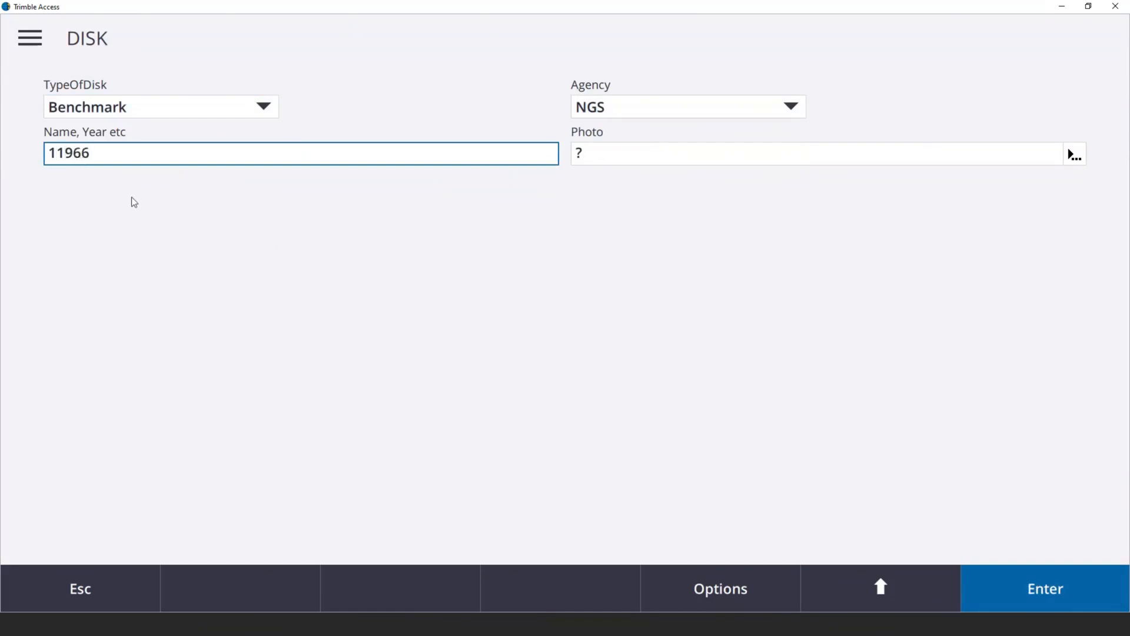
pyautogui.press('BackSpace')
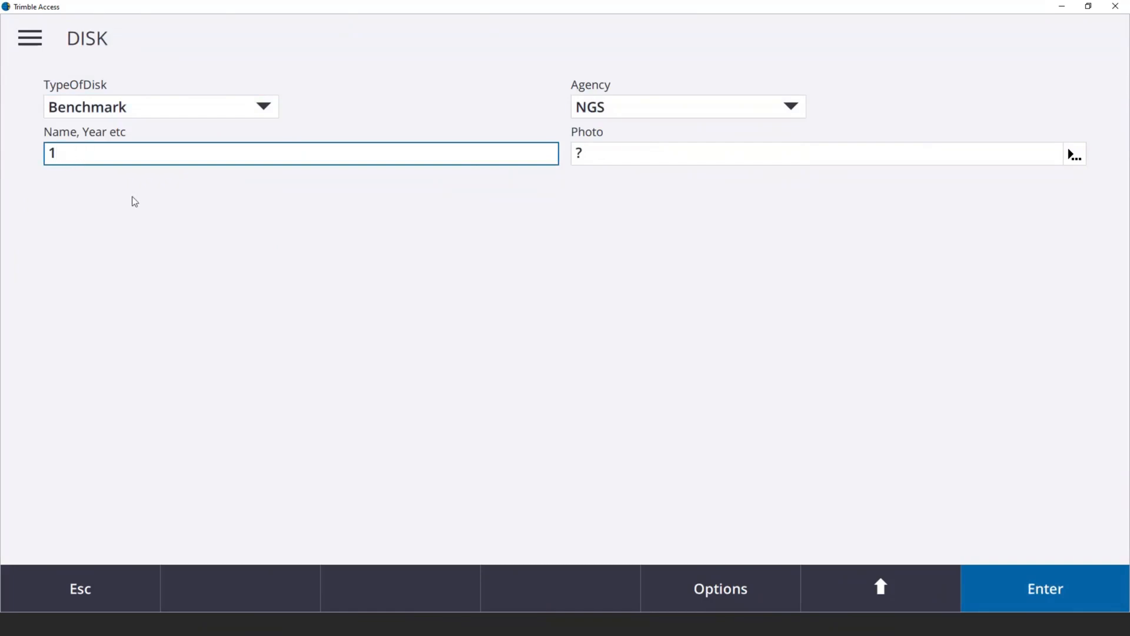
pyautogui.write('966')
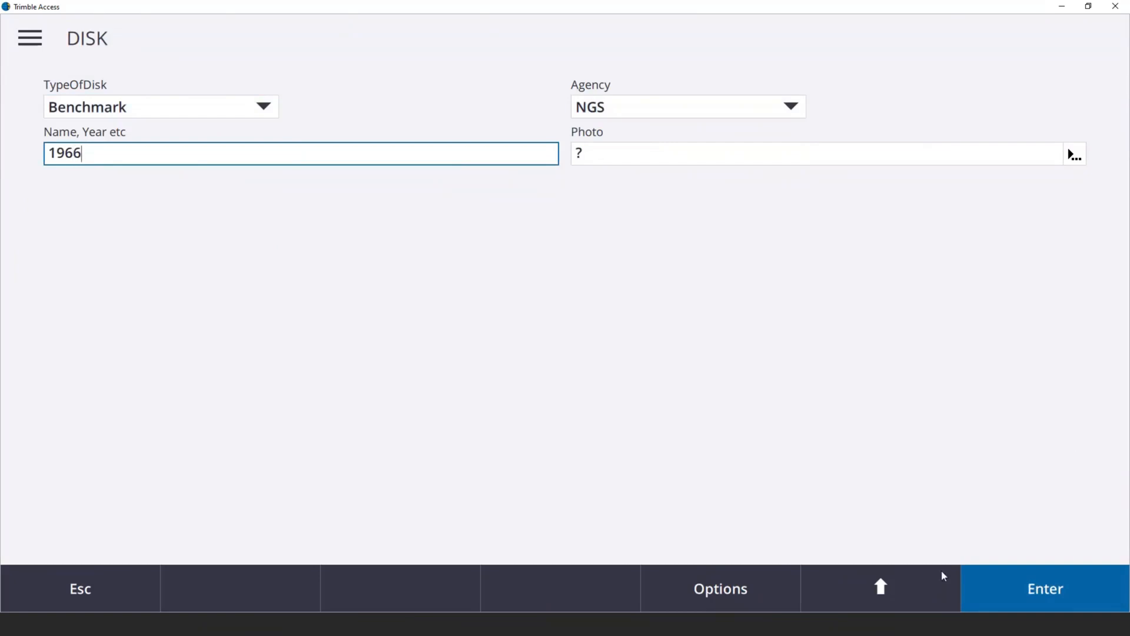
pyautogui.click(1044, 589)
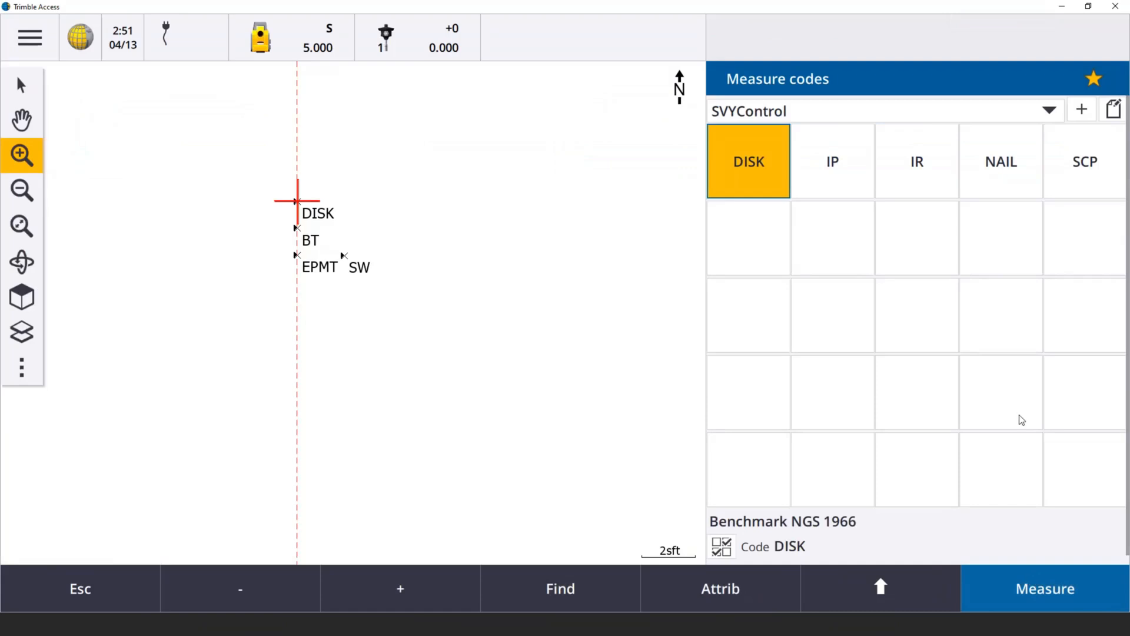
pyautogui.moveTo(754, 172)
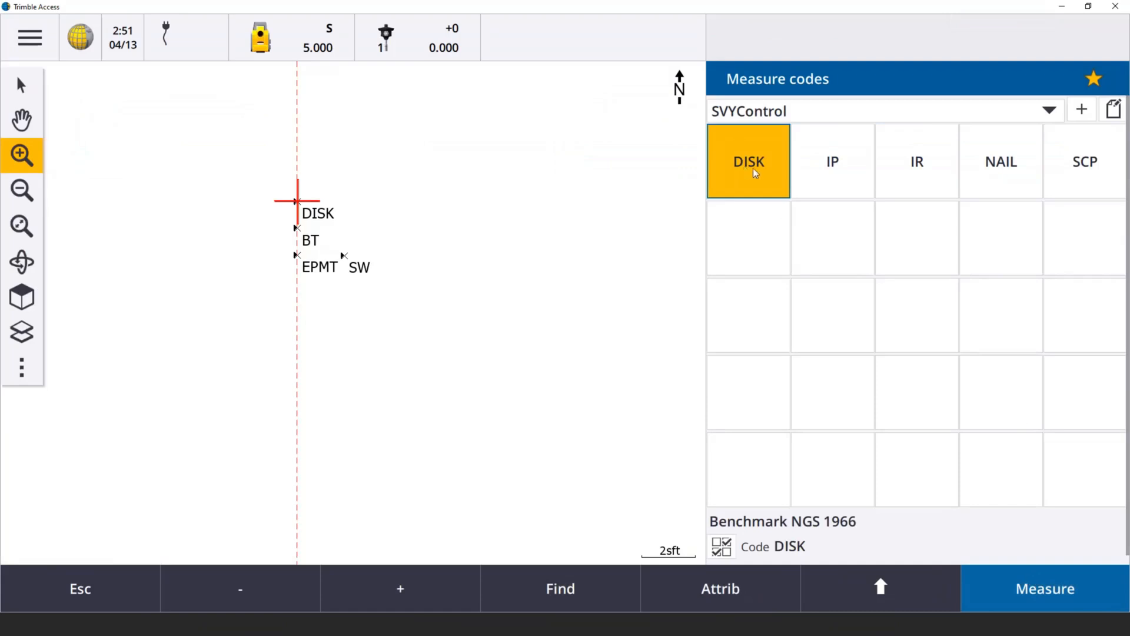
pyautogui.moveTo(757, 338)
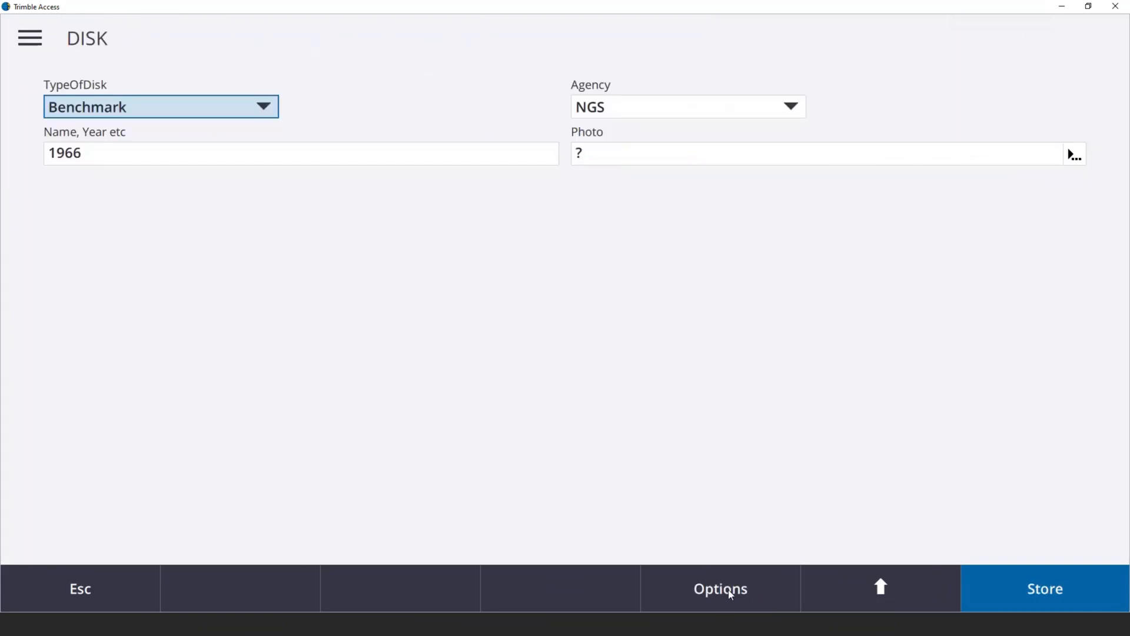
pyautogui.moveTo(330, 103)
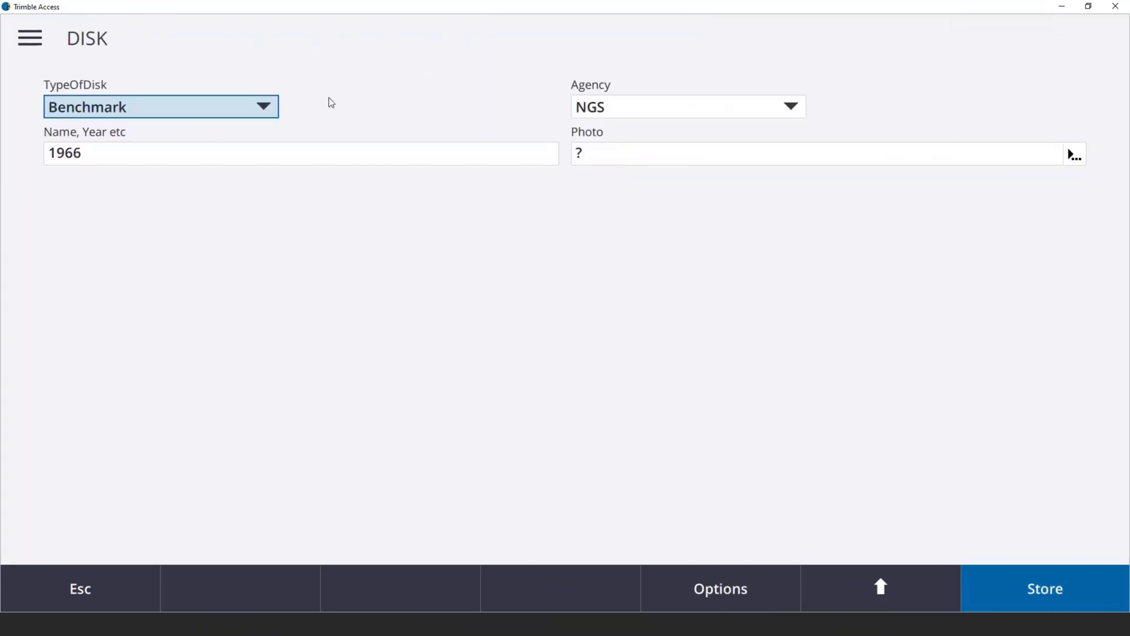
pyautogui.moveTo(76, 137)
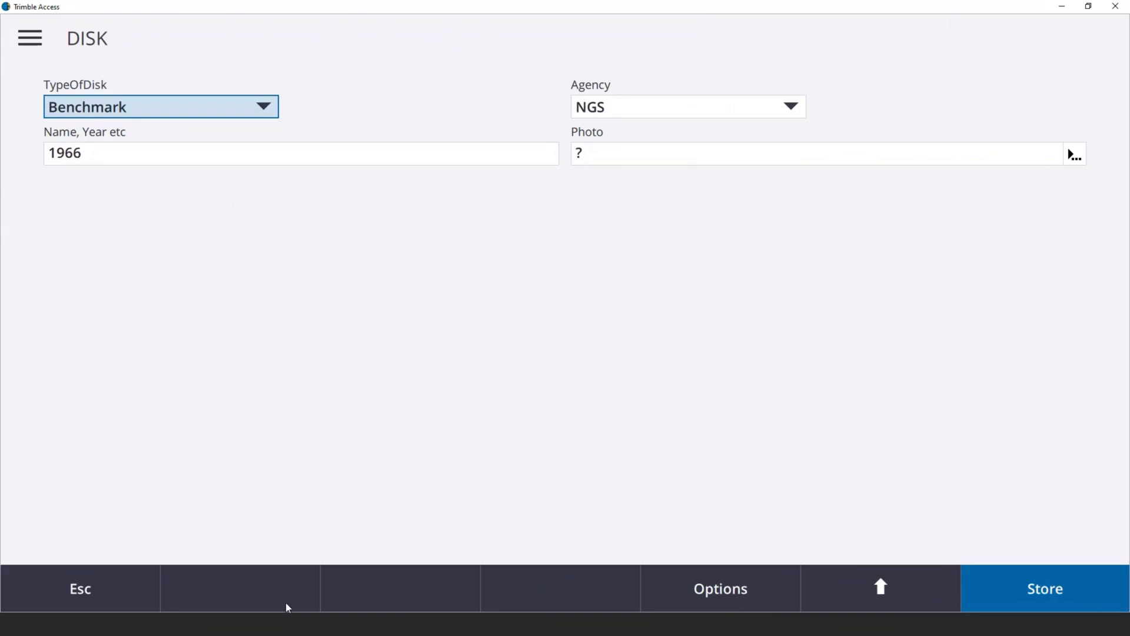
pyautogui.click(1043, 588)
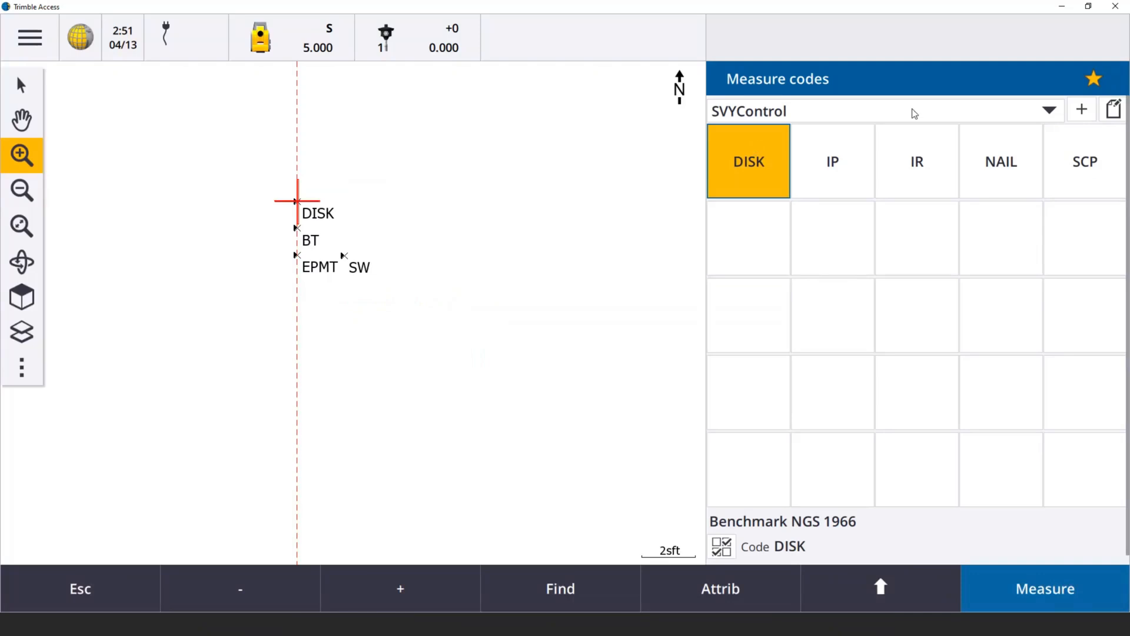
# Create a new, empty code group named buildings
pyautogui.click(1049, 111)
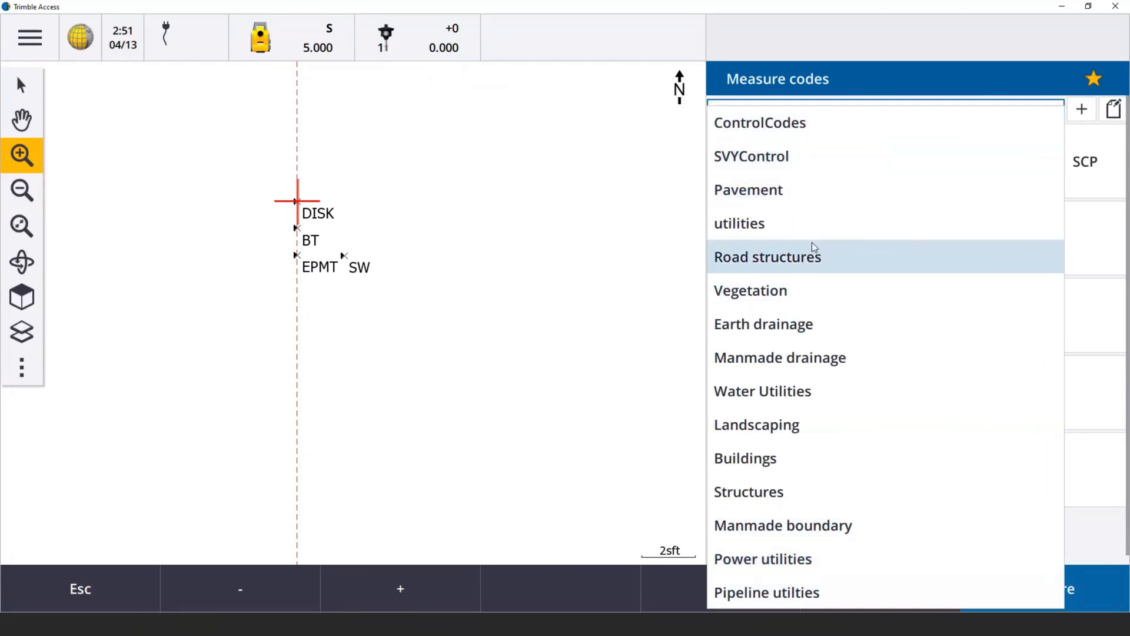
pyautogui.click(751, 156)
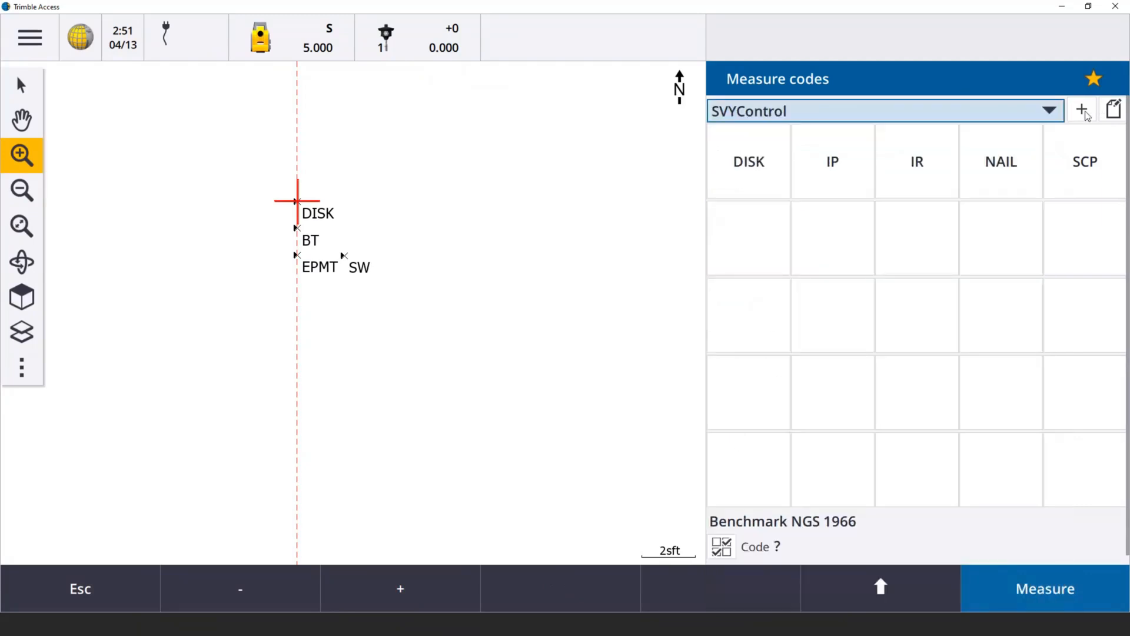
pyautogui.click(1082, 110)
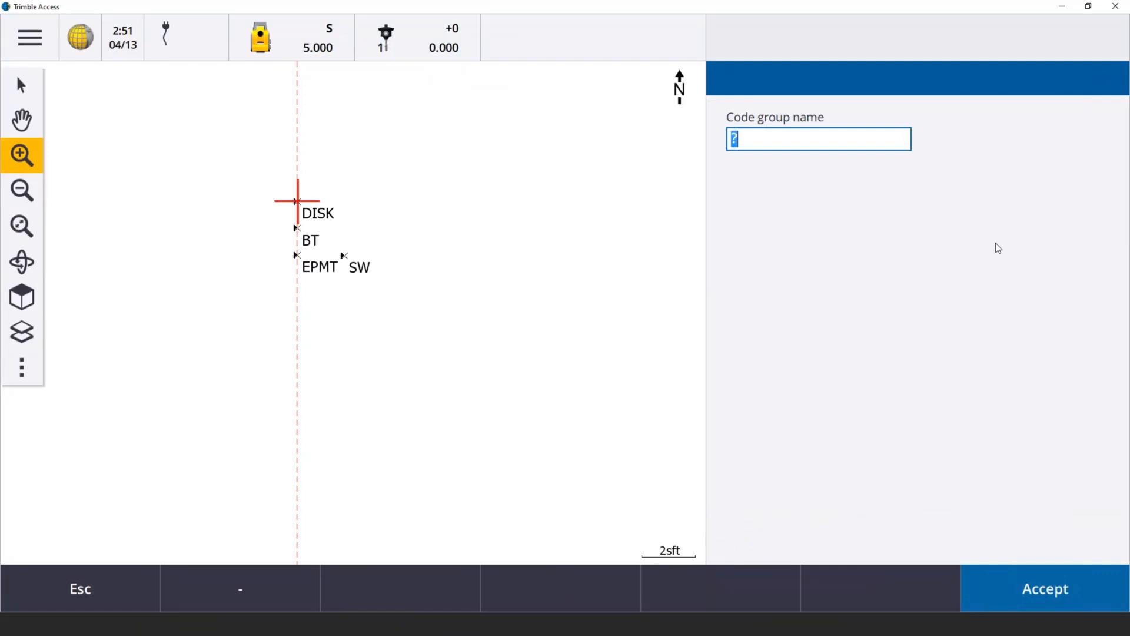
pyautogui.write('build')
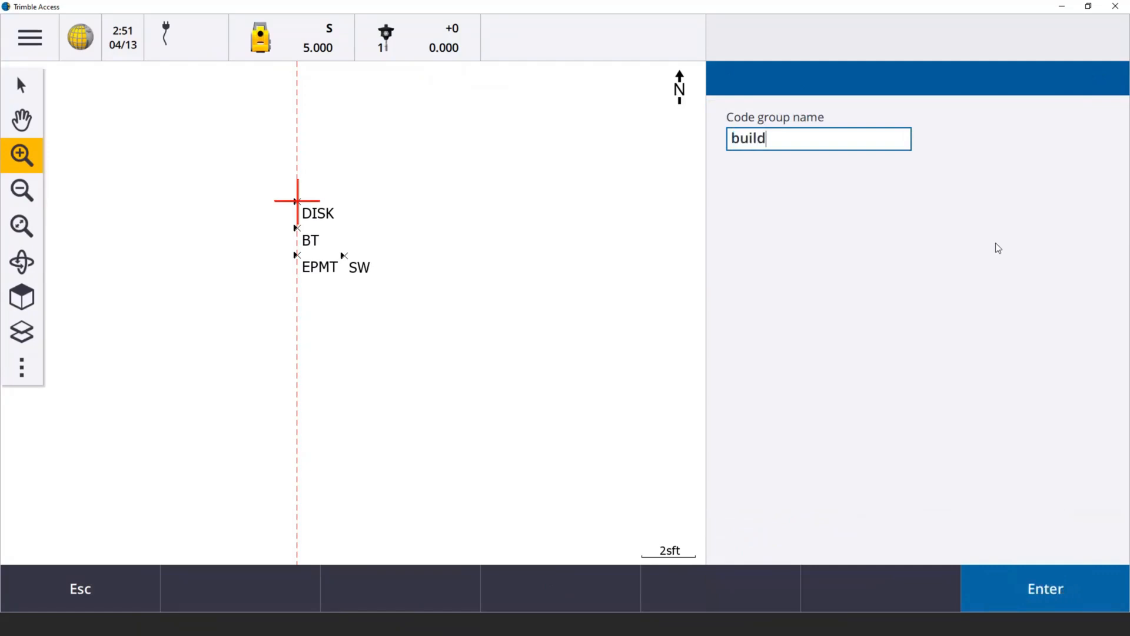
pyautogui.write('ings')
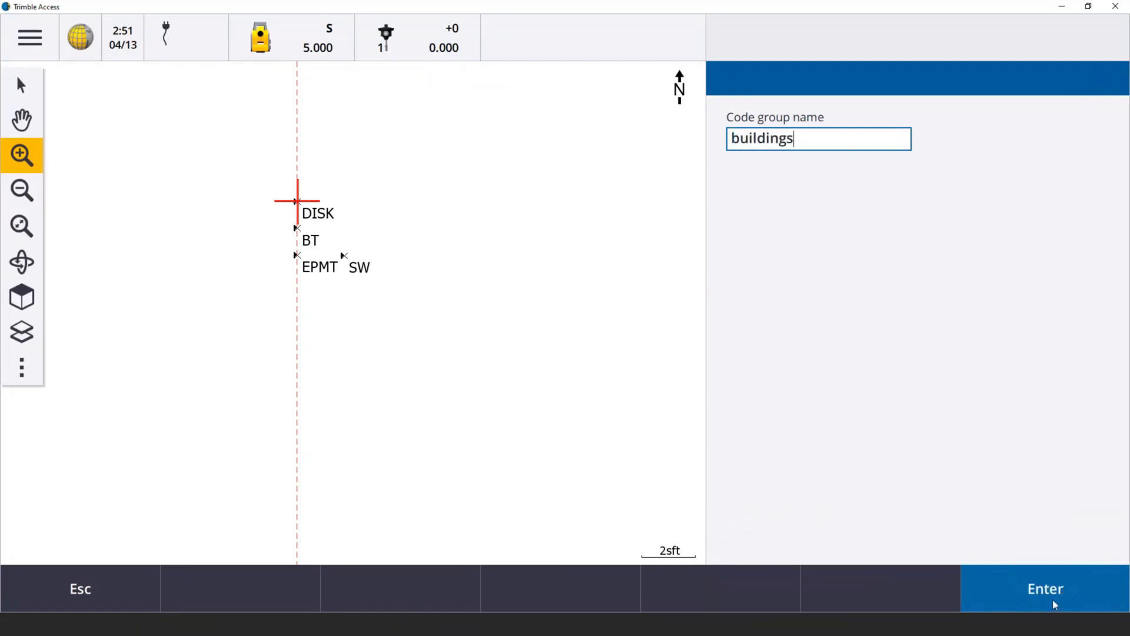
pyautogui.click(1044, 589)
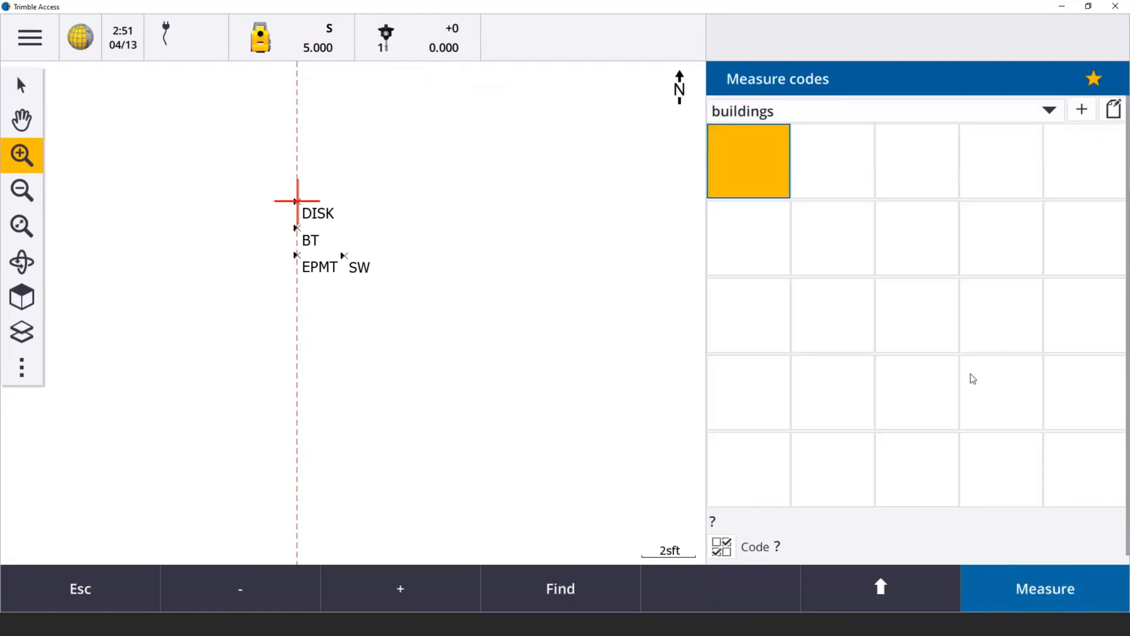
pyautogui.moveTo(757, 170)
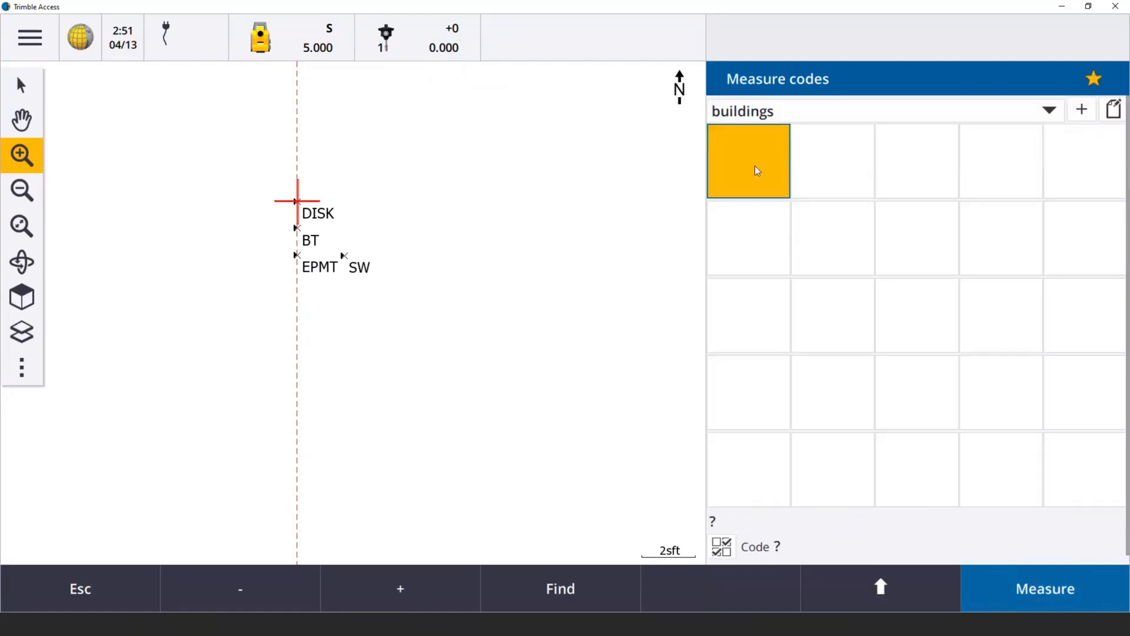
# Assign the code BLDG to the first empty slot of the buildings group
pyautogui.click(749, 160)
pyautogui.write('BLDG')
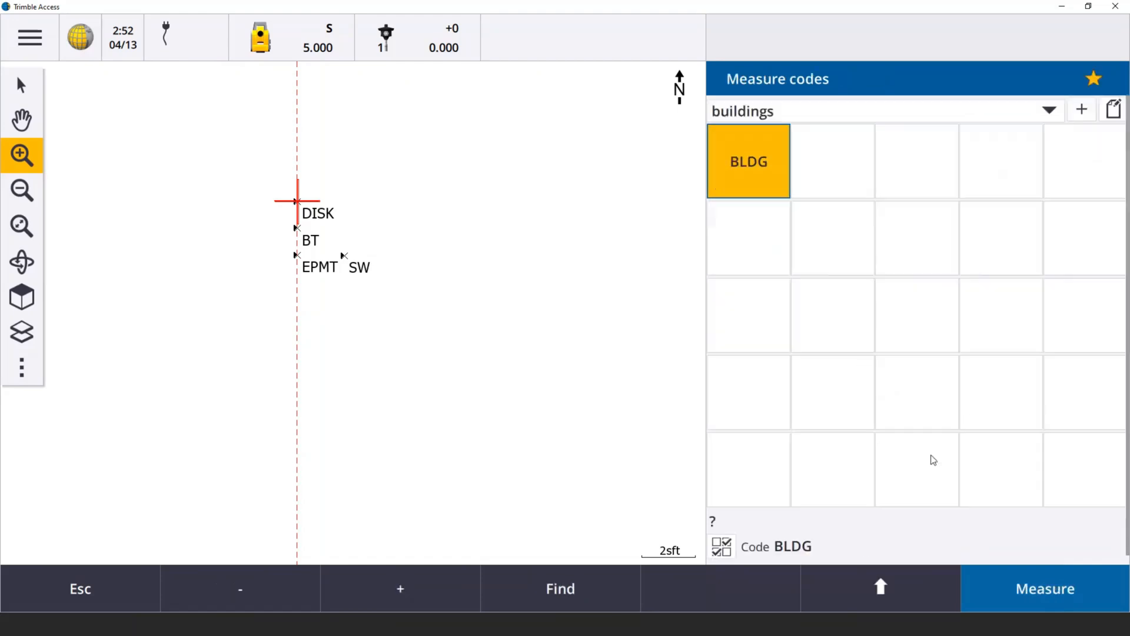
pyautogui.moveTo(622, 496)
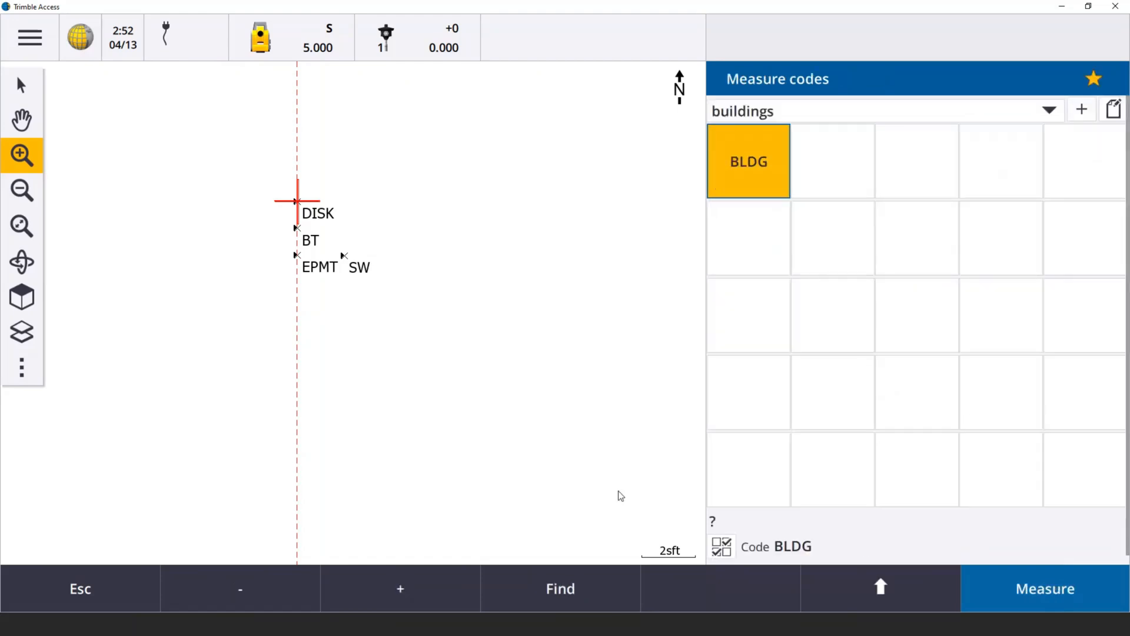